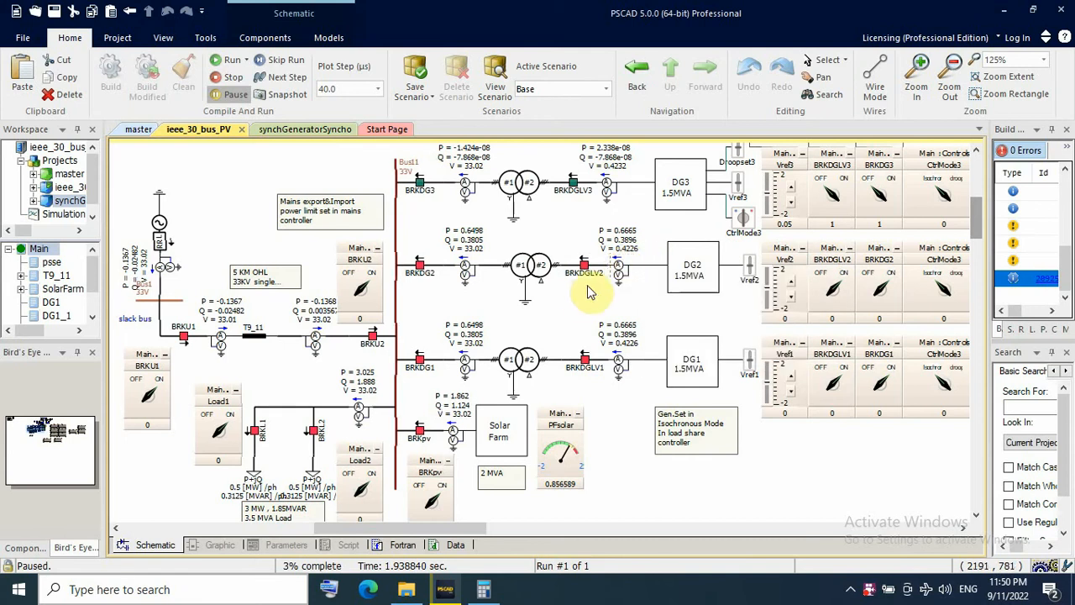
{"action": "mouse_move", "coordinate": [585, 299]}
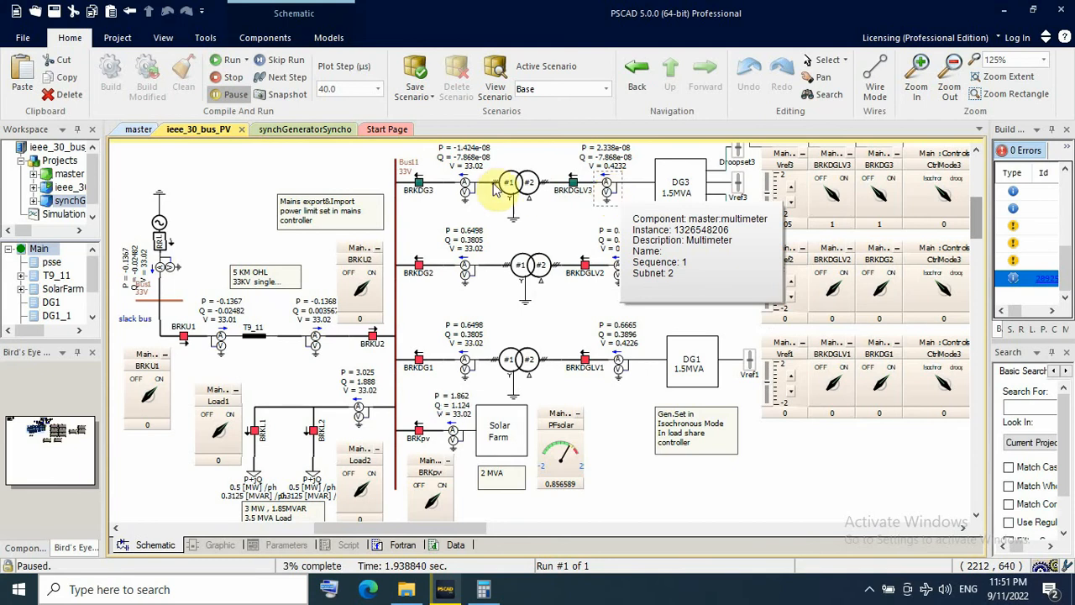
{"action": "mouse_move", "coordinate": [411, 182]}
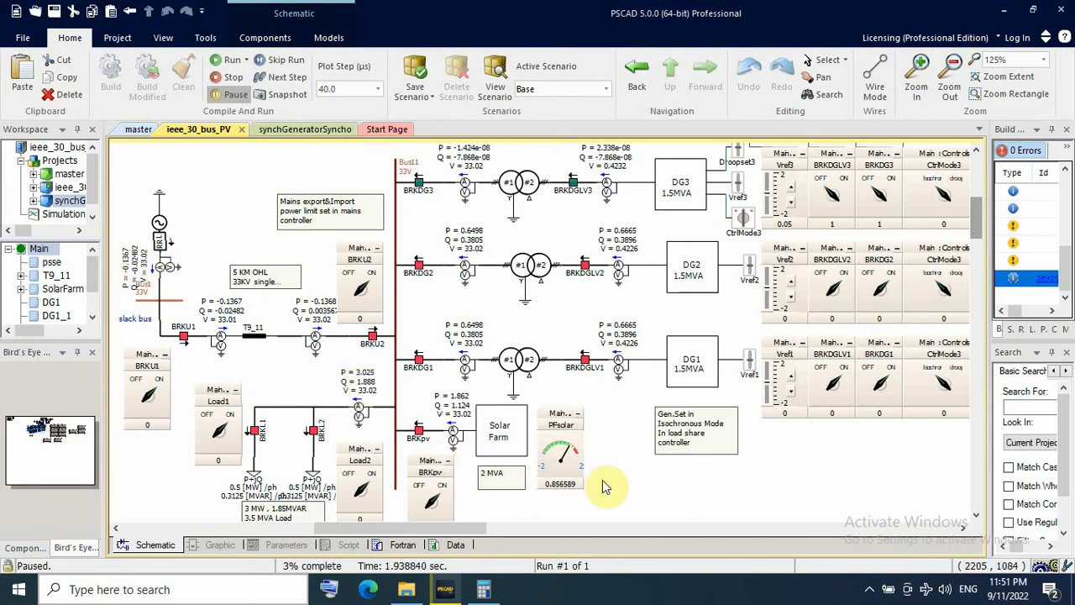
{"action": "mouse_move", "coordinate": [231, 301]}
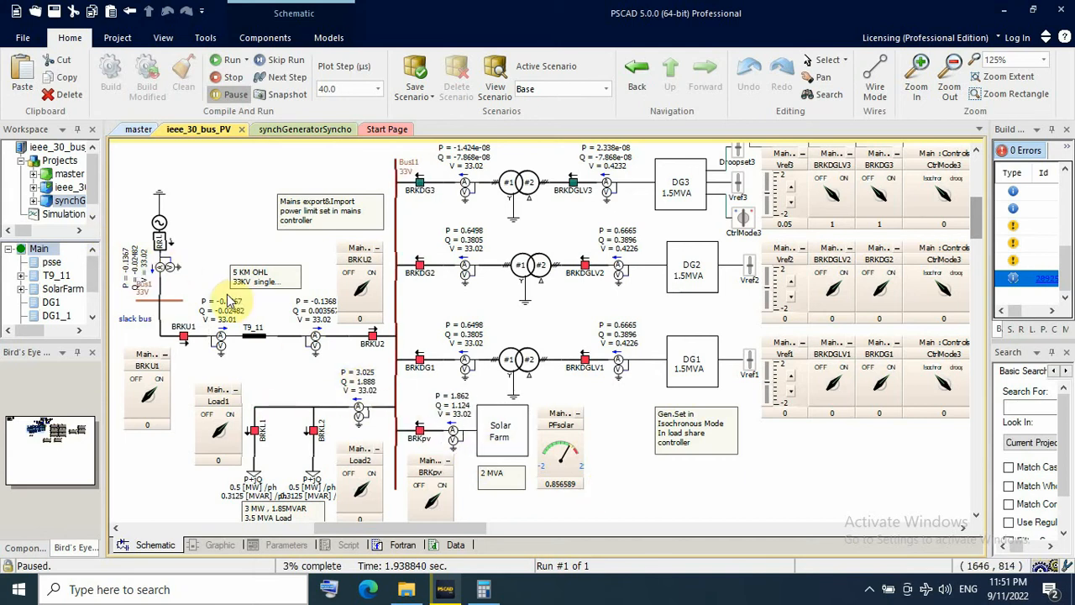
{"action": "mouse_move", "coordinate": [452, 498]}
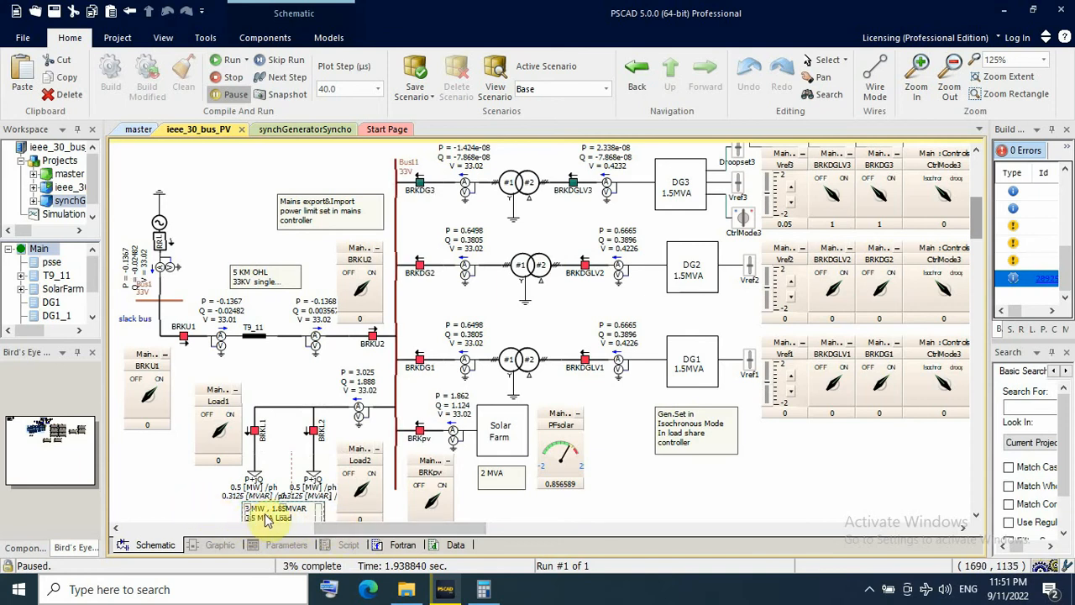
{"action": "mouse_move", "coordinate": [521, 524]}
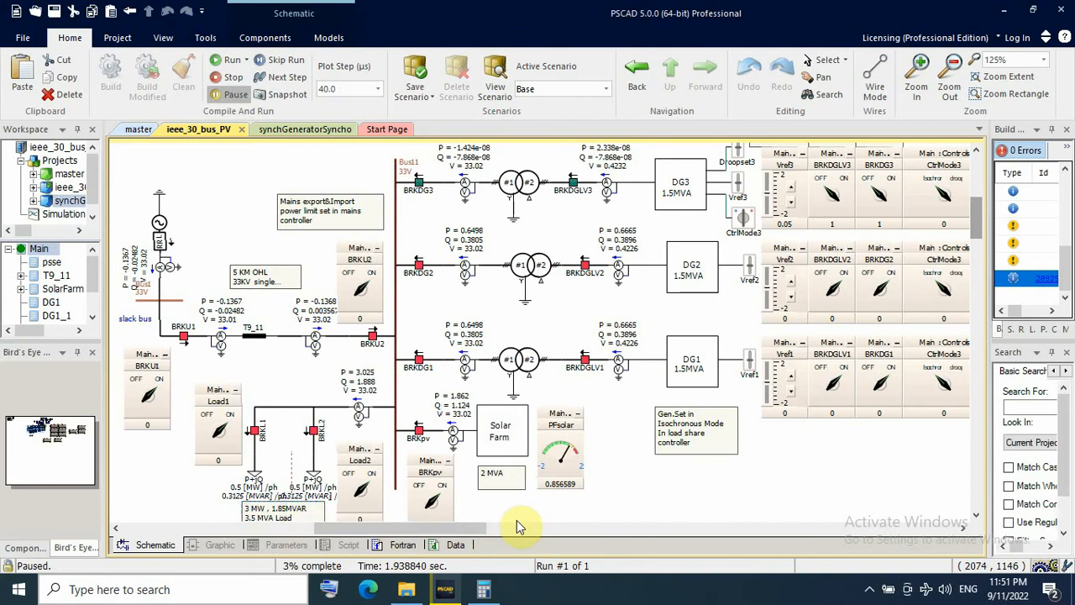
{"action": "mouse_move", "coordinate": [614, 491]}
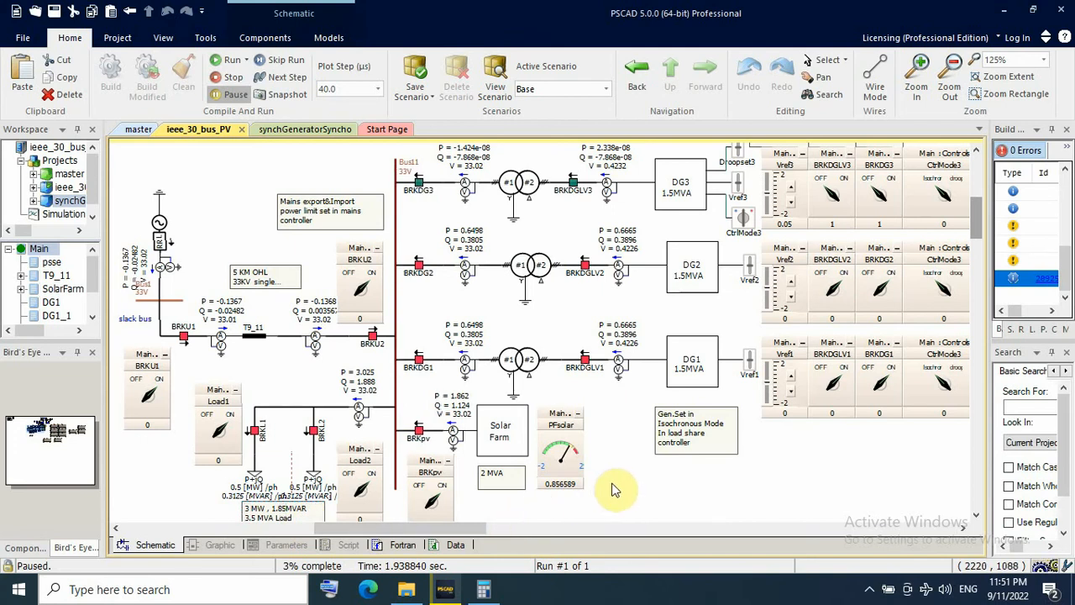
{"action": "mouse_move", "coordinate": [534, 450]}
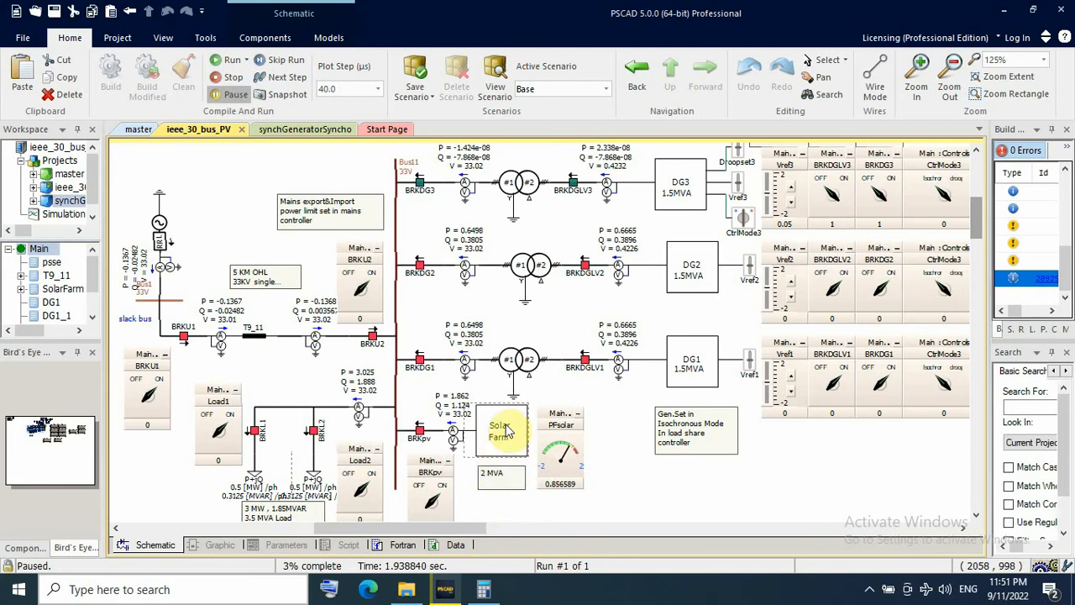
- Inspect the Solar Farm component and its detailed inverter model, fitting the whole circuit in view
{"action": "double_click", "coordinate": [501, 430]}
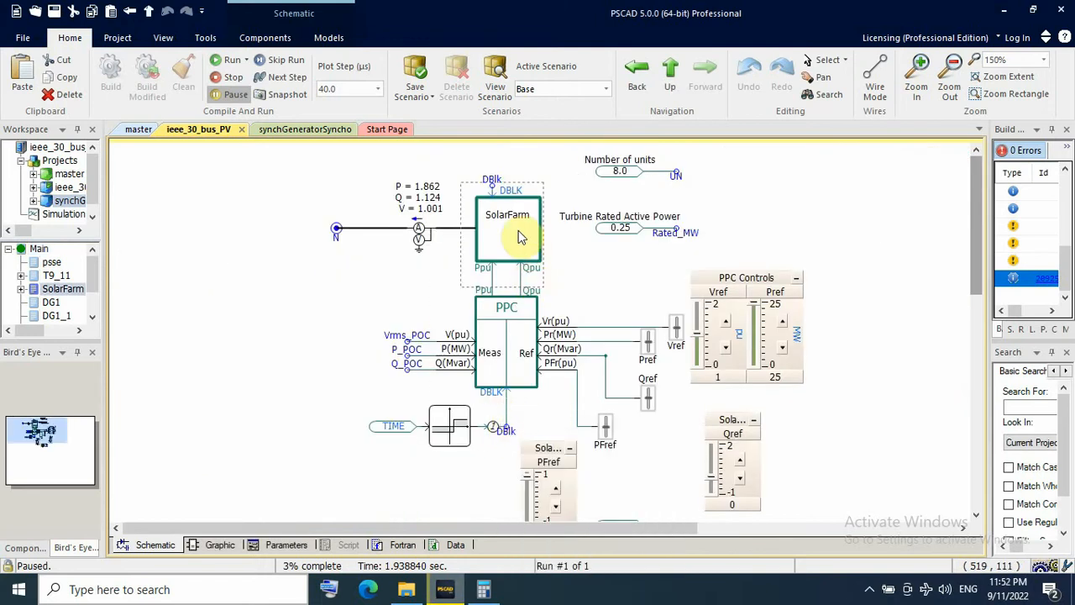
{"action": "mouse_move", "coordinate": [518, 235]}
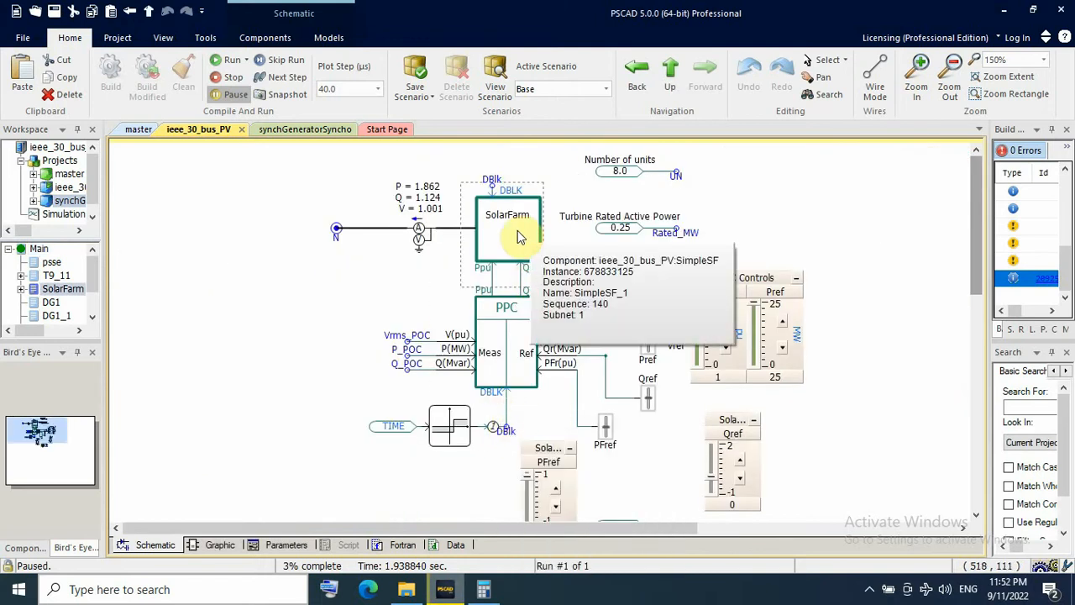
{"action": "double_click", "coordinate": [507, 215]}
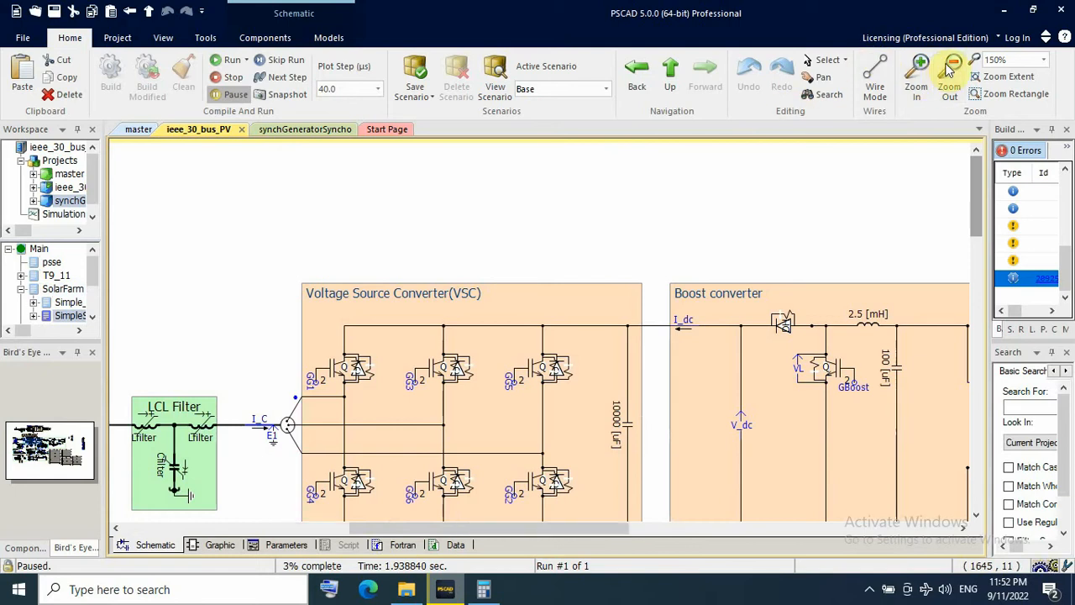
{"action": "left_click", "coordinate": [949, 75]}
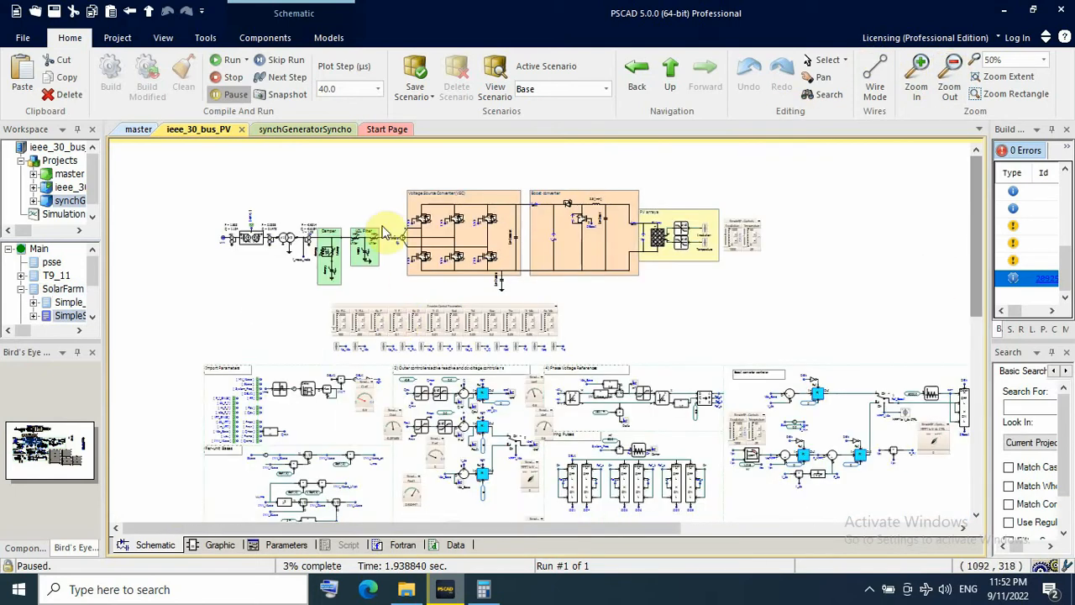
{"action": "mouse_move", "coordinate": [518, 270]}
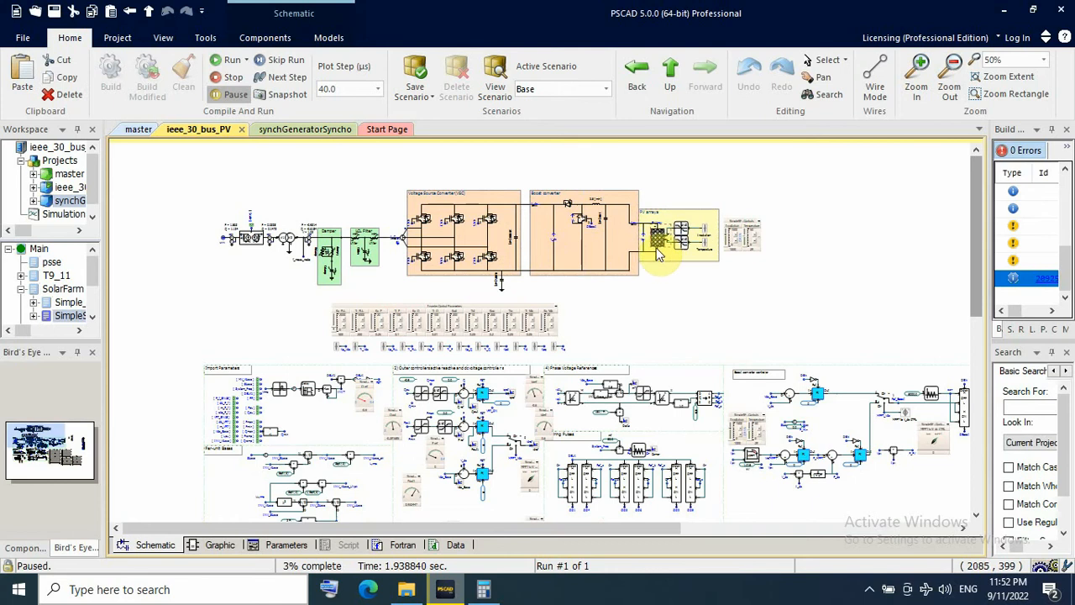
{"action": "mouse_move", "coordinate": [658, 255]}
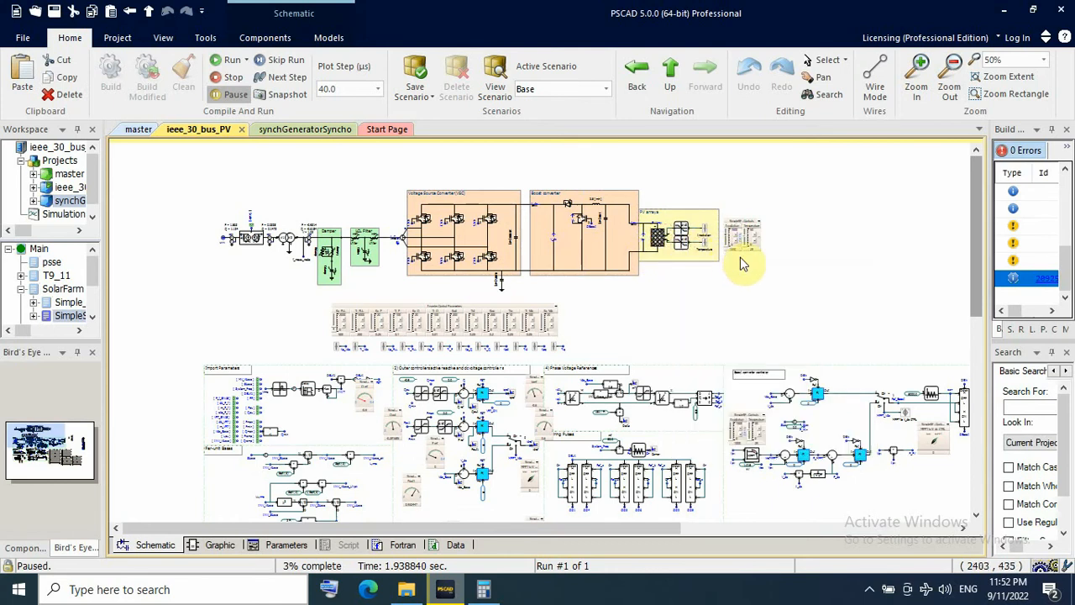
{"action": "mouse_move", "coordinate": [450, 267]}
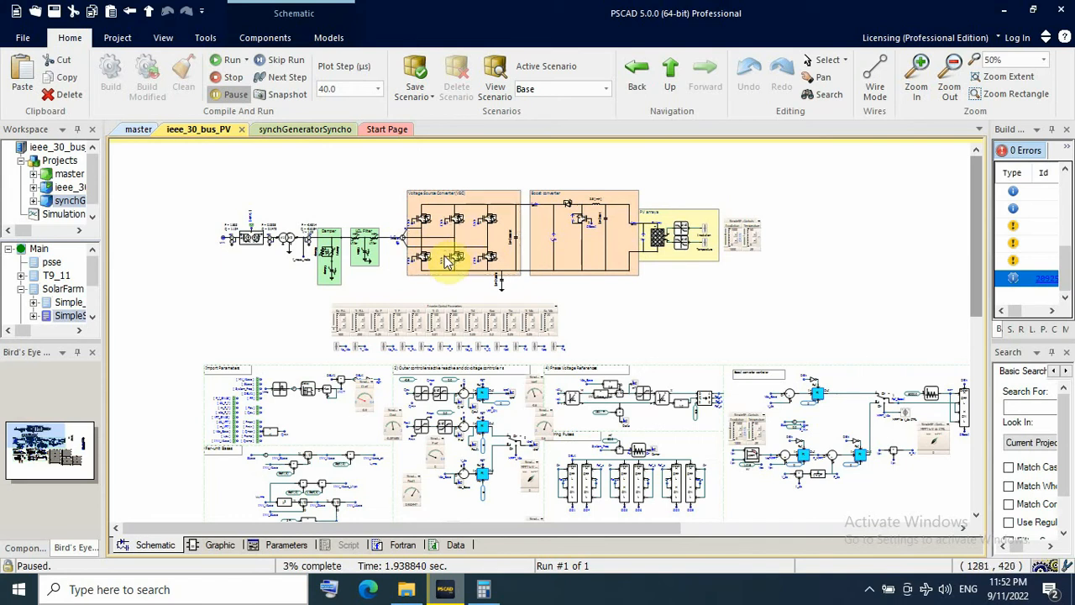
{"action": "mouse_move", "coordinate": [299, 259]}
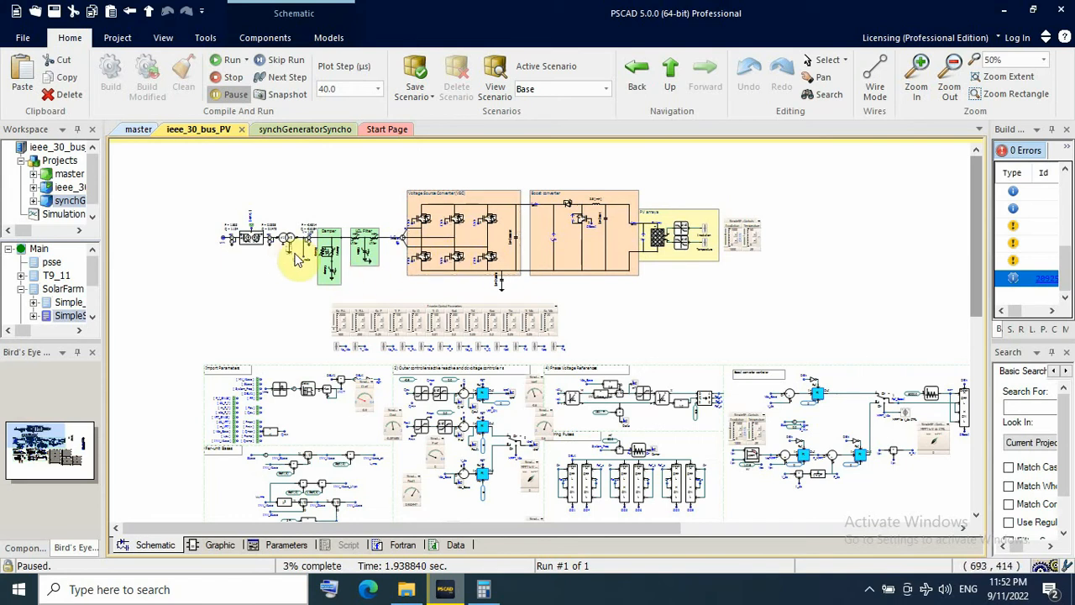
{"action": "mouse_move", "coordinate": [289, 248]}
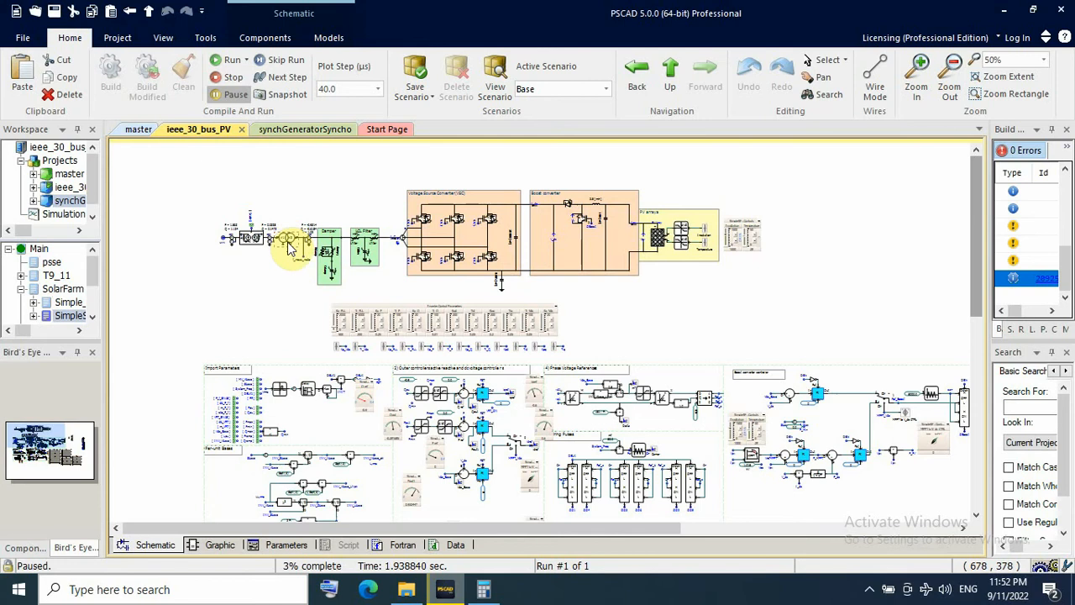
{"action": "mouse_move", "coordinate": [289, 248]}
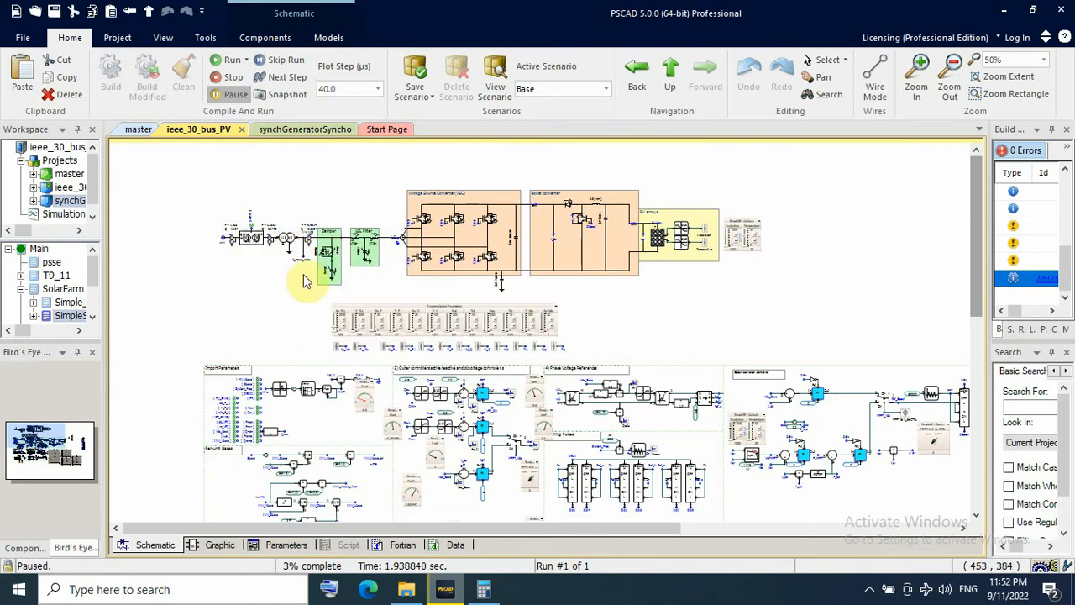
- Return to the top-level microgrid schematic and switch to the Photo folder of screenshots
{"action": "scroll", "scroll_direction": "down", "scroll_amount": 3}
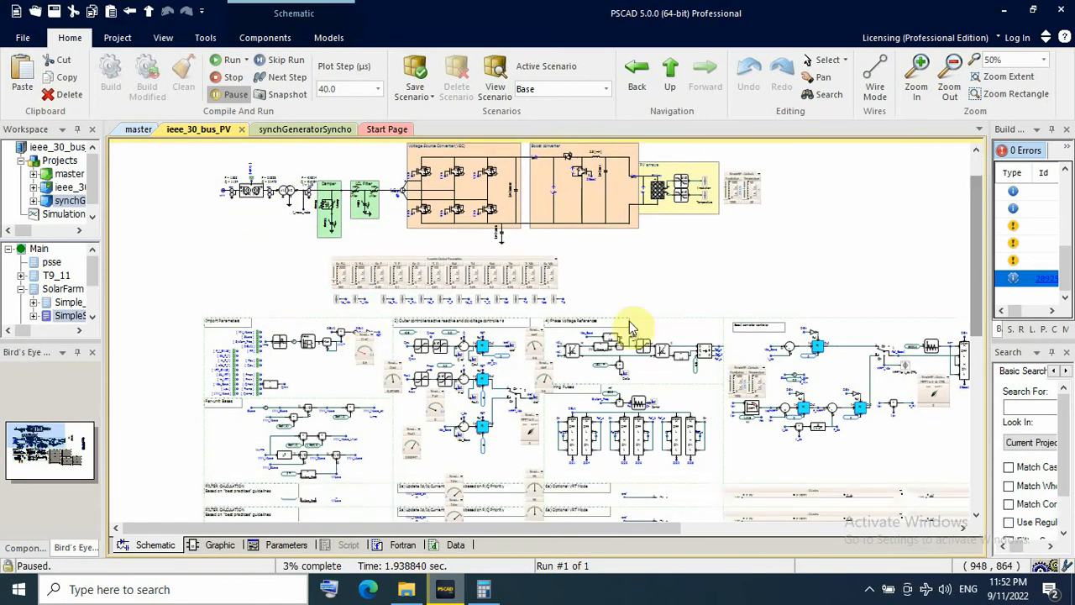
{"action": "scroll", "scroll_direction": "down", "scroll_amount": 3}
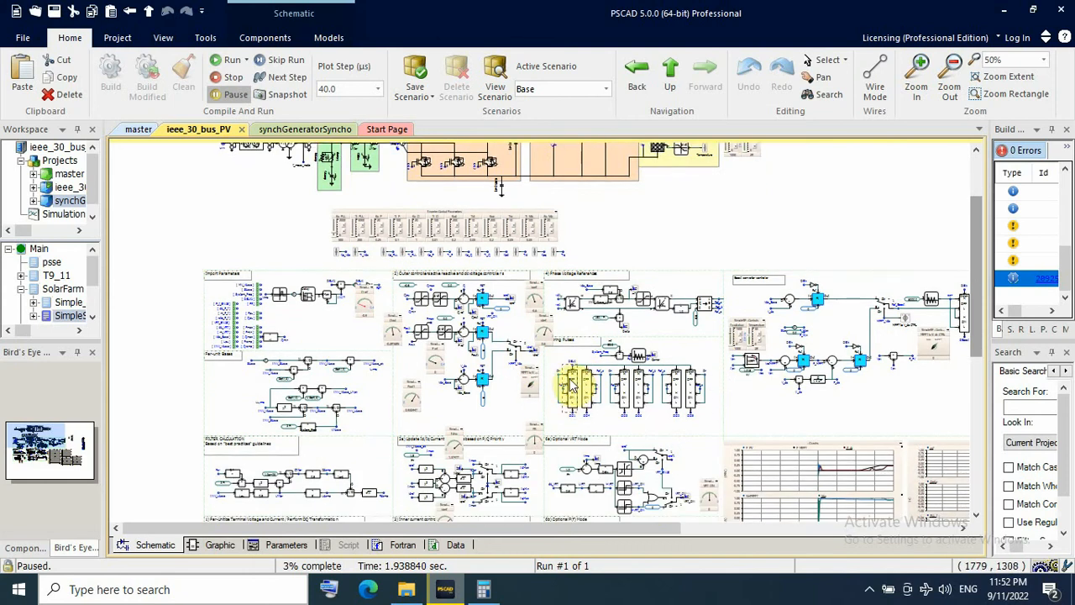
{"action": "scroll", "scroll_direction": "down", "scroll_amount": 3}
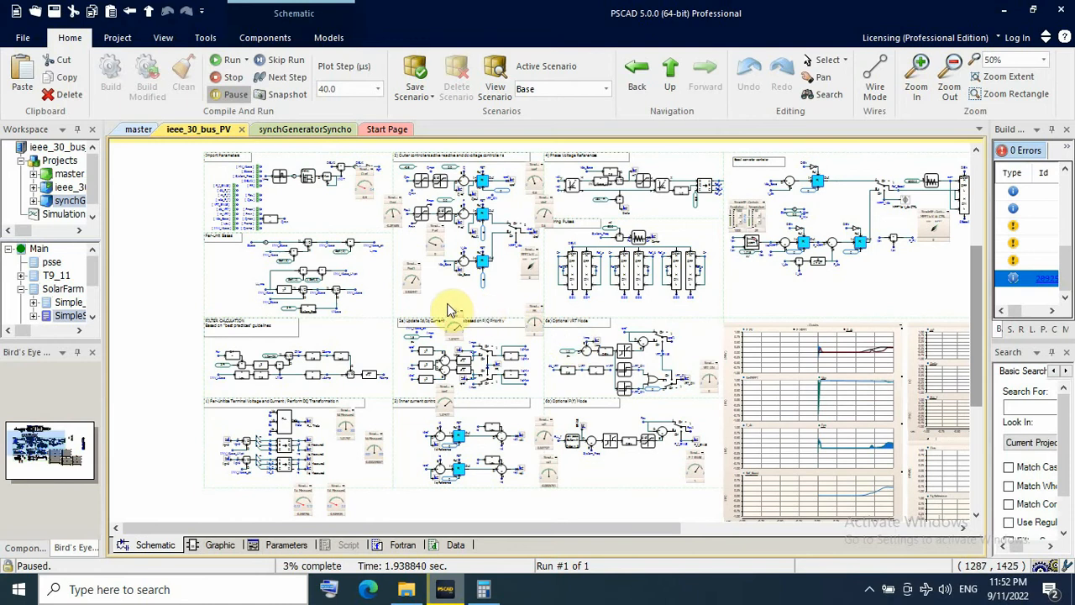
{"action": "mouse_move", "coordinate": [608, 299]}
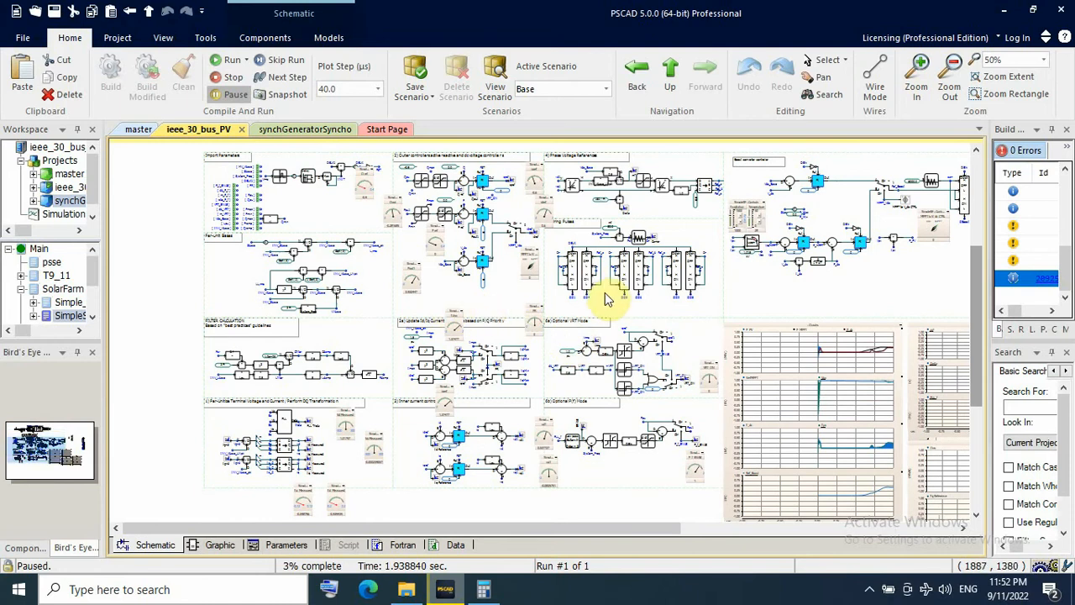
{"action": "left_click", "coordinate": [668, 70]}
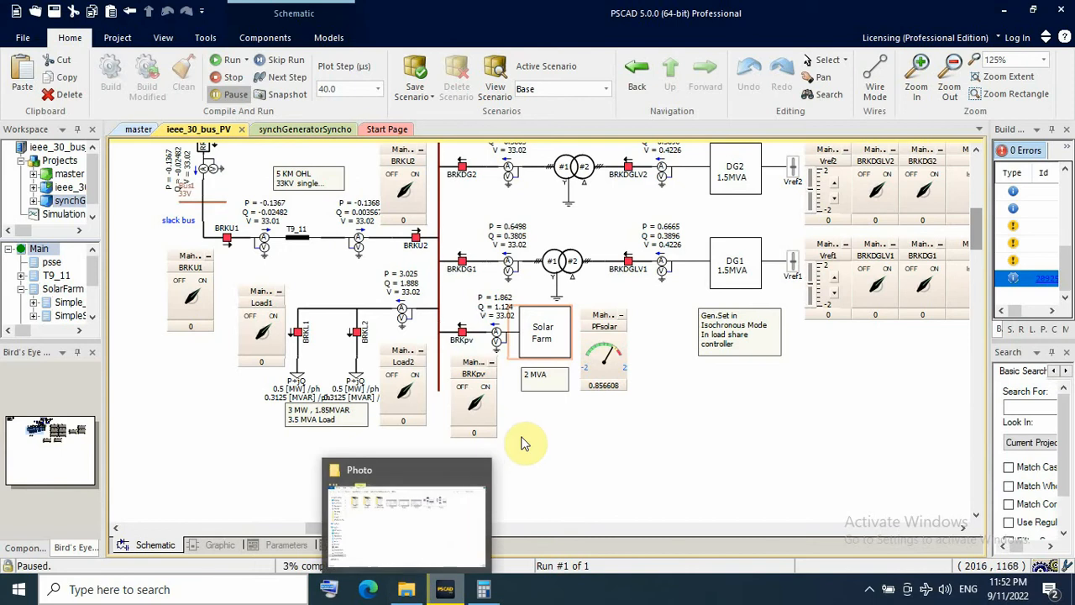
{"action": "left_click", "coordinate": [407, 504]}
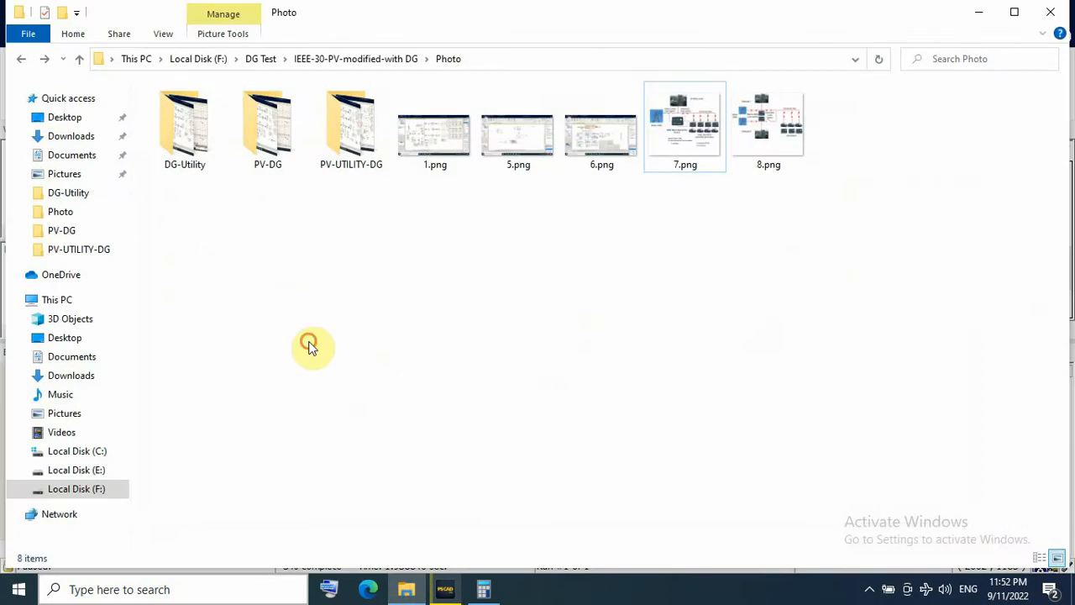
{"action": "mouse_move", "coordinate": [326, 267]}
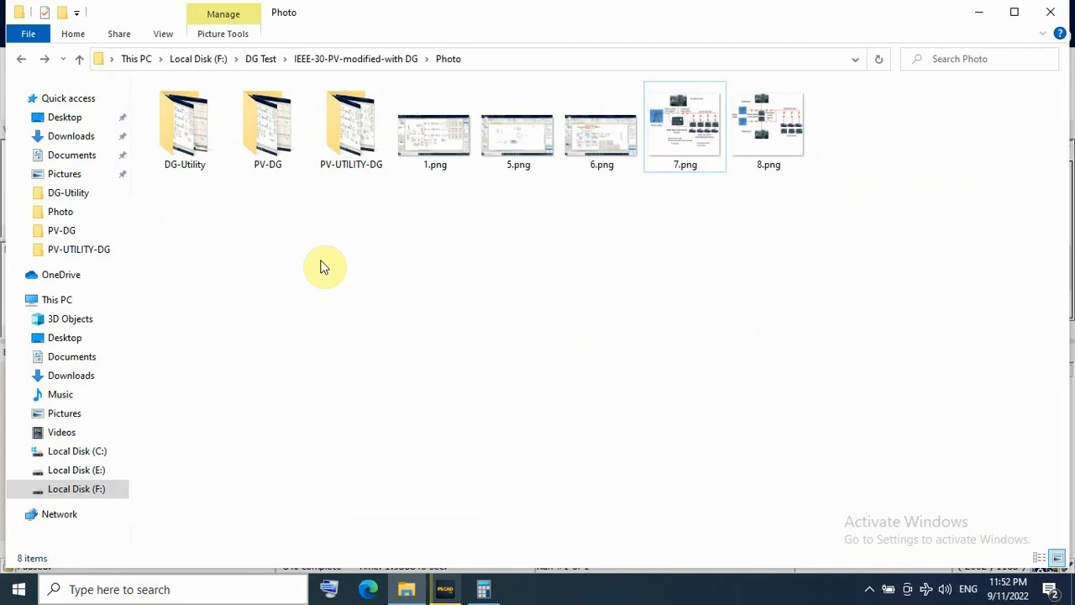
{"action": "mouse_move", "coordinate": [181, 205]}
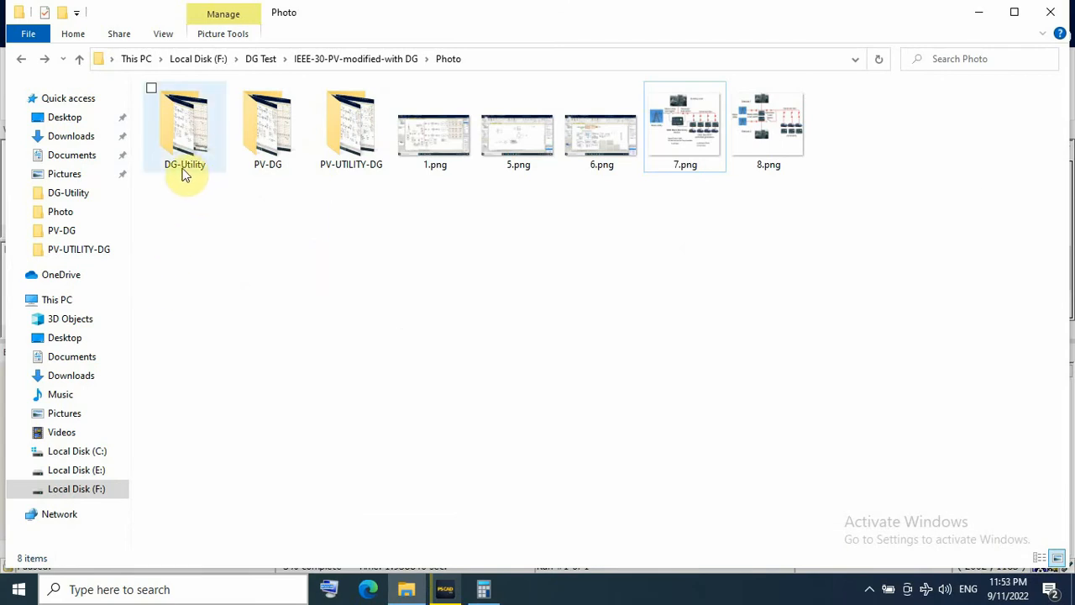
{"action": "mouse_move", "coordinate": [201, 173]}
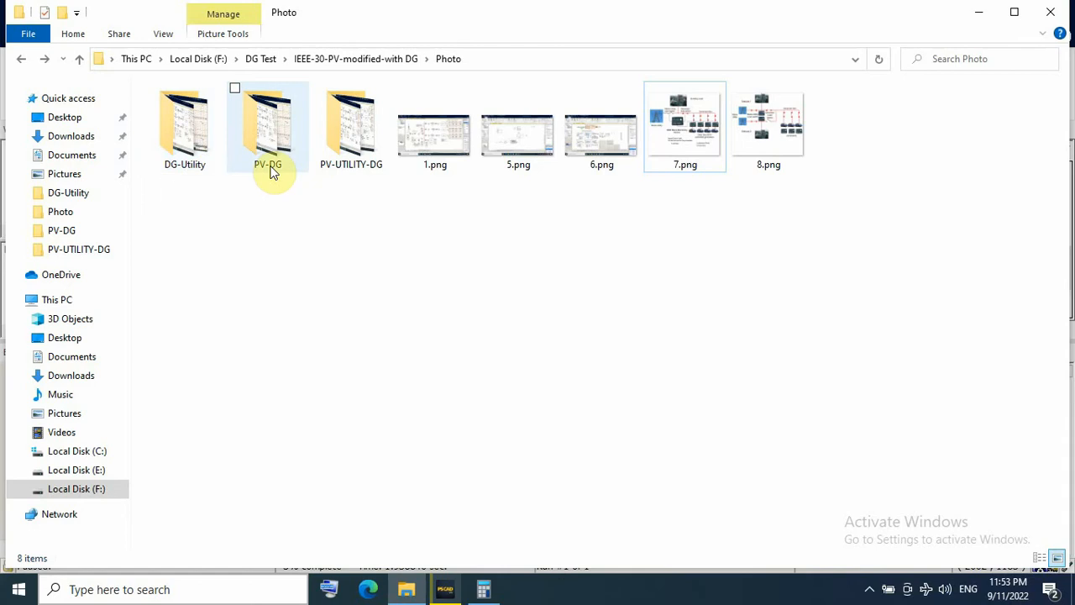
{"action": "mouse_move", "coordinate": [284, 172]}
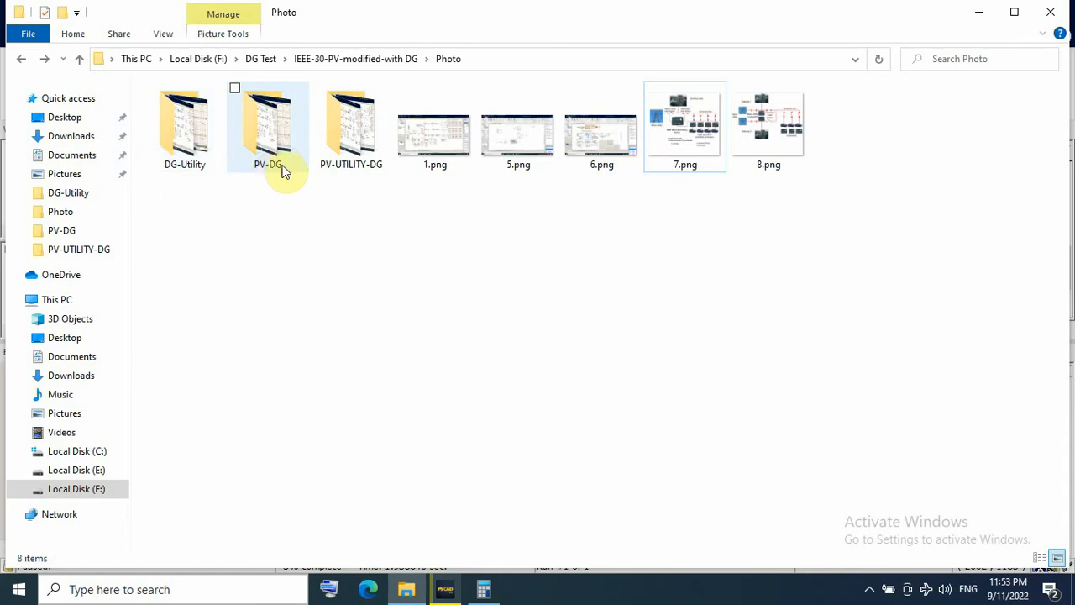
{"action": "mouse_move", "coordinate": [327, 173]}
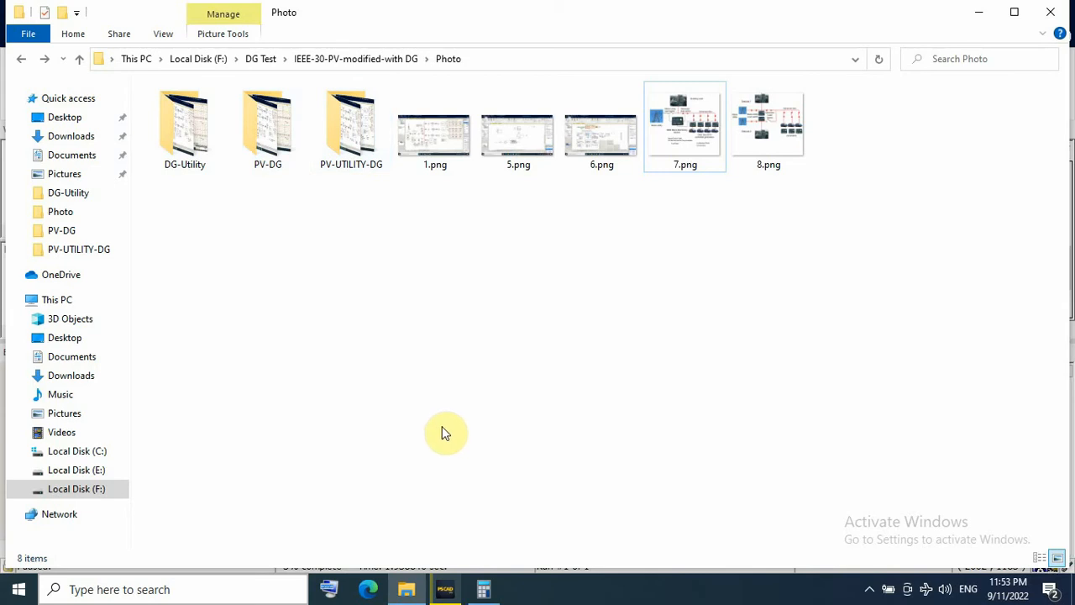
{"action": "mouse_move", "coordinate": [351, 126]}
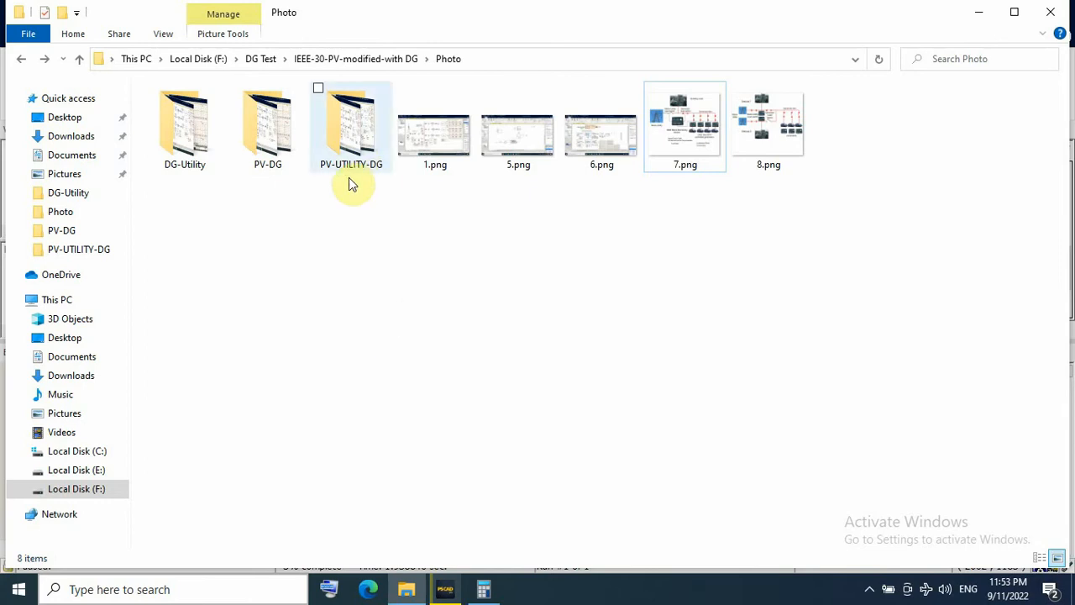
{"action": "mouse_move", "coordinate": [380, 218]}
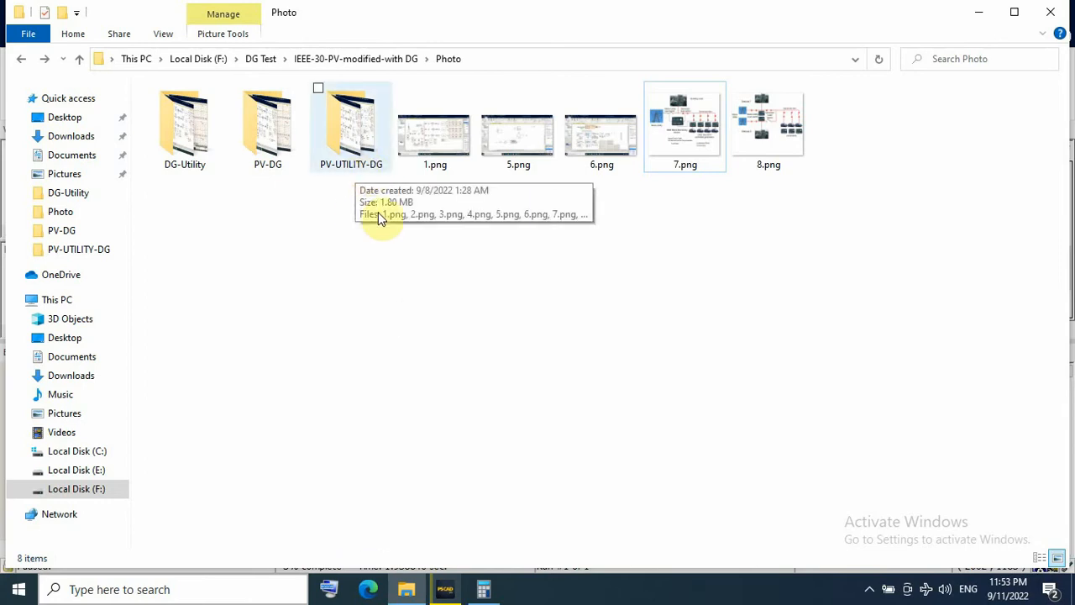
{"action": "mouse_move", "coordinate": [507, 485]}
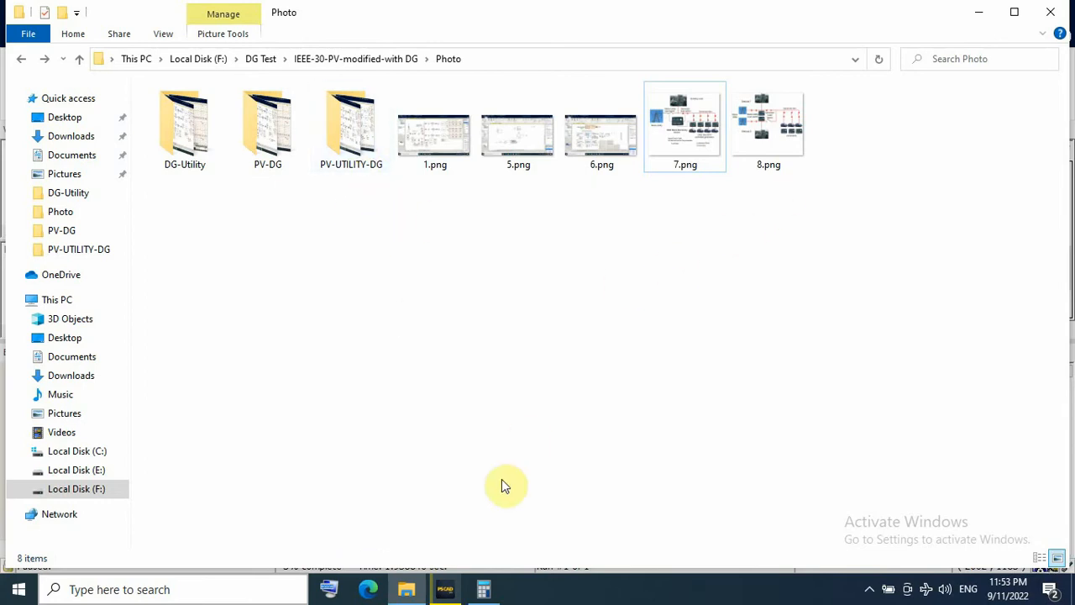
{"action": "mouse_move", "coordinate": [445, 588]}
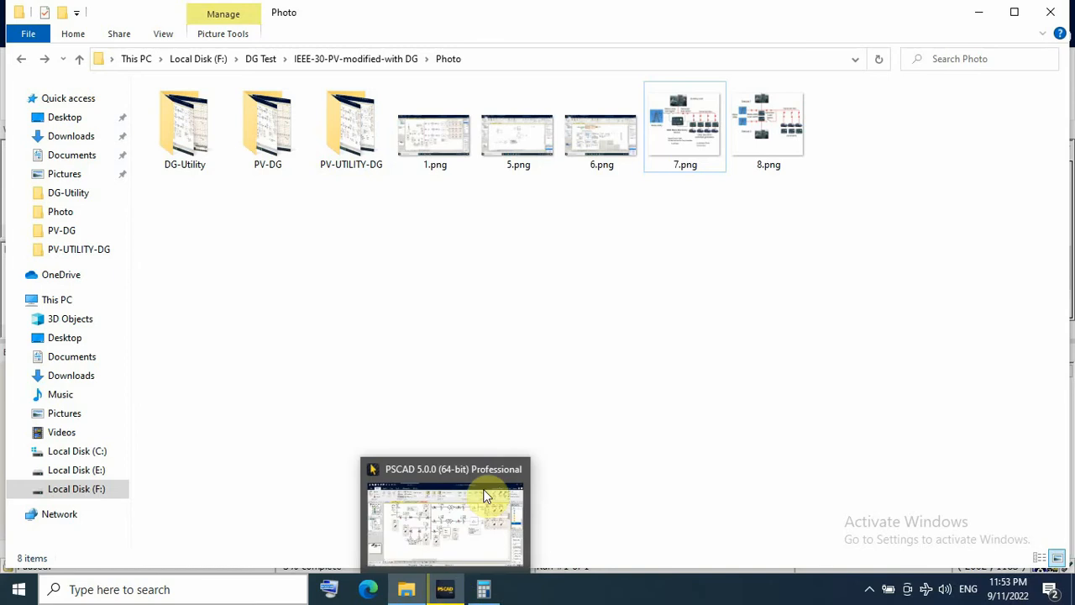
{"action": "mouse_move", "coordinate": [672, 143]}
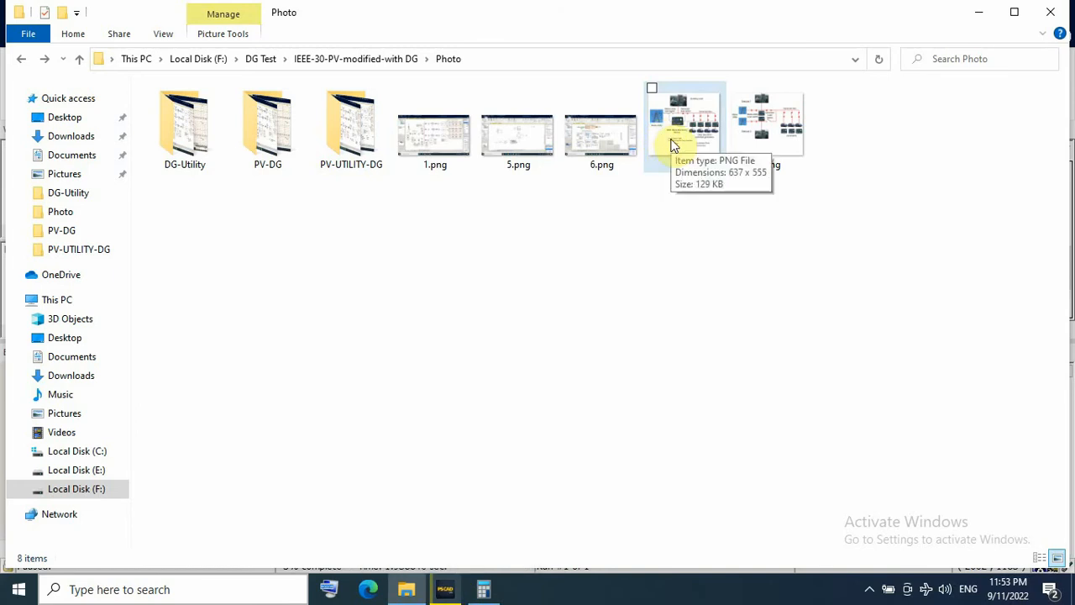
{"action": "mouse_move", "coordinate": [445, 587]}
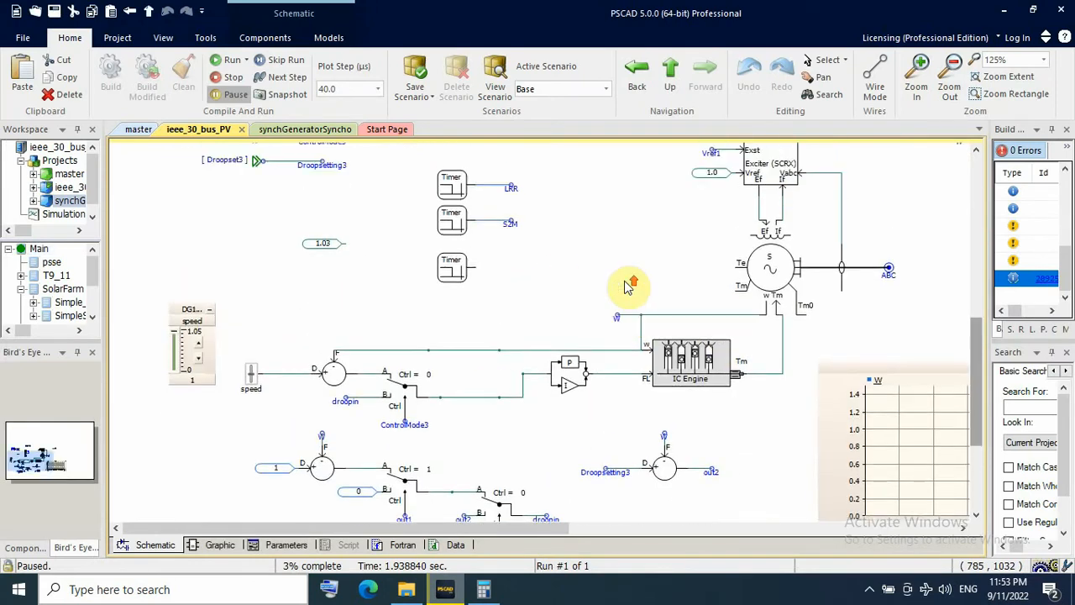
- Leave the IC engine generator sub-module for the parent microgrid schematic with DG1–DG3
{"action": "scroll", "scroll_direction": "up", "scroll_amount": 3}
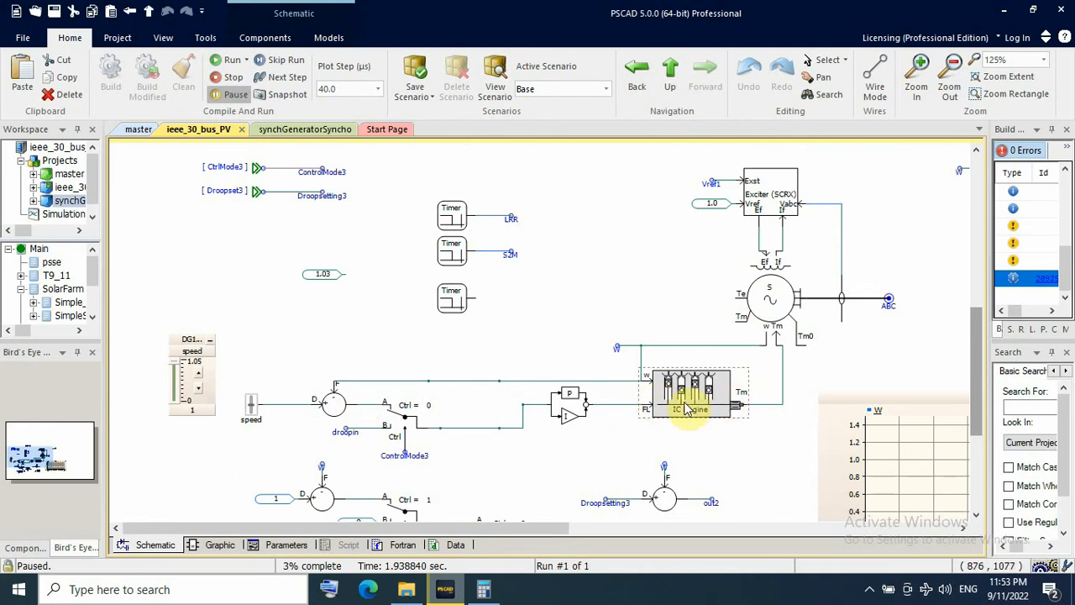
{"action": "mouse_move", "coordinate": [726, 411]}
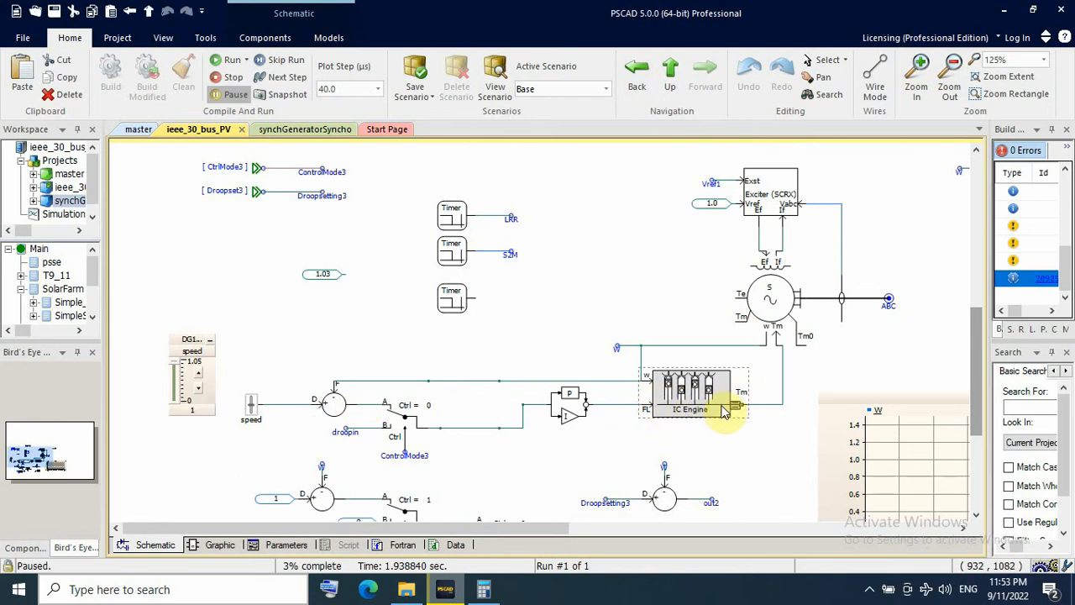
{"action": "mouse_move", "coordinate": [697, 289]}
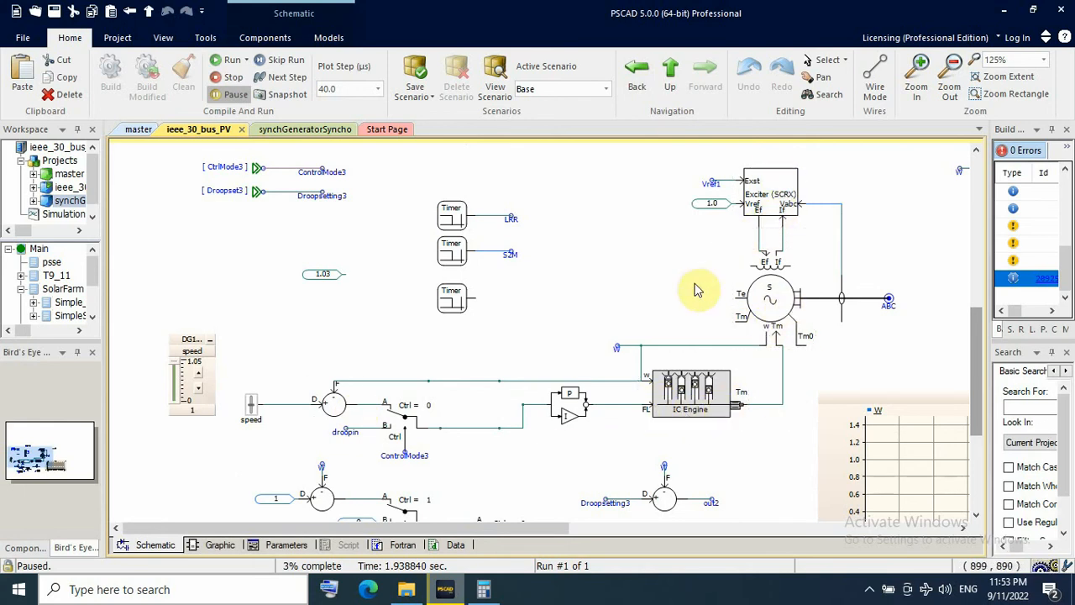
{"action": "mouse_move", "coordinate": [603, 353]}
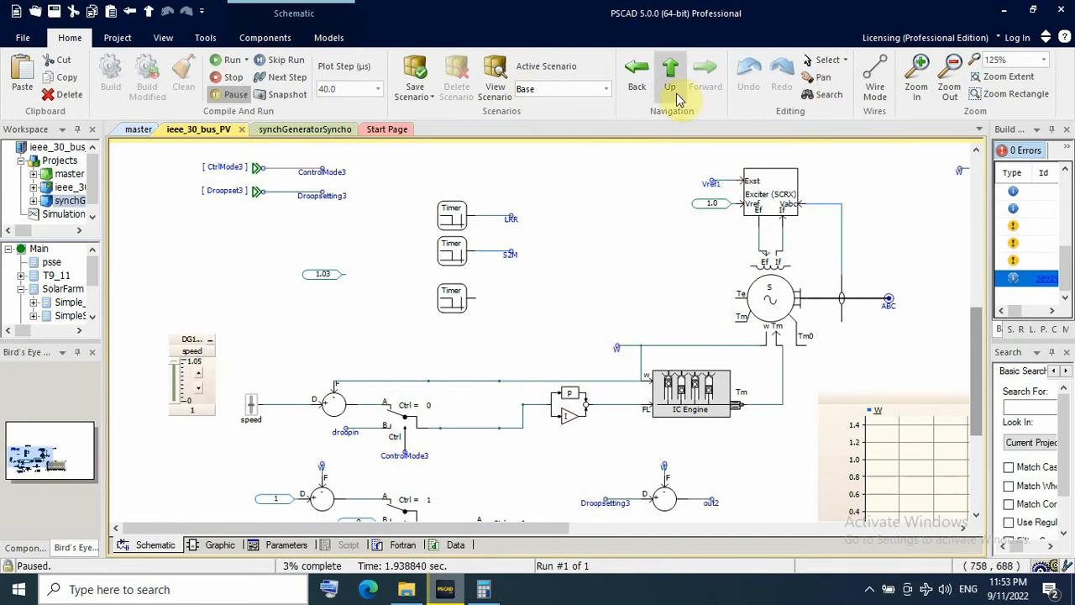
{"action": "left_click", "coordinate": [669, 75]}
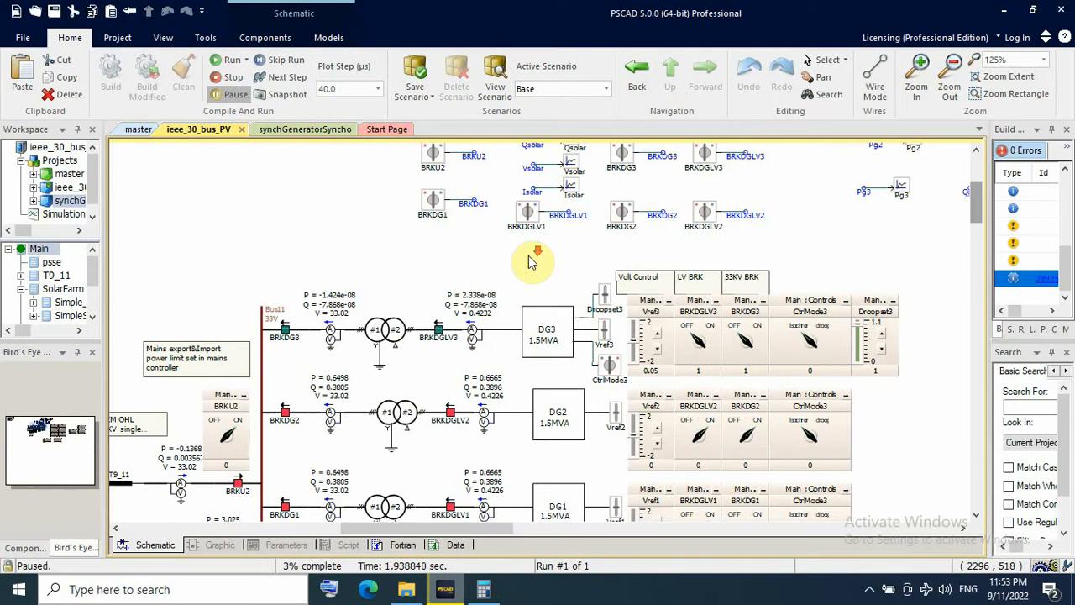
{"action": "scroll", "scroll_direction": "down", "scroll_amount": 3}
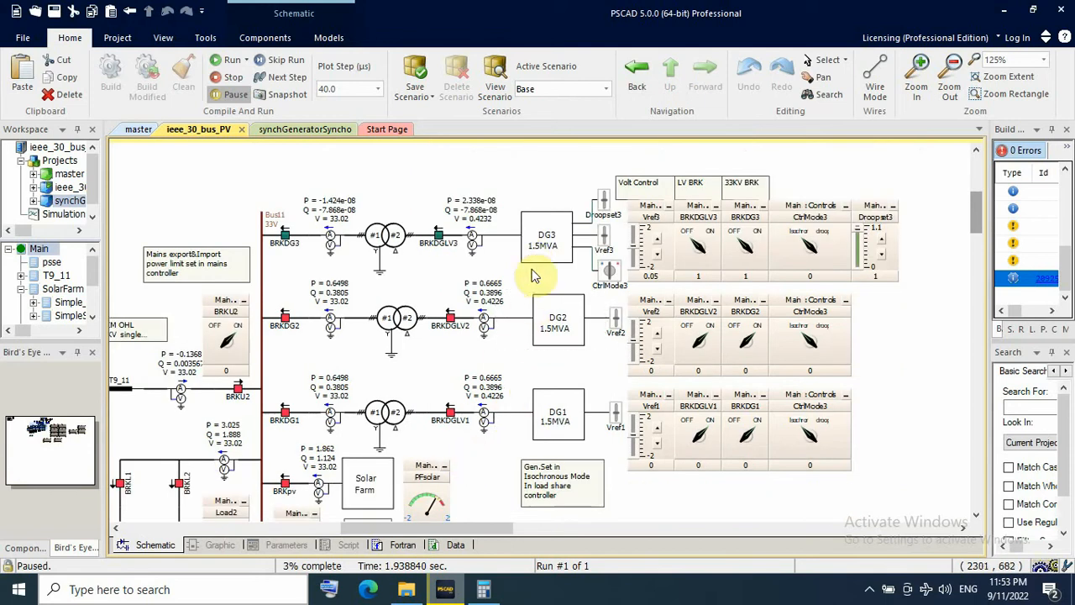
{"action": "mouse_move", "coordinate": [517, 333]}
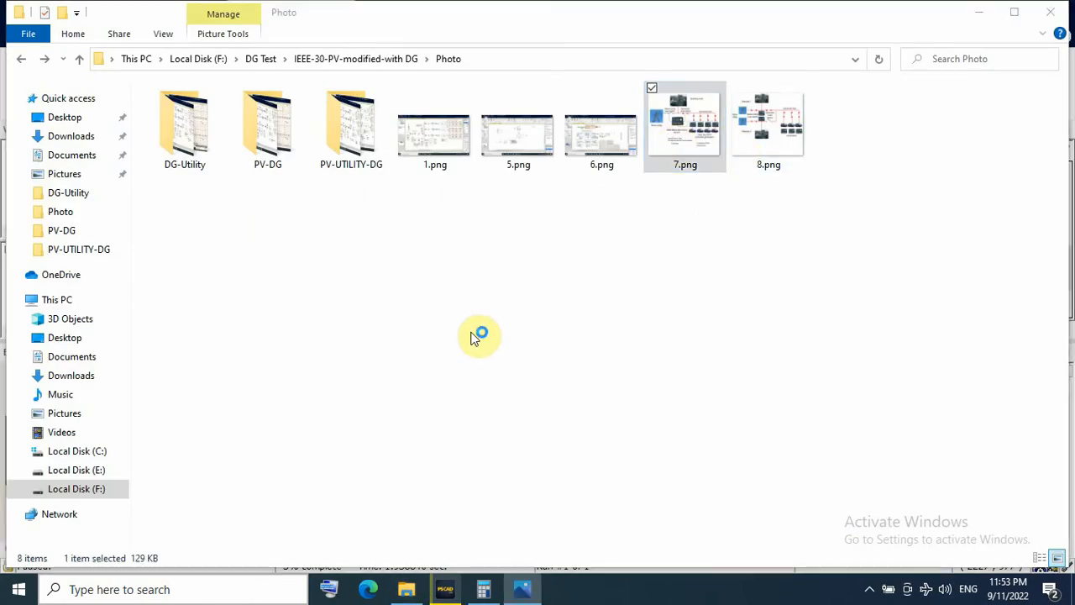
- View 7.png, the mains utility and Deep Sea generator load-sharing diagram, in Photos
{"action": "double_click", "coordinate": [685, 126]}
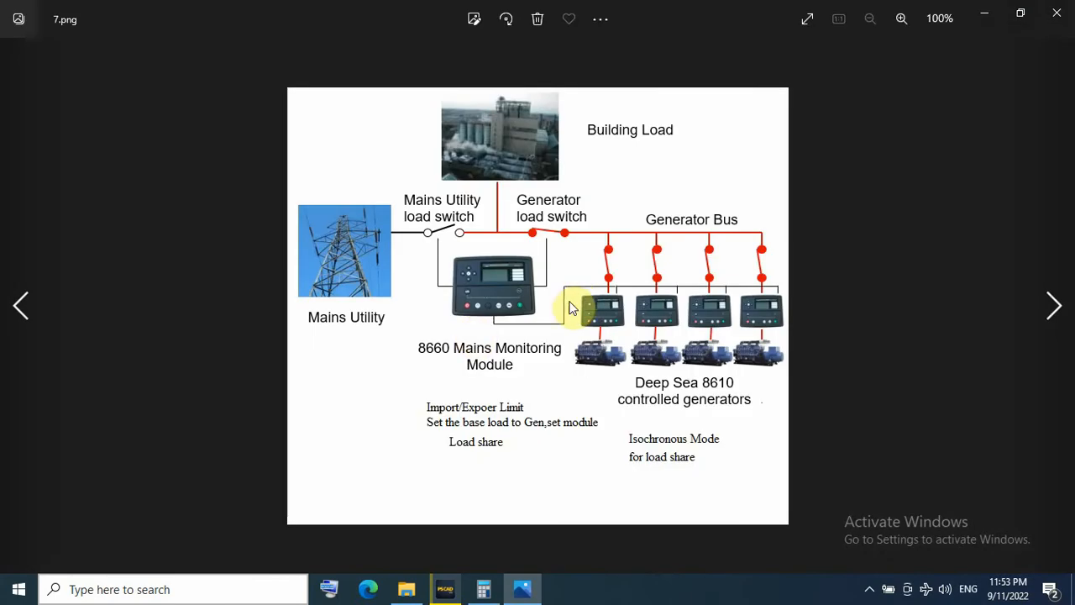
{"action": "mouse_move", "coordinate": [703, 368]}
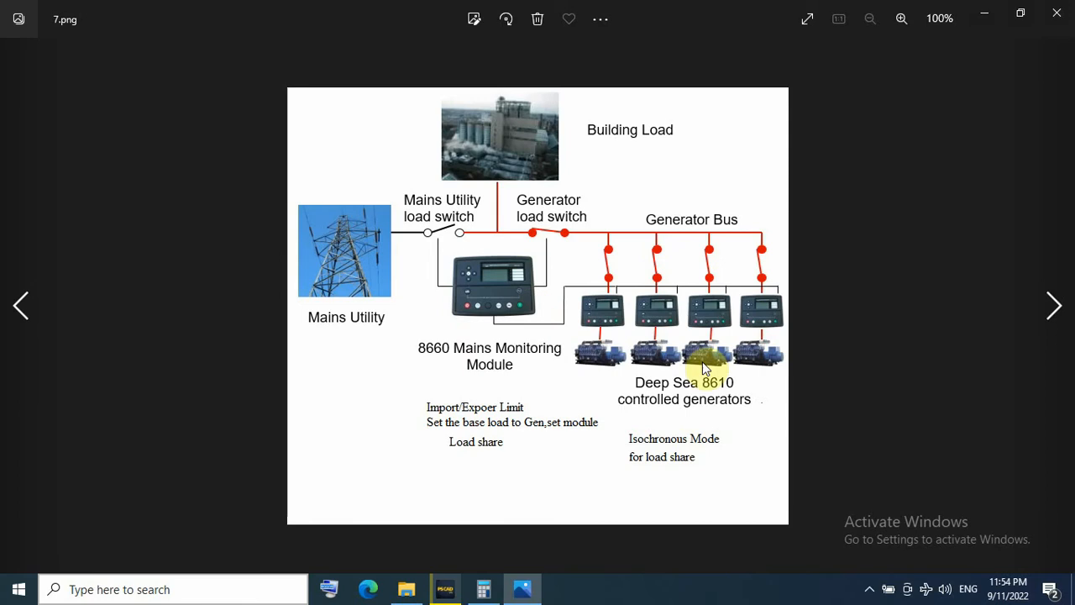
{"action": "mouse_move", "coordinate": [597, 340]}
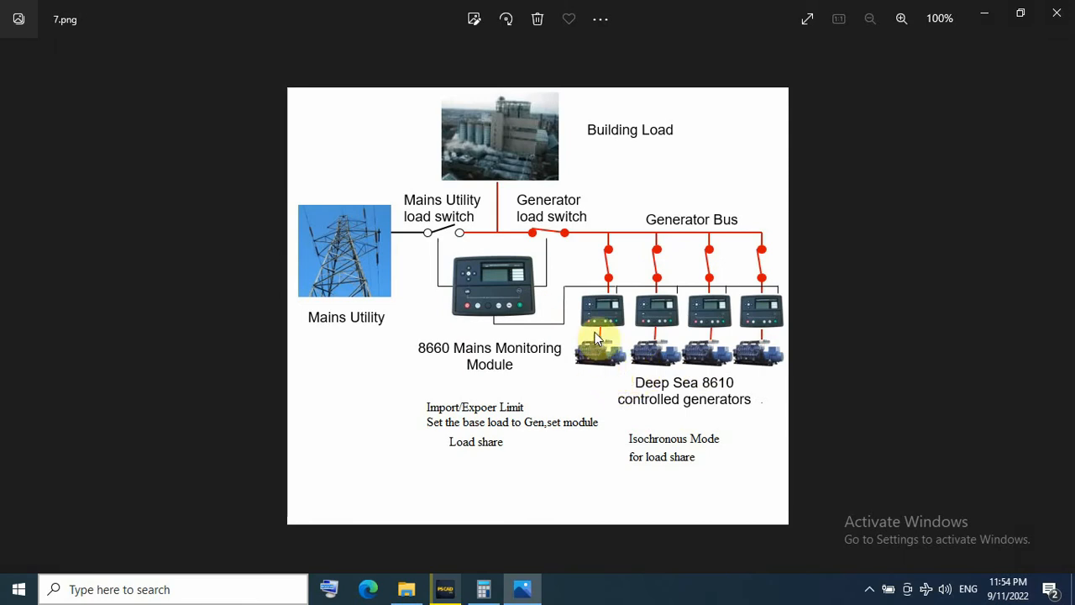
{"action": "mouse_move", "coordinate": [602, 356]}
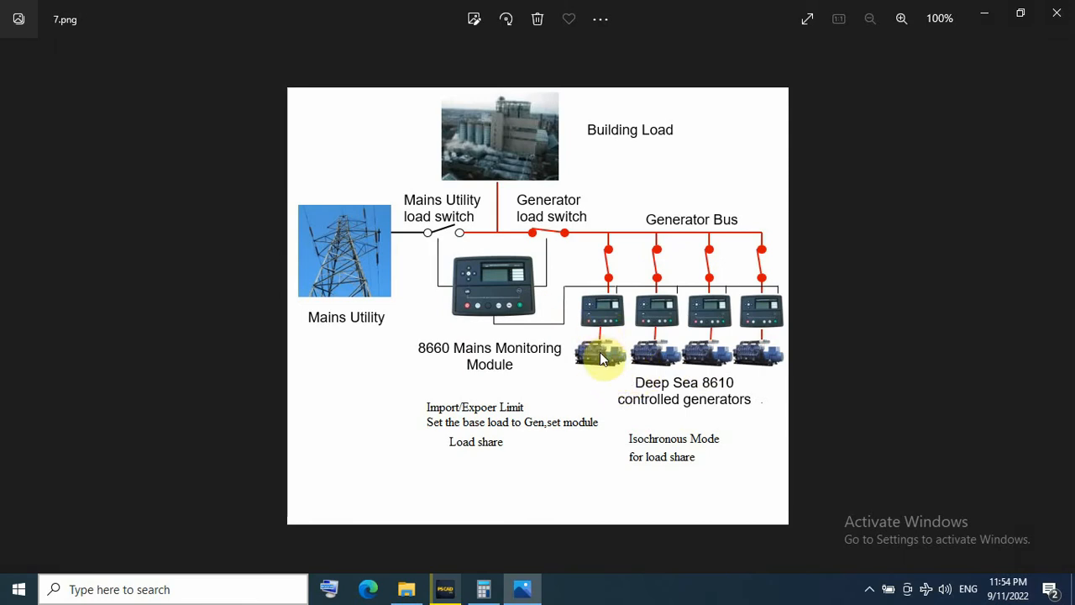
{"action": "mouse_move", "coordinate": [591, 378]}
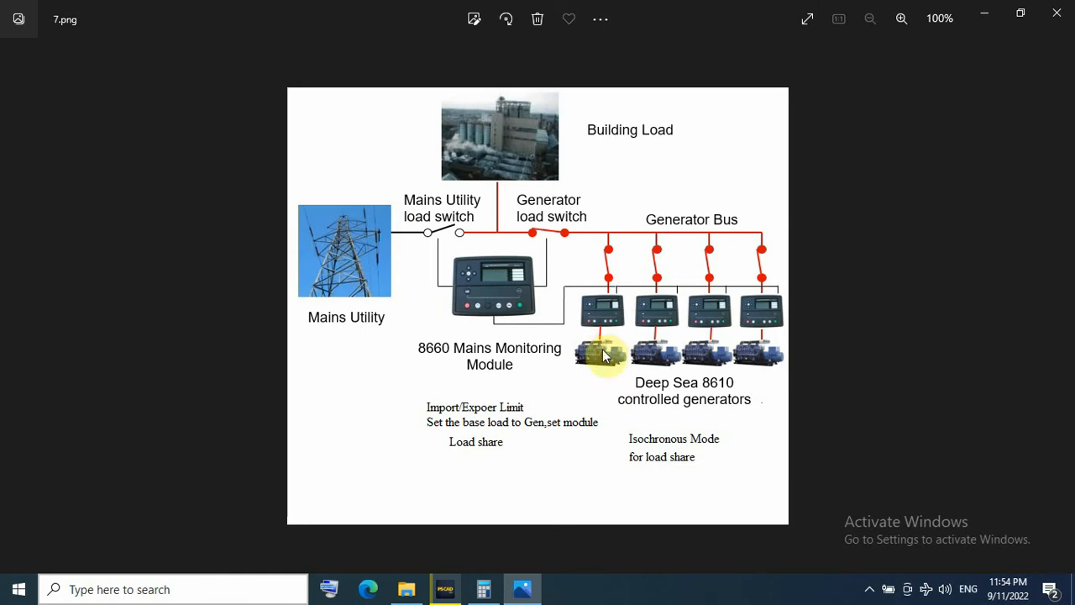
{"action": "mouse_move", "coordinate": [629, 408]}
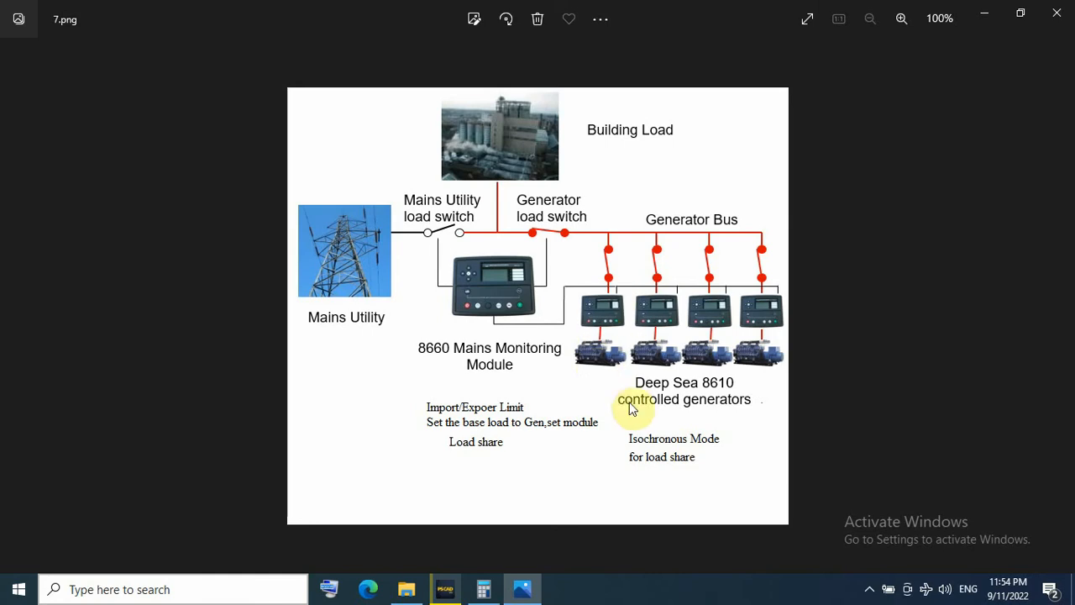
{"action": "mouse_move", "coordinate": [613, 420]}
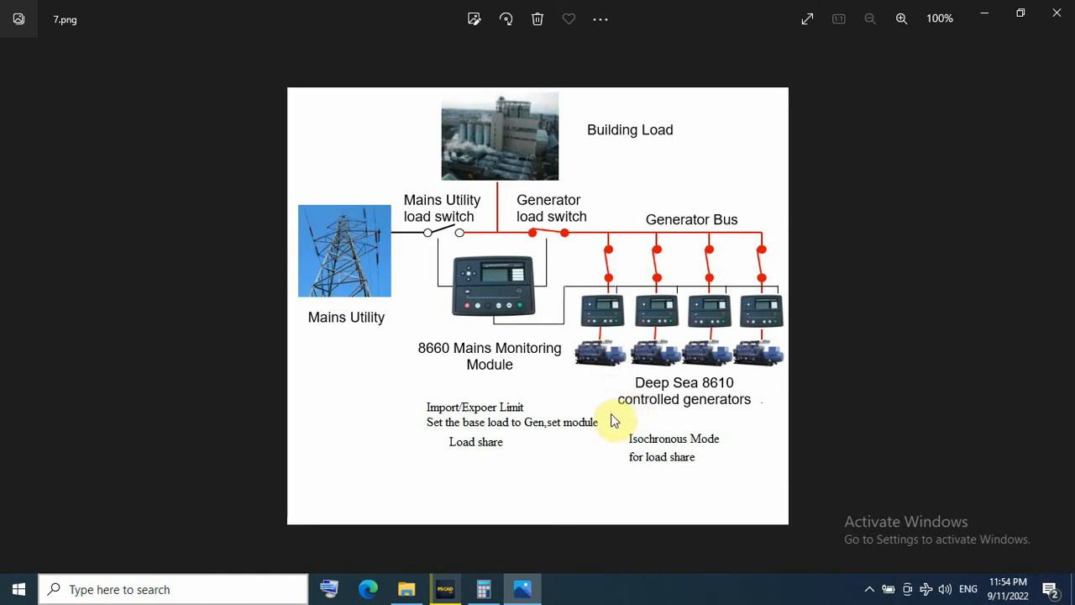
{"action": "mouse_move", "coordinate": [623, 467]}
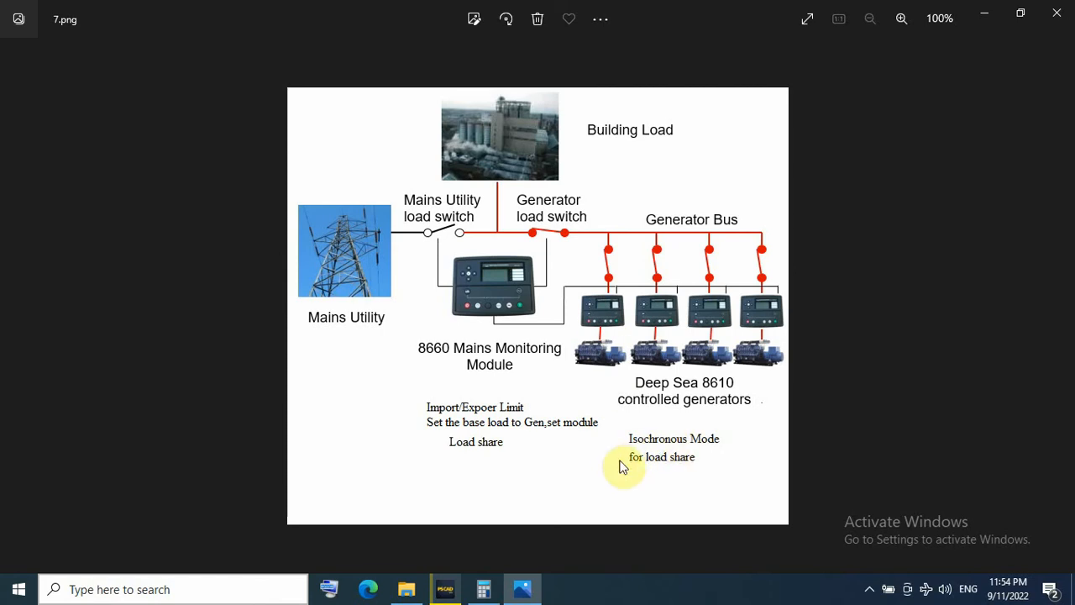
{"action": "mouse_move", "coordinate": [477, 235]}
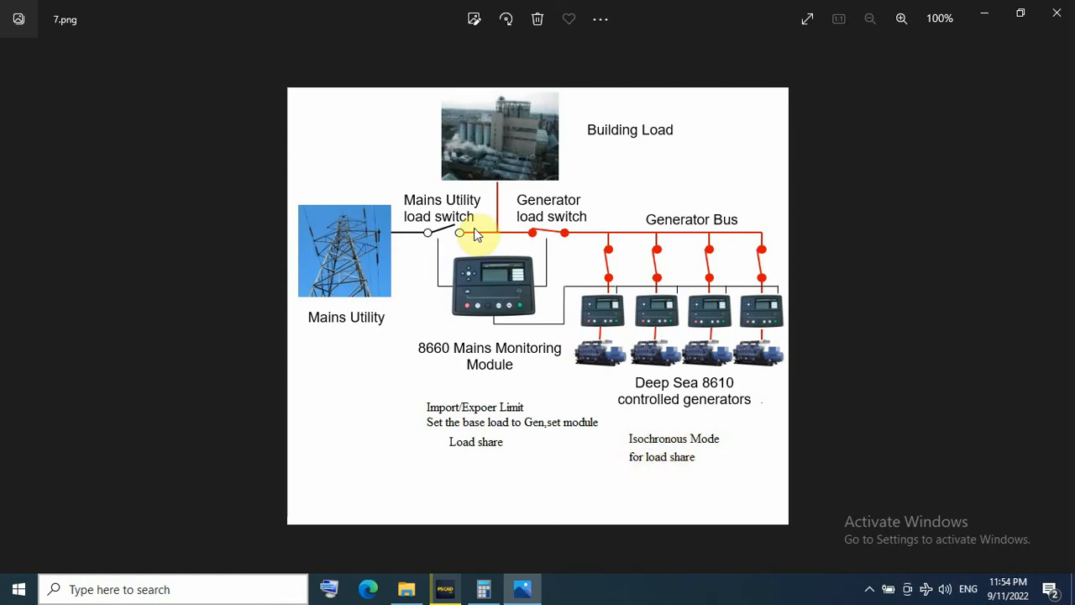
{"action": "mouse_move", "coordinate": [463, 372]}
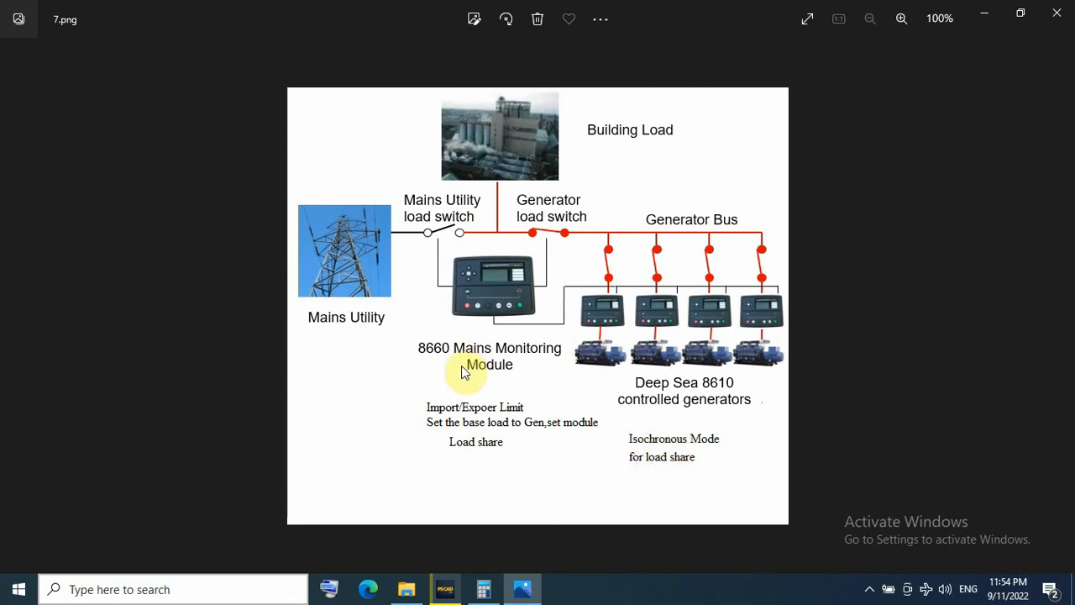
{"action": "mouse_move", "coordinate": [473, 435]}
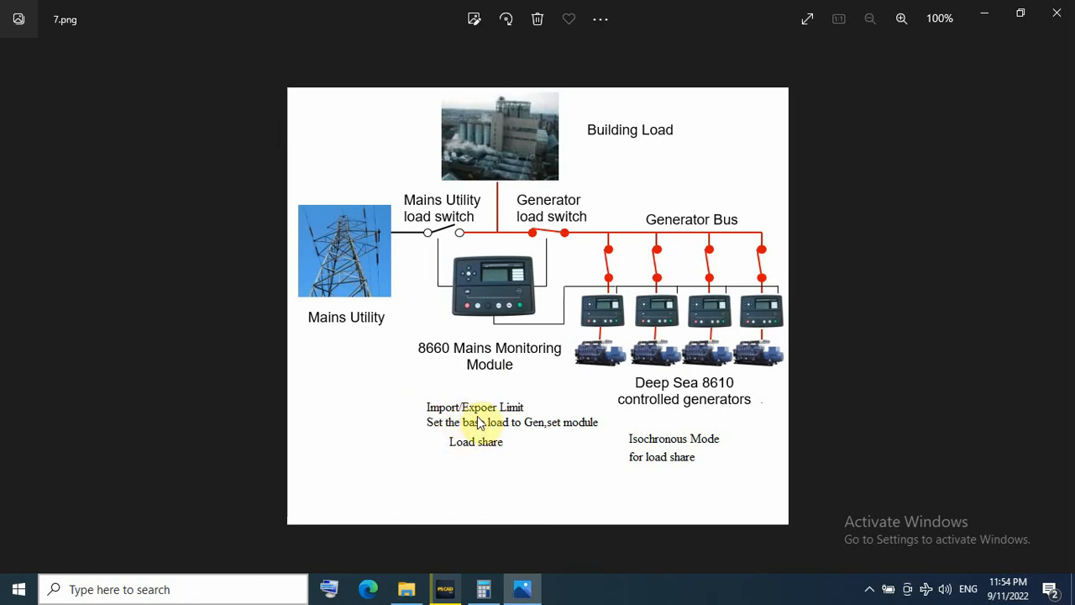
{"action": "mouse_move", "coordinate": [447, 434]}
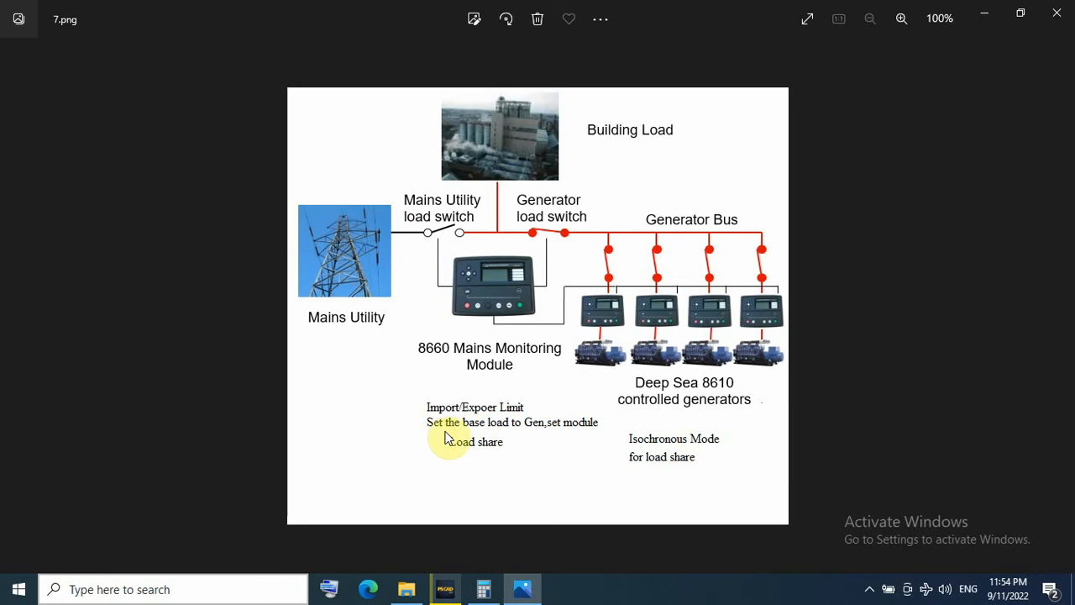
{"action": "mouse_move", "coordinate": [618, 352]}
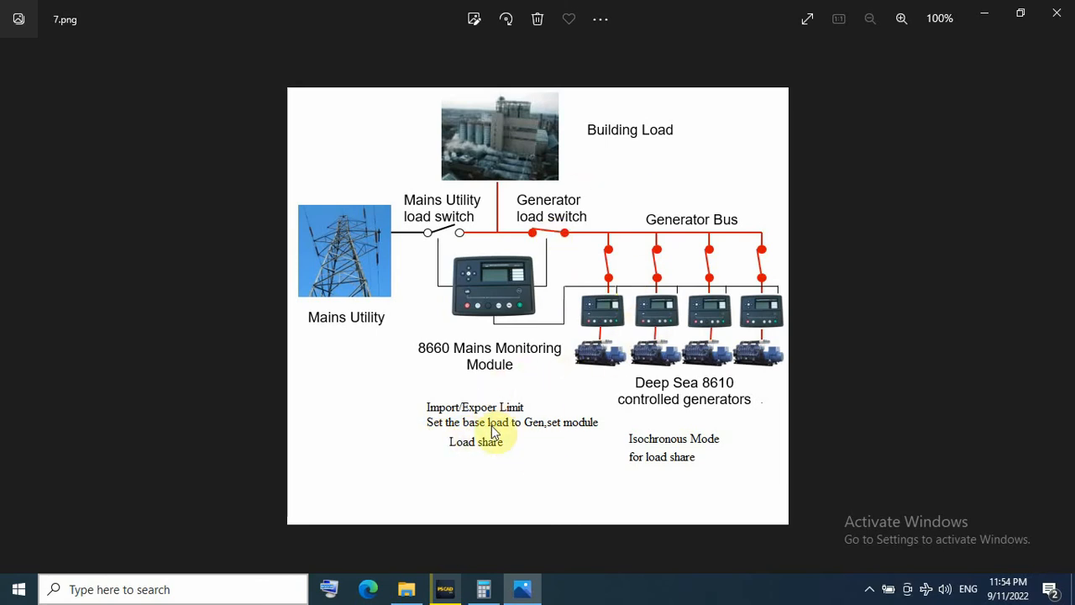
{"action": "mouse_move", "coordinate": [568, 328]}
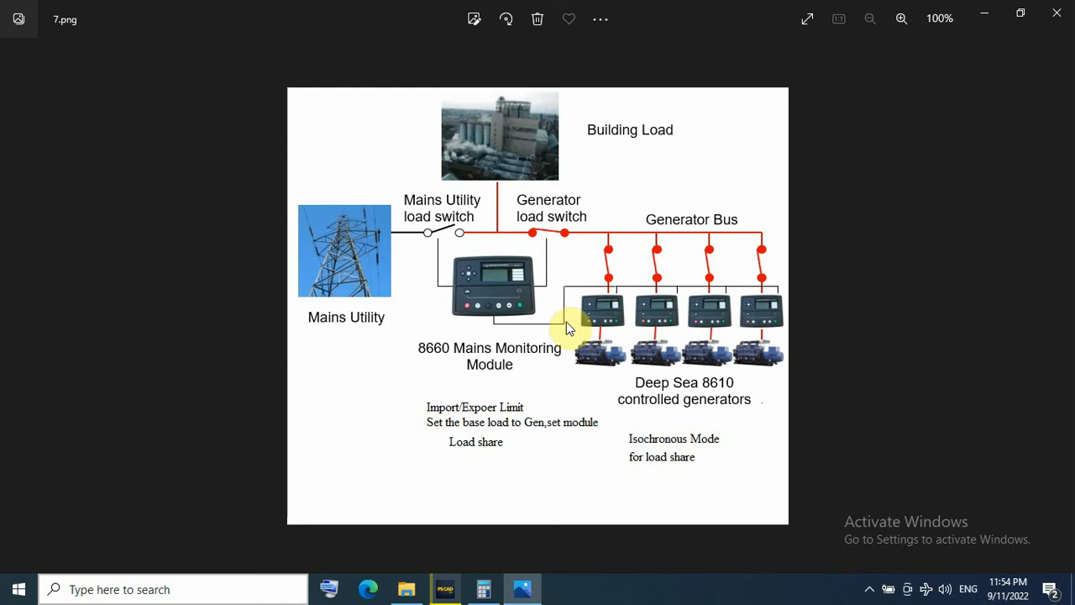
{"action": "mouse_move", "coordinate": [630, 379]}
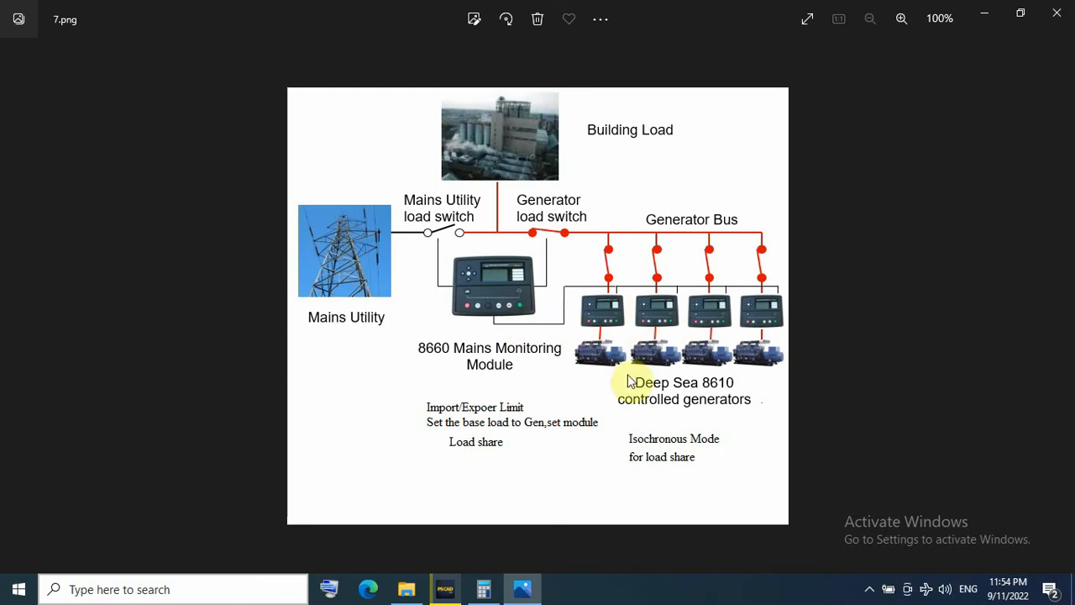
{"action": "mouse_move", "coordinate": [612, 386]}
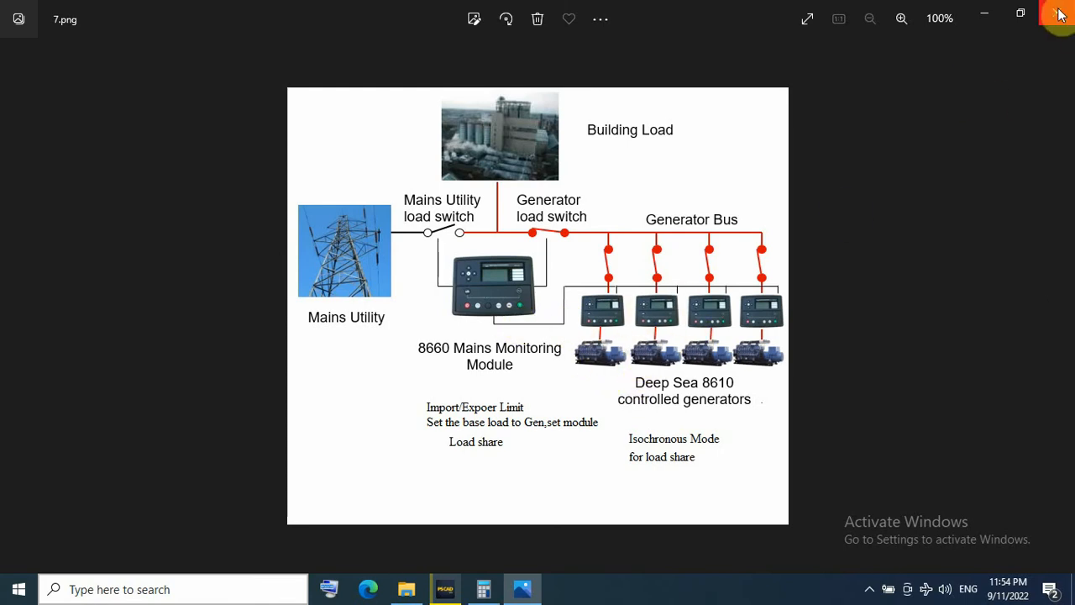
{"action": "left_click", "coordinate": [1060, 13]}
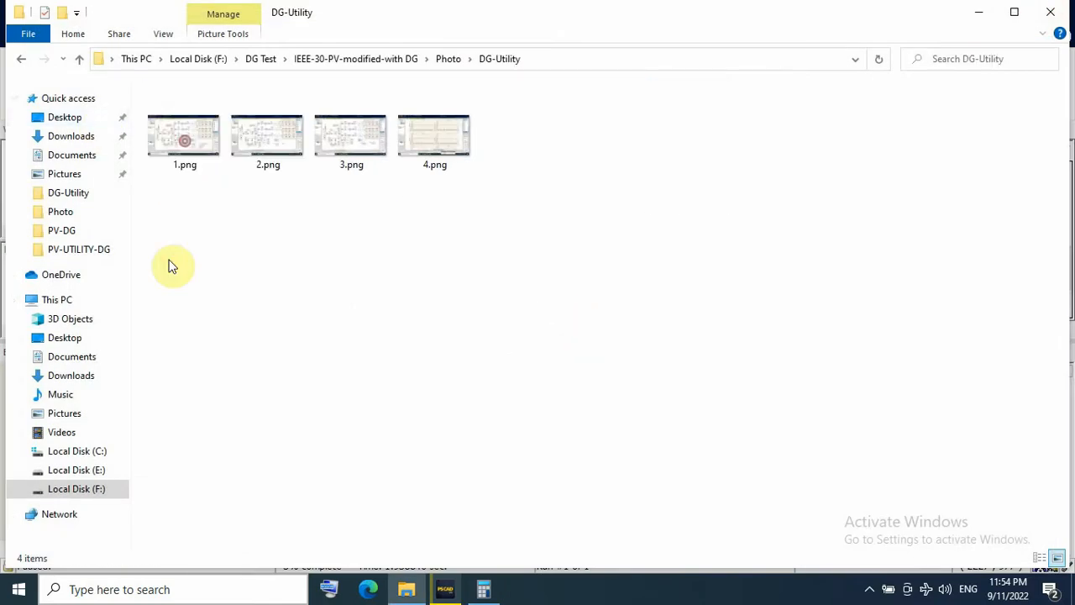
{"action": "double_click", "coordinate": [185, 134]}
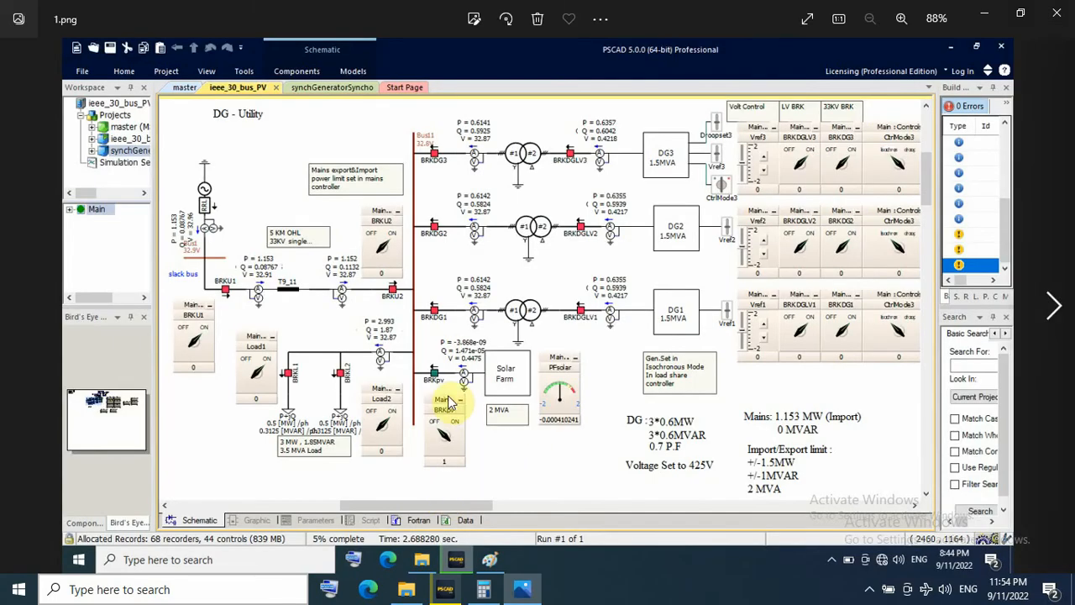
{"action": "mouse_move", "coordinate": [229, 158]}
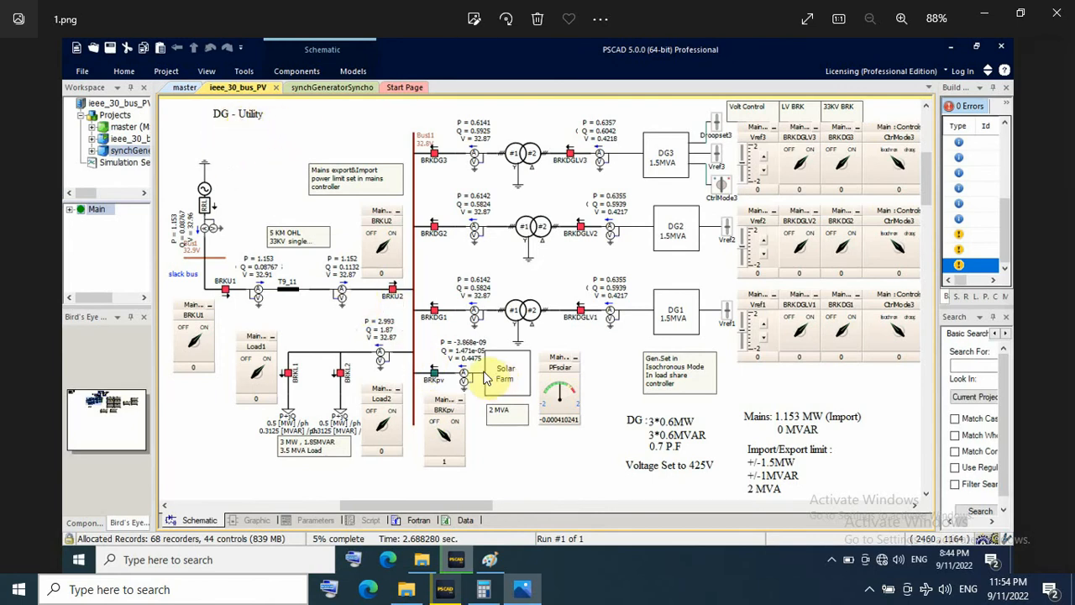
{"action": "mouse_move", "coordinate": [635, 443]}
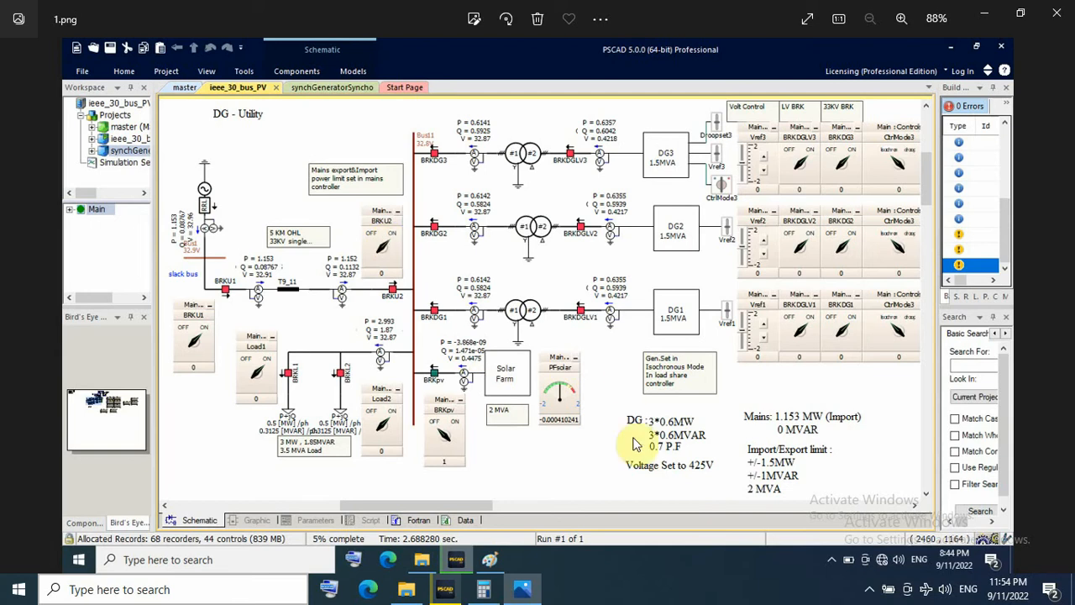
{"action": "mouse_move", "coordinate": [637, 438]}
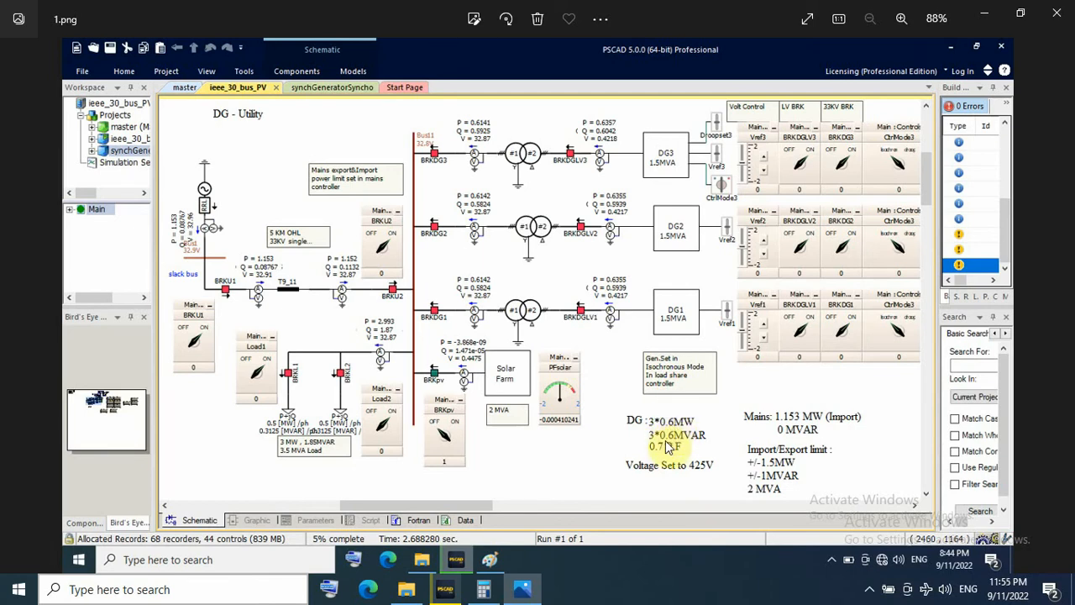
{"action": "mouse_move", "coordinate": [685, 457]}
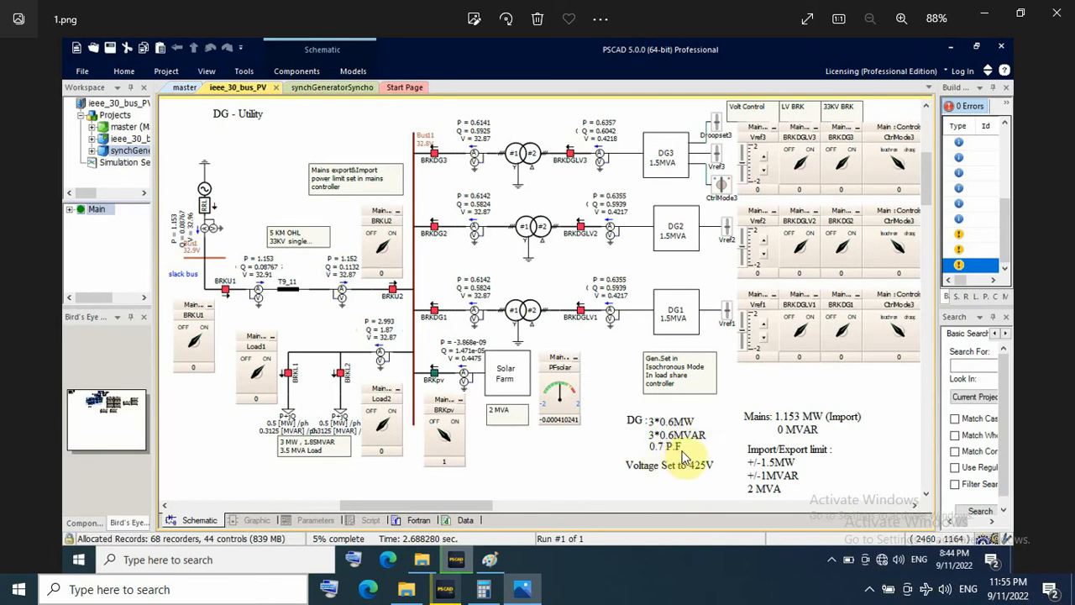
{"action": "mouse_move", "coordinate": [624, 261]}
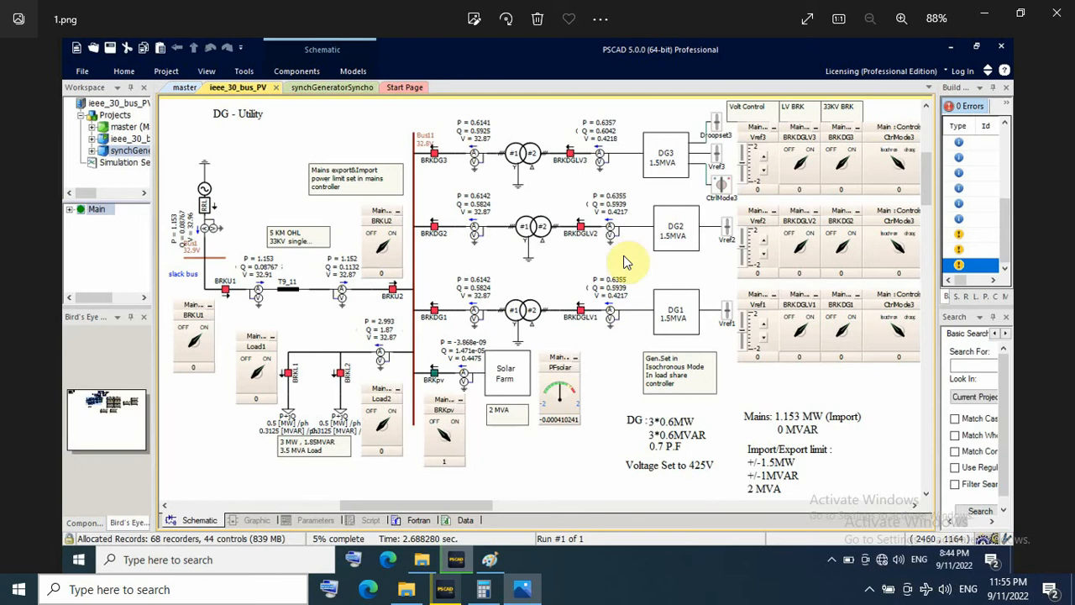
{"action": "mouse_move", "coordinate": [596, 227]}
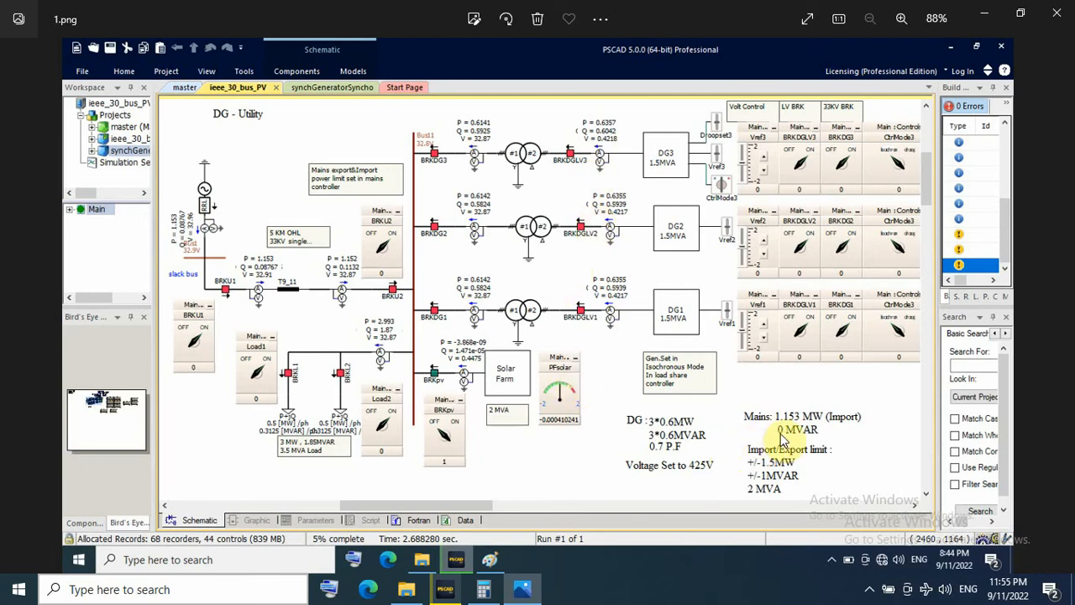
{"action": "mouse_move", "coordinate": [786, 430]}
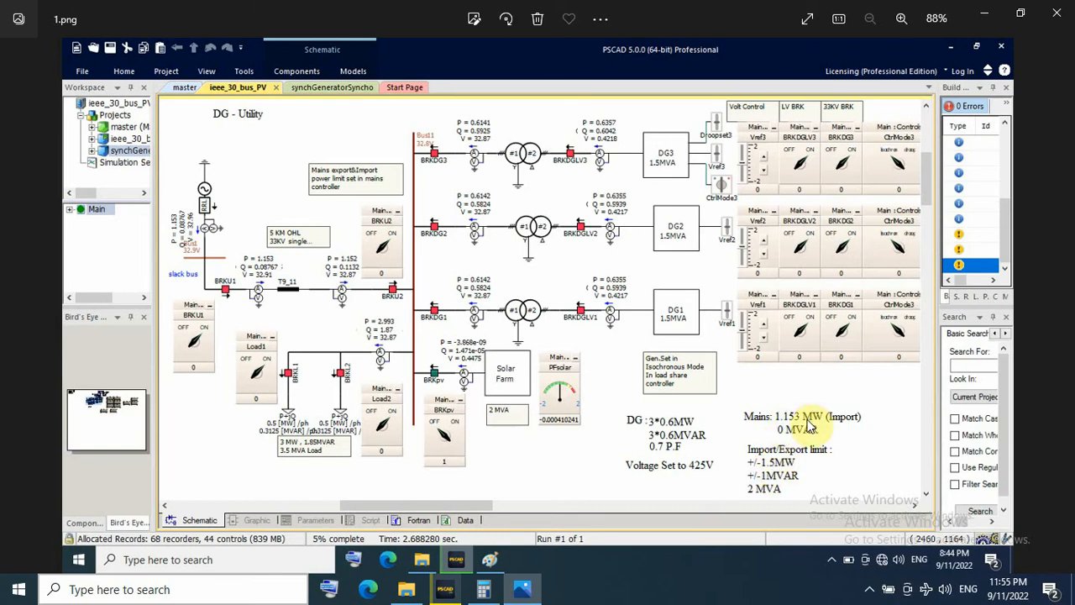
{"action": "mouse_move", "coordinate": [809, 440]}
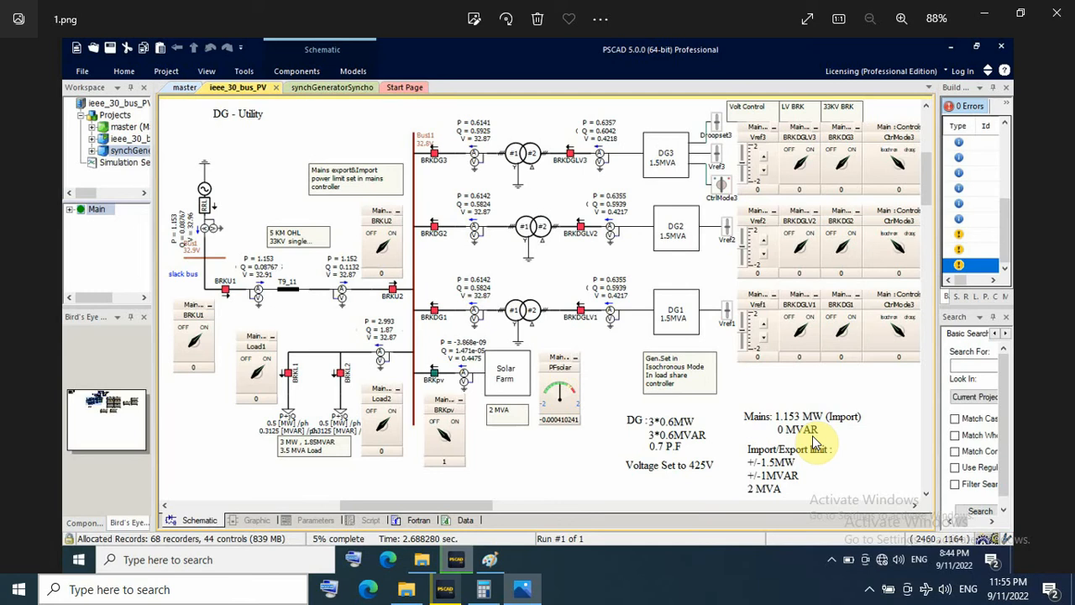
{"action": "mouse_move", "coordinate": [764, 474]}
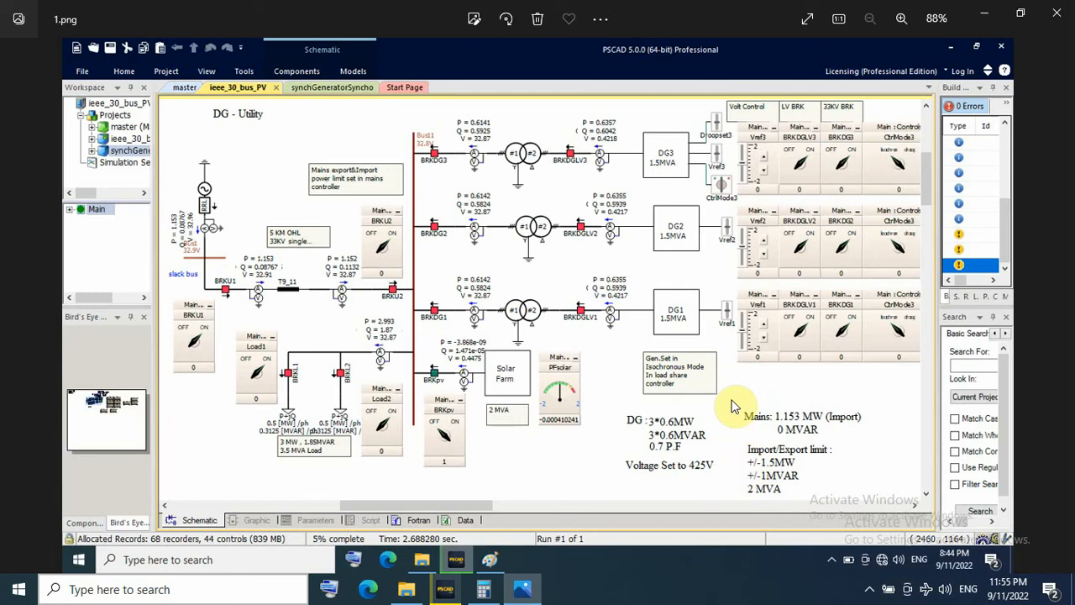
{"action": "mouse_move", "coordinate": [716, 414]}
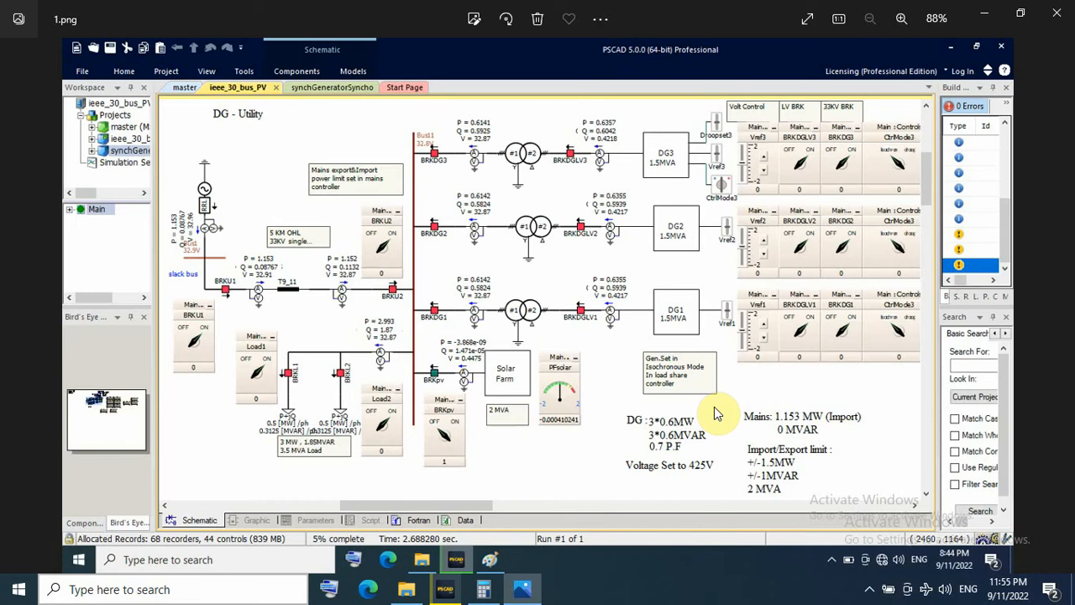
{"action": "mouse_move", "coordinate": [601, 316]}
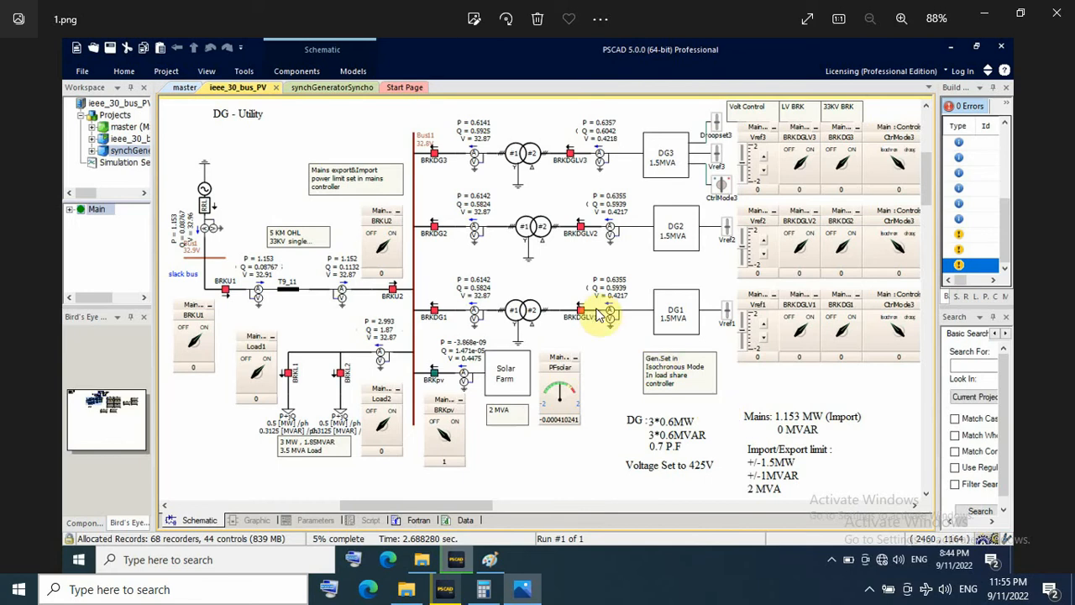
{"action": "mouse_move", "coordinate": [479, 344]}
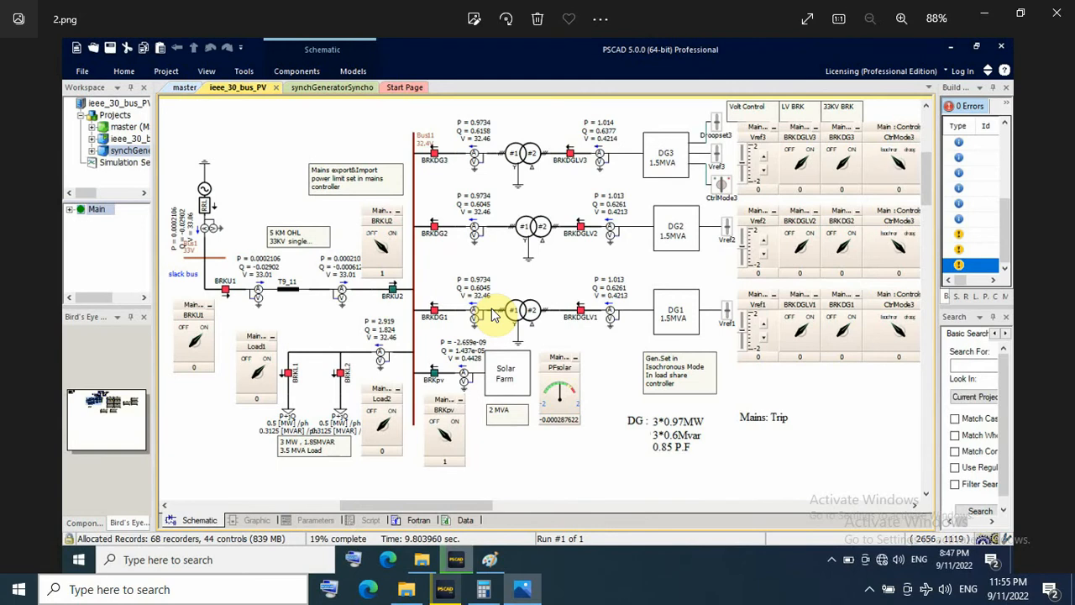
{"action": "mouse_move", "coordinate": [383, 255]}
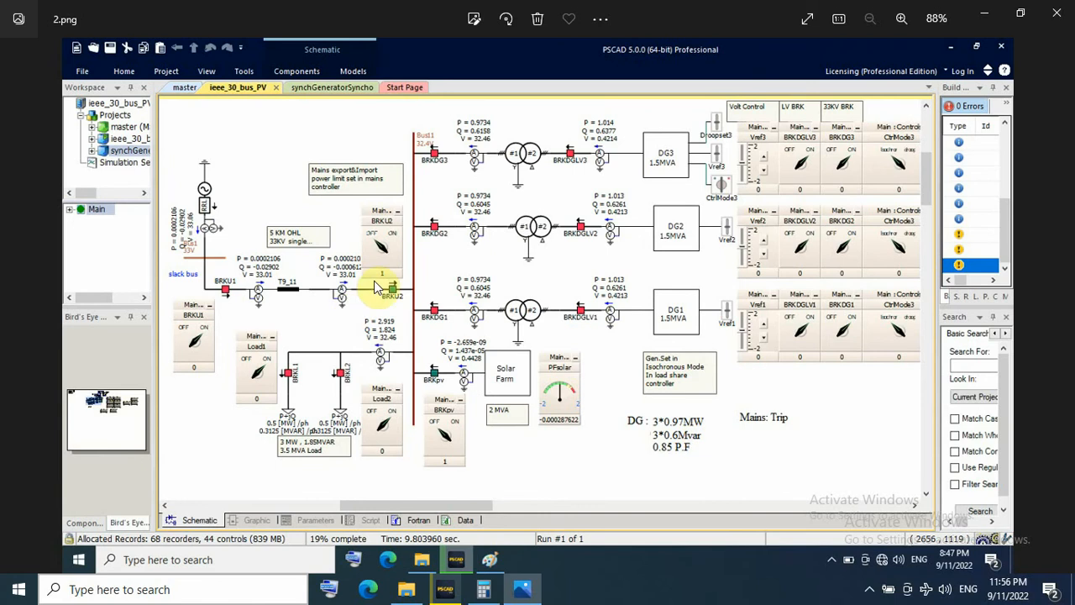
{"action": "mouse_move", "coordinate": [289, 316]}
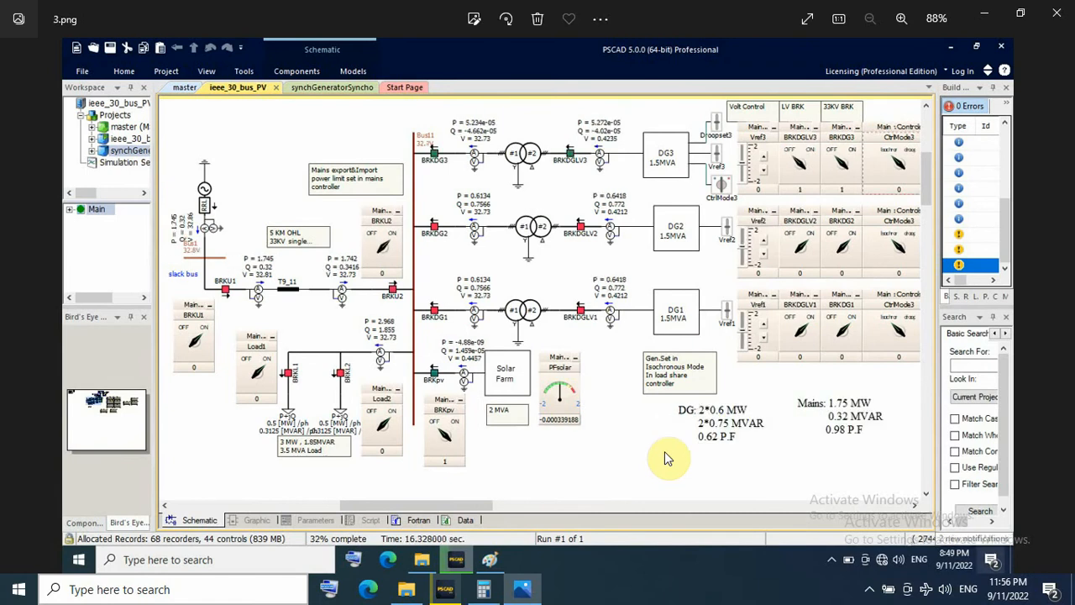
{"action": "mouse_move", "coordinate": [687, 292]}
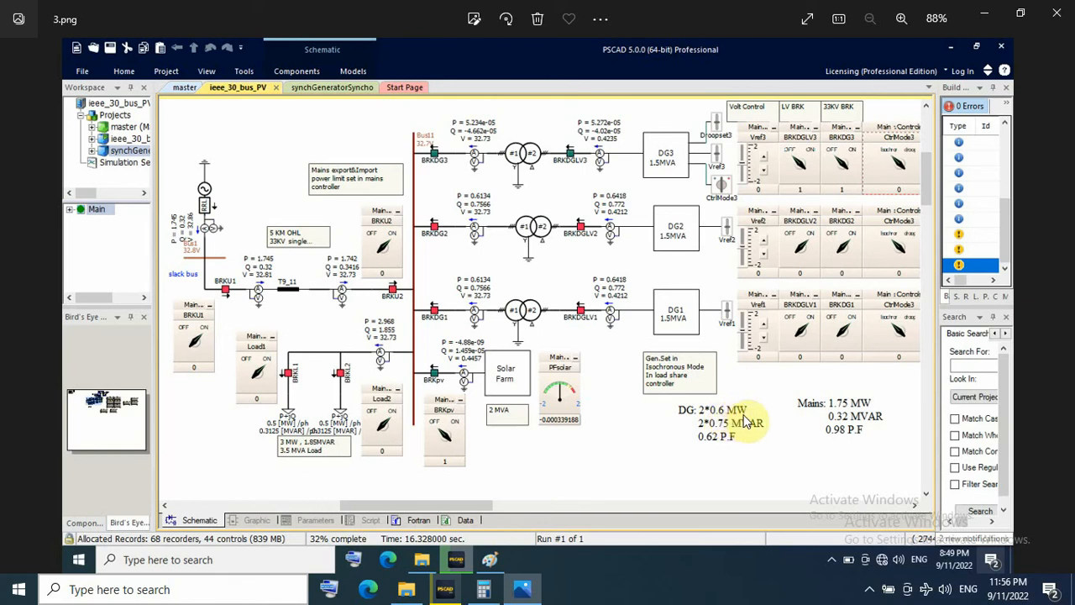
{"action": "mouse_move", "coordinate": [719, 440]}
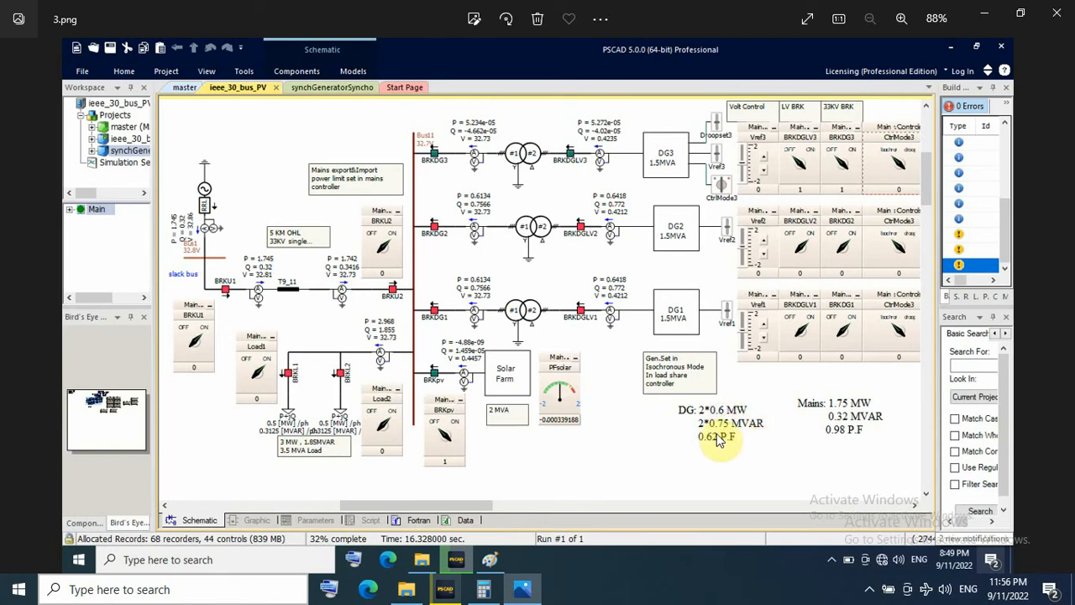
{"action": "mouse_move", "coordinate": [831, 428]}
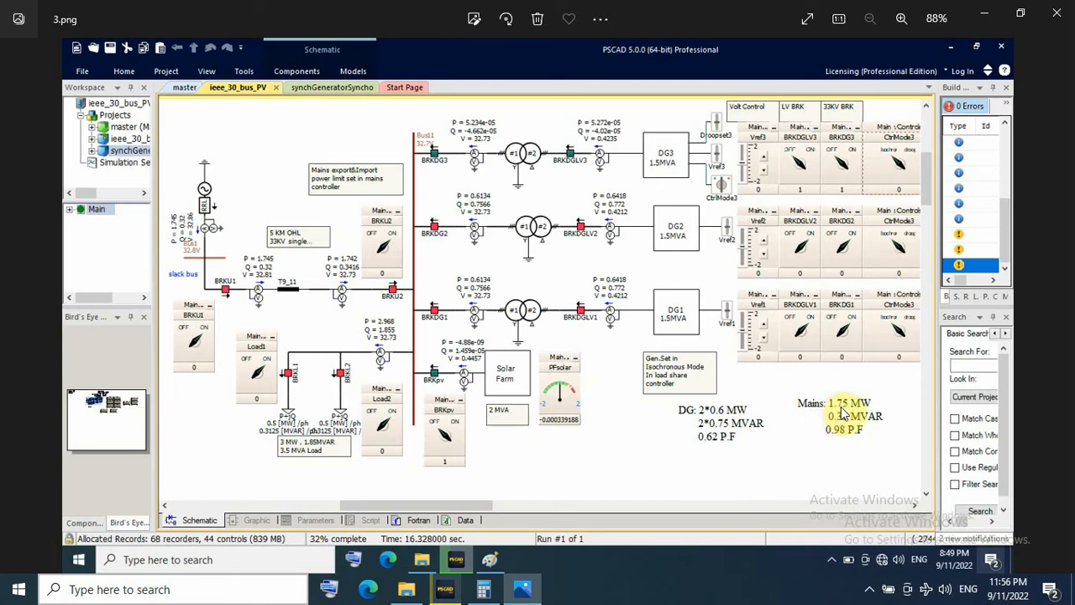
{"action": "mouse_move", "coordinate": [840, 423]}
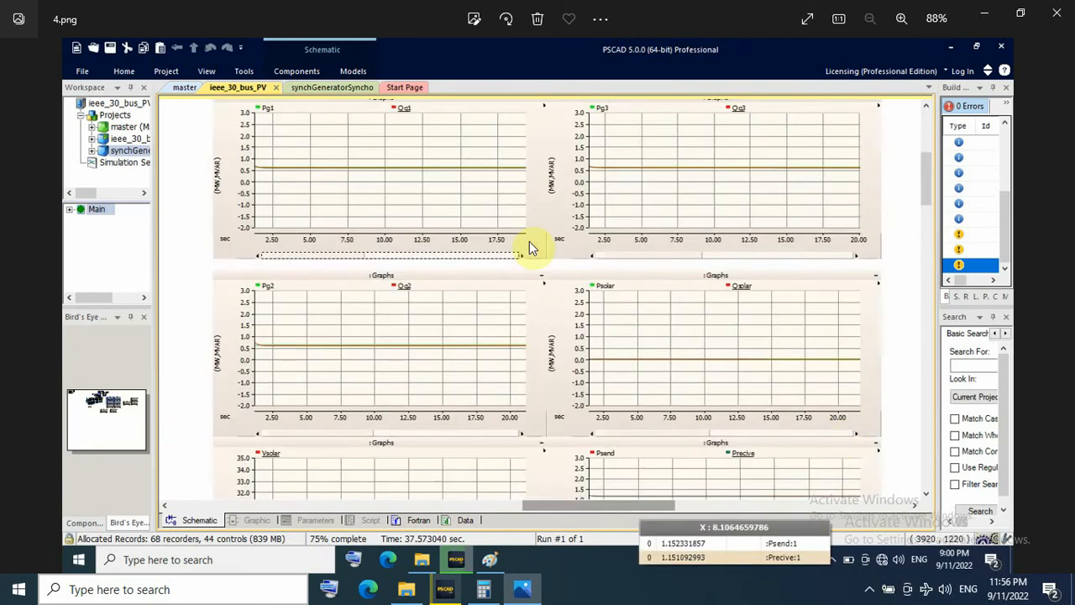
{"action": "mouse_move", "coordinate": [383, 188]}
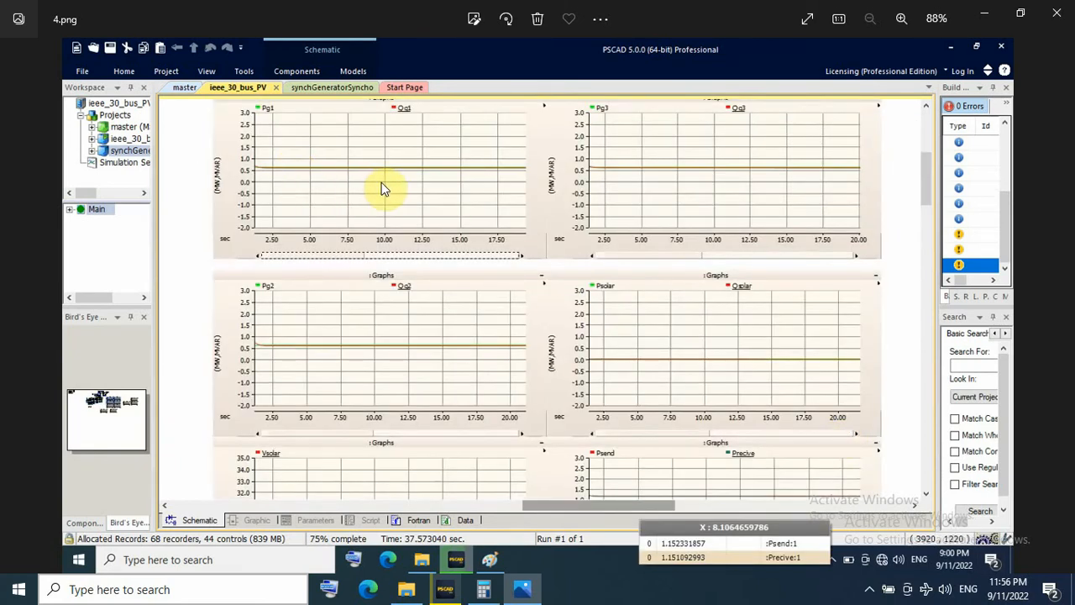
{"action": "mouse_move", "coordinate": [312, 165]}
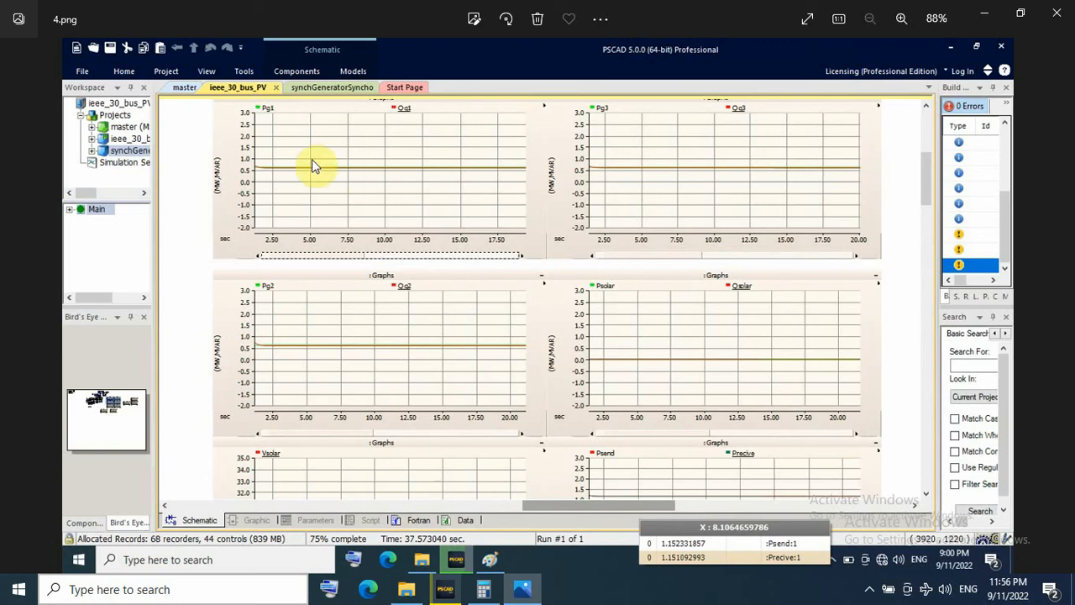
{"action": "mouse_move", "coordinate": [305, 177]}
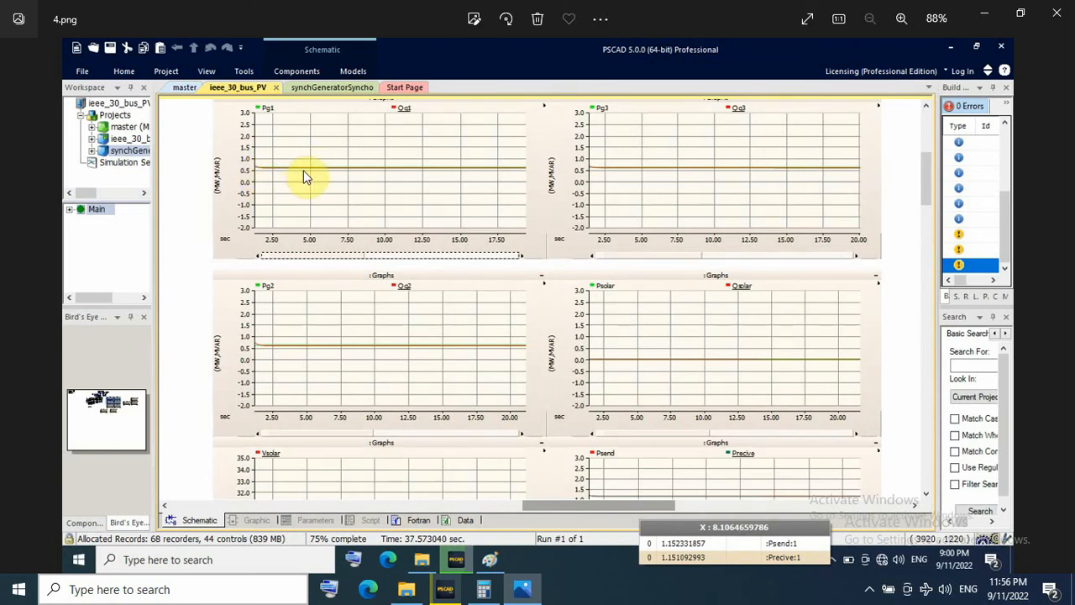
{"action": "mouse_move", "coordinate": [366, 173]}
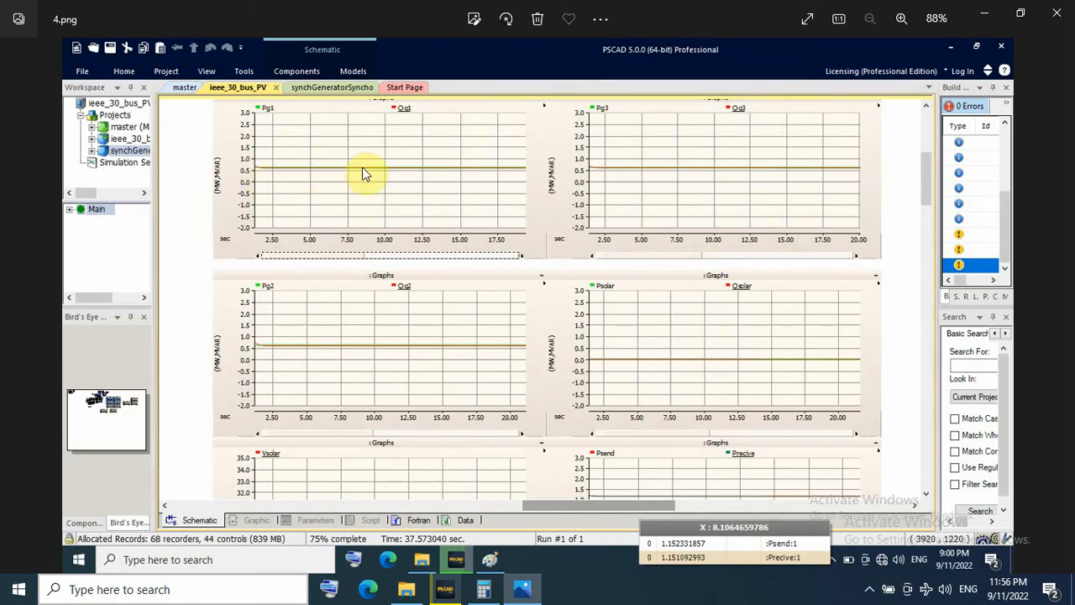
{"action": "mouse_move", "coordinate": [403, 173]}
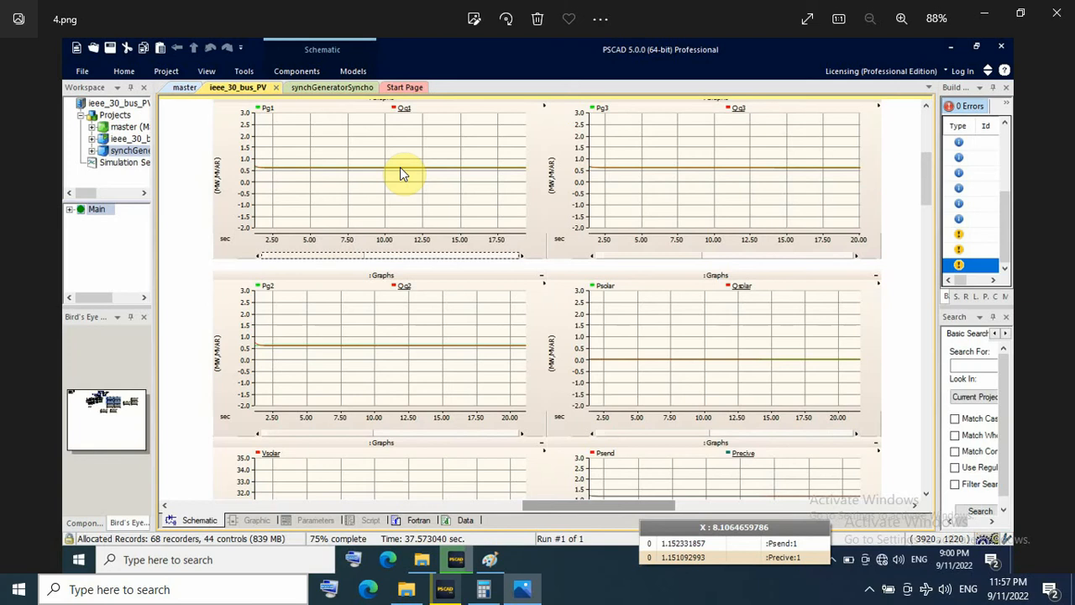
{"action": "mouse_move", "coordinate": [265, 114]}
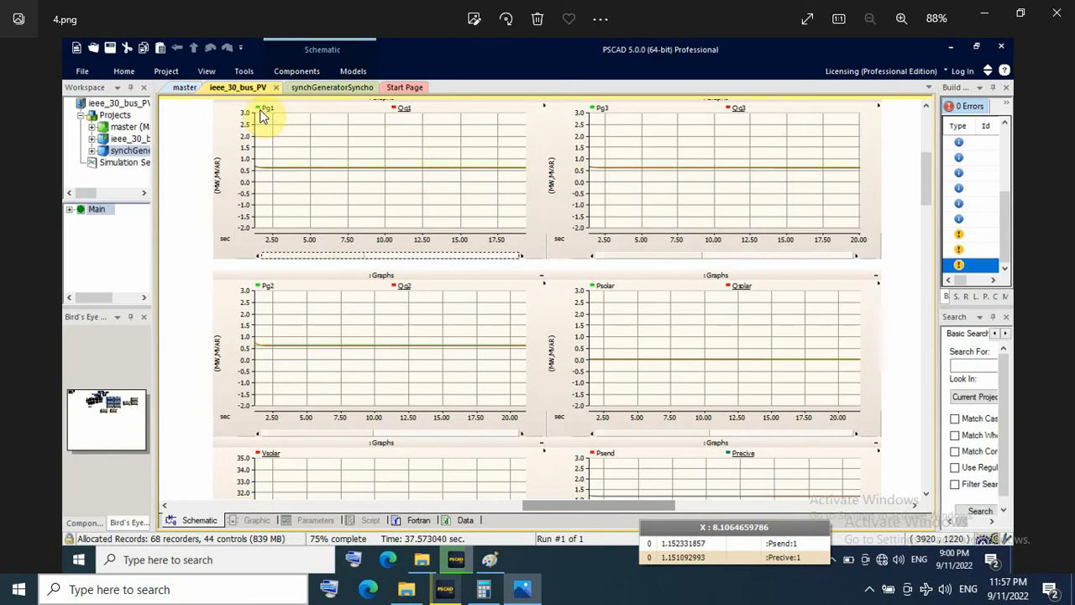
{"action": "mouse_move", "coordinate": [403, 171]}
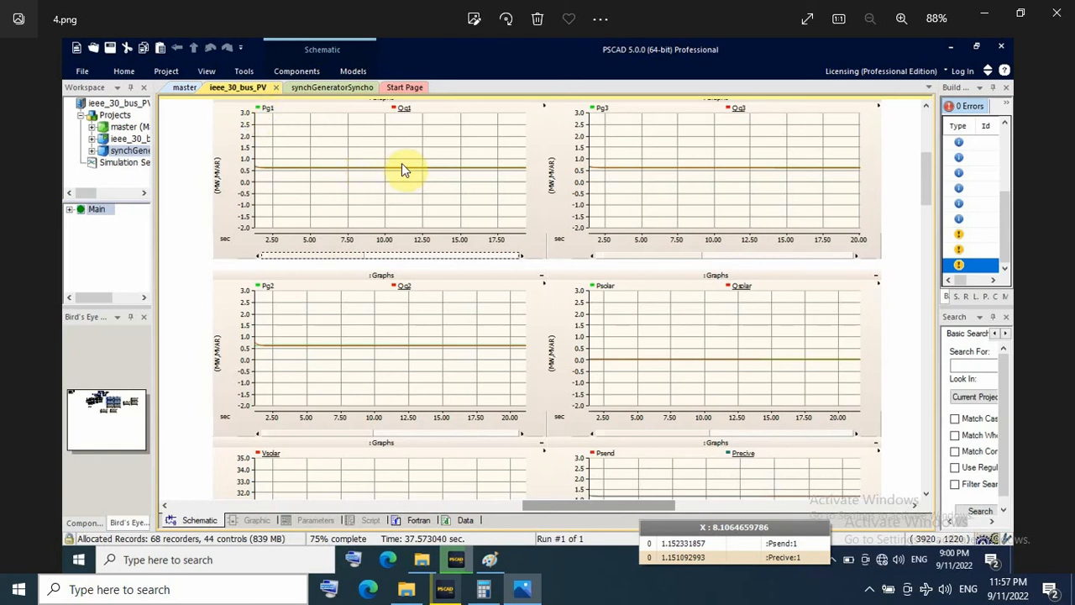
{"action": "mouse_move", "coordinate": [400, 173]}
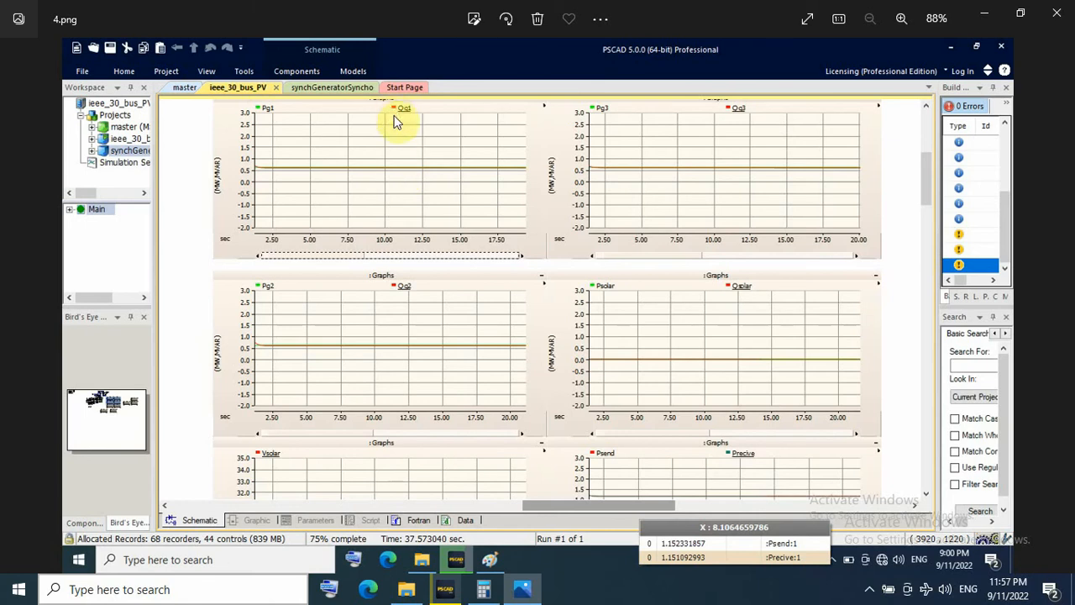
{"action": "mouse_move", "coordinate": [638, 162]}
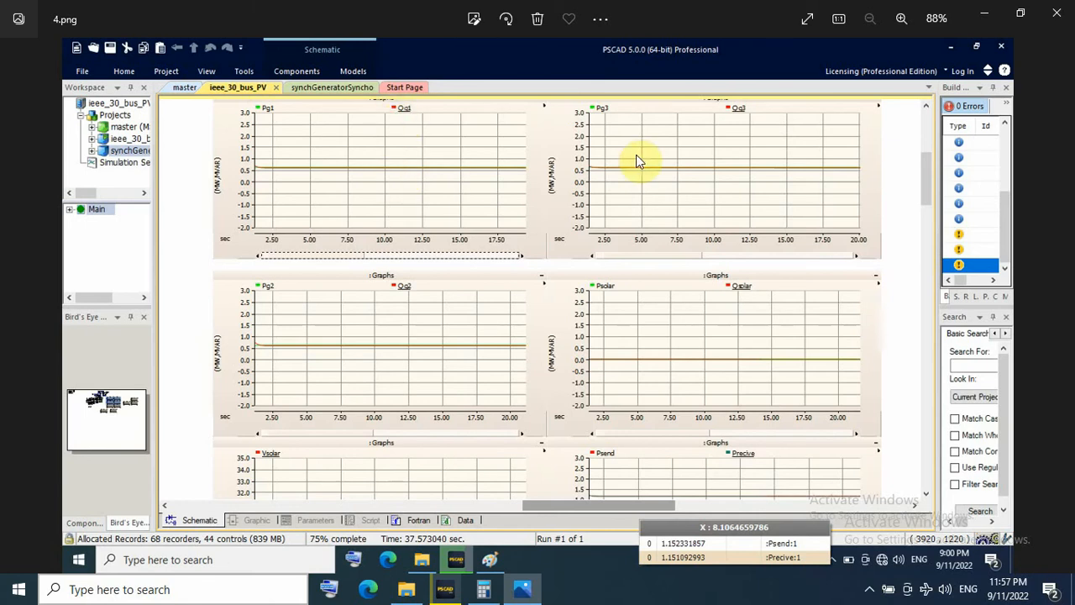
{"action": "mouse_move", "coordinate": [339, 181]}
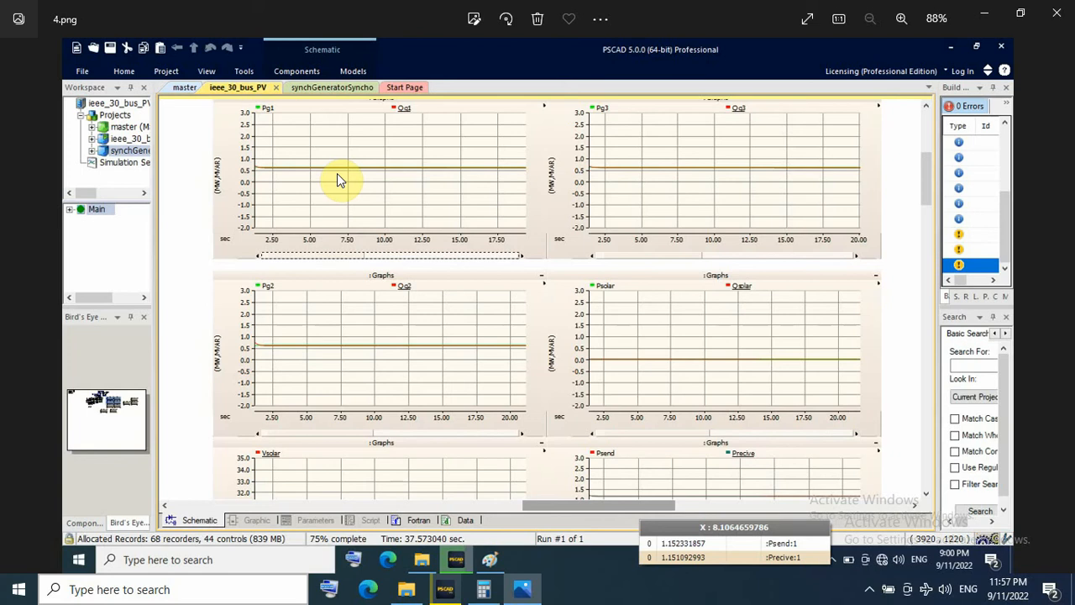
{"action": "mouse_move", "coordinate": [534, 404]}
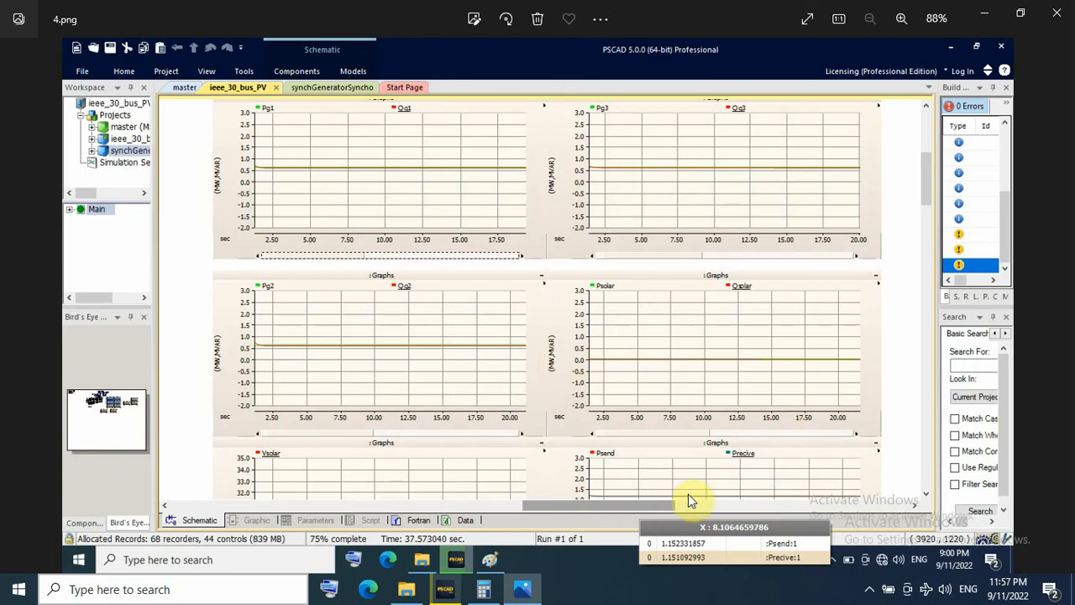
{"action": "mouse_move", "coordinate": [672, 504]}
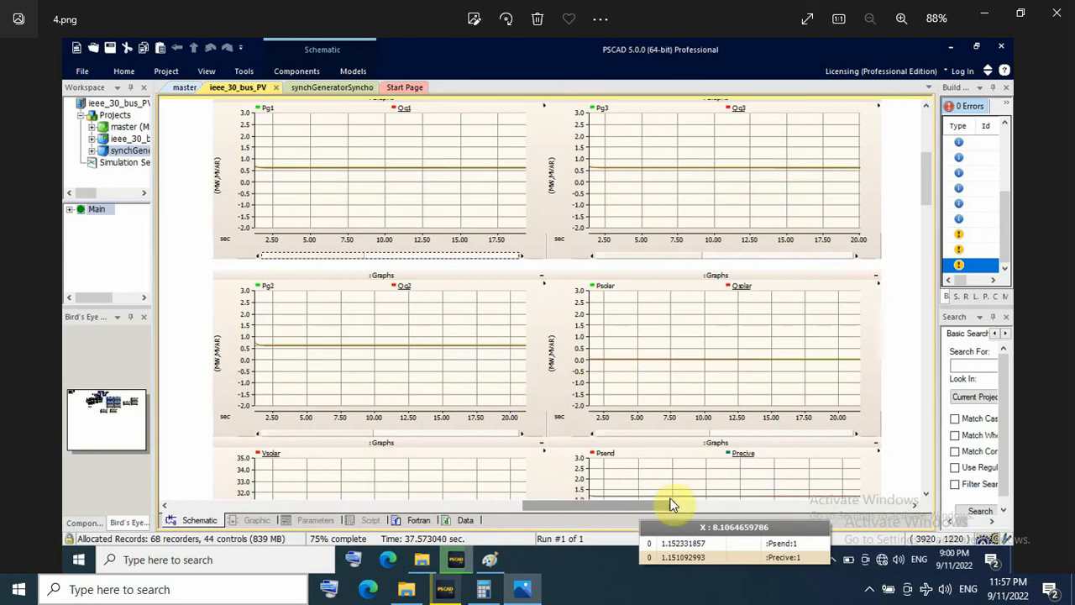
{"action": "mouse_move", "coordinate": [730, 497]}
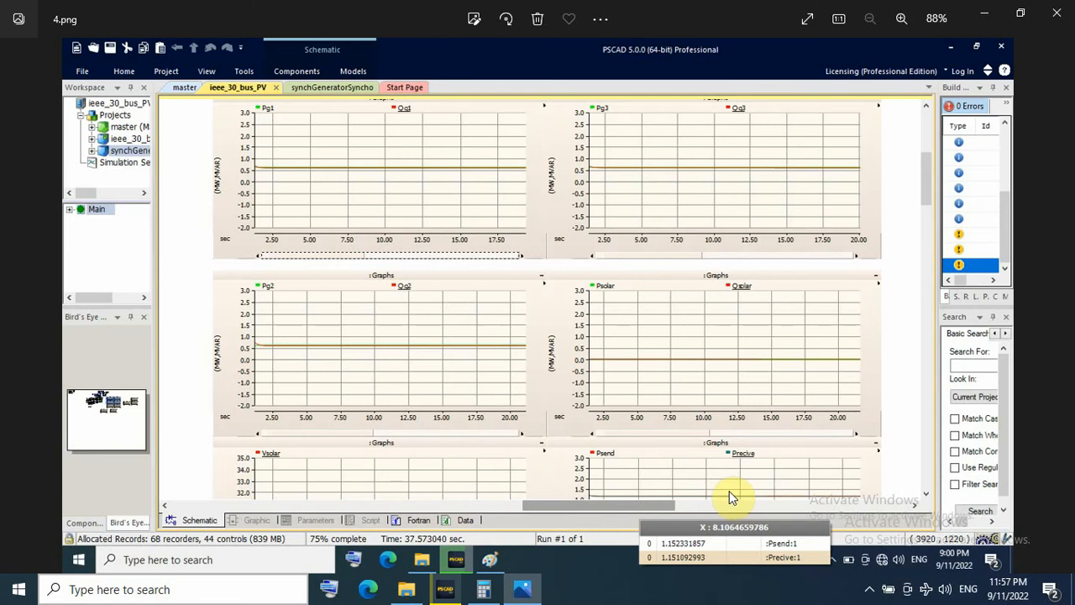
{"action": "mouse_move", "coordinate": [703, 456]}
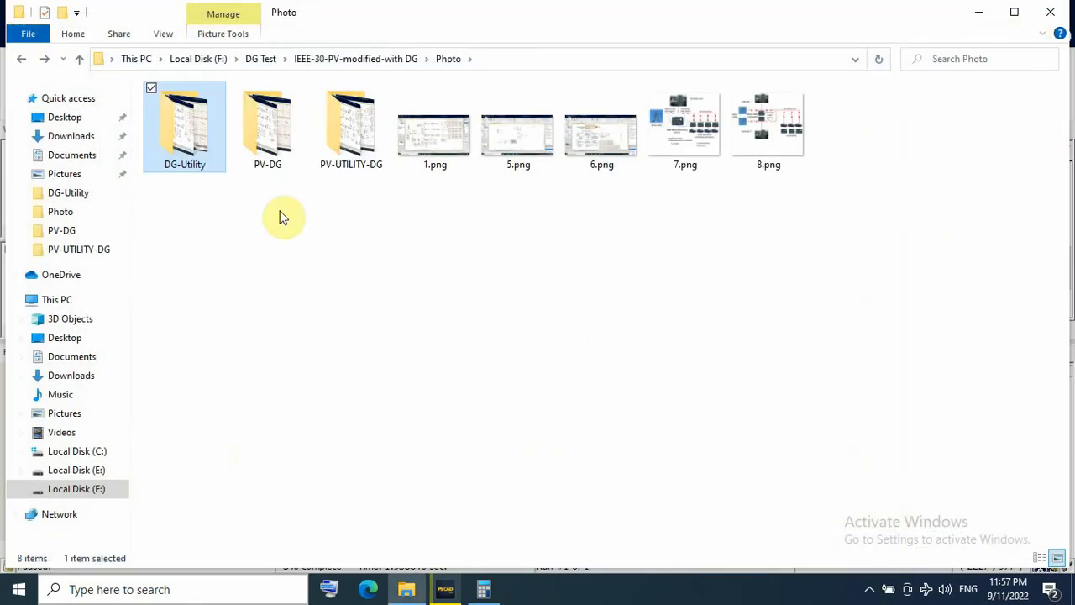
{"action": "double_click", "coordinate": [267, 126]}
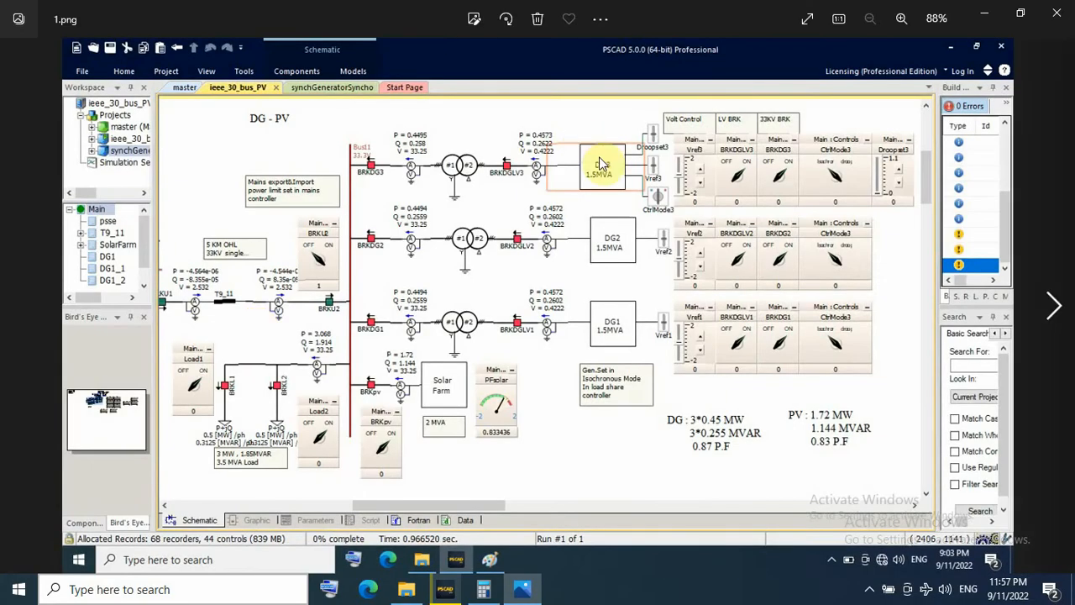
{"action": "mouse_move", "coordinate": [567, 277]}
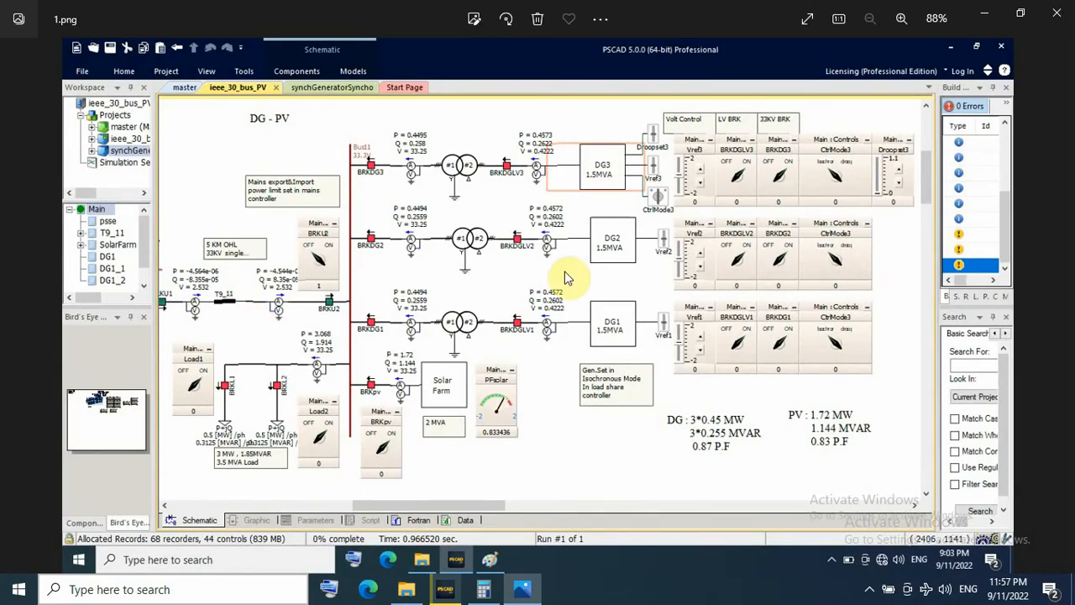
{"action": "mouse_move", "coordinate": [642, 339]}
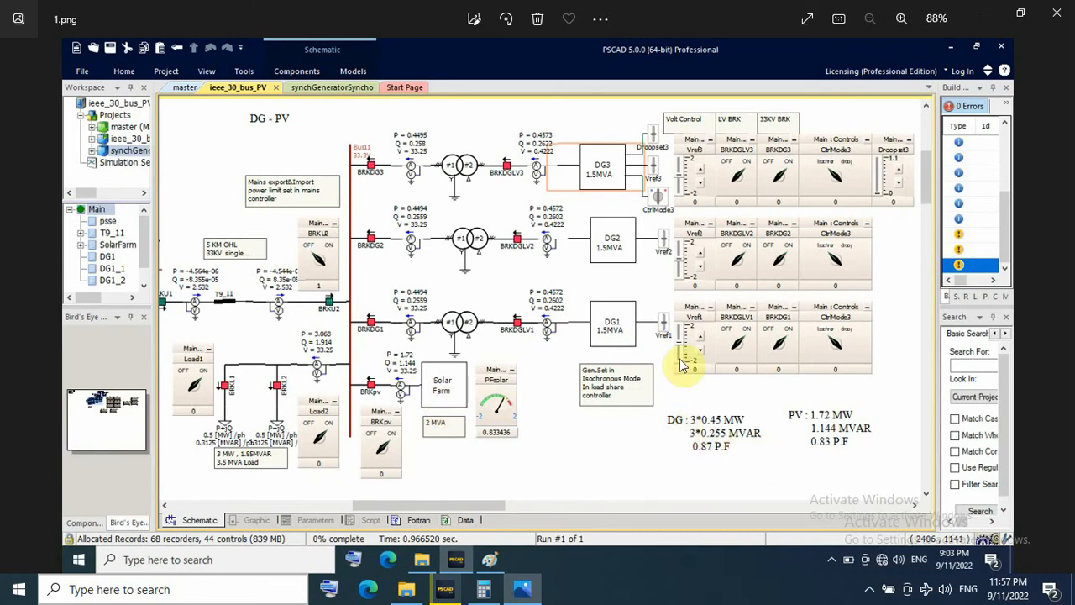
{"action": "mouse_move", "coordinate": [613, 185]}
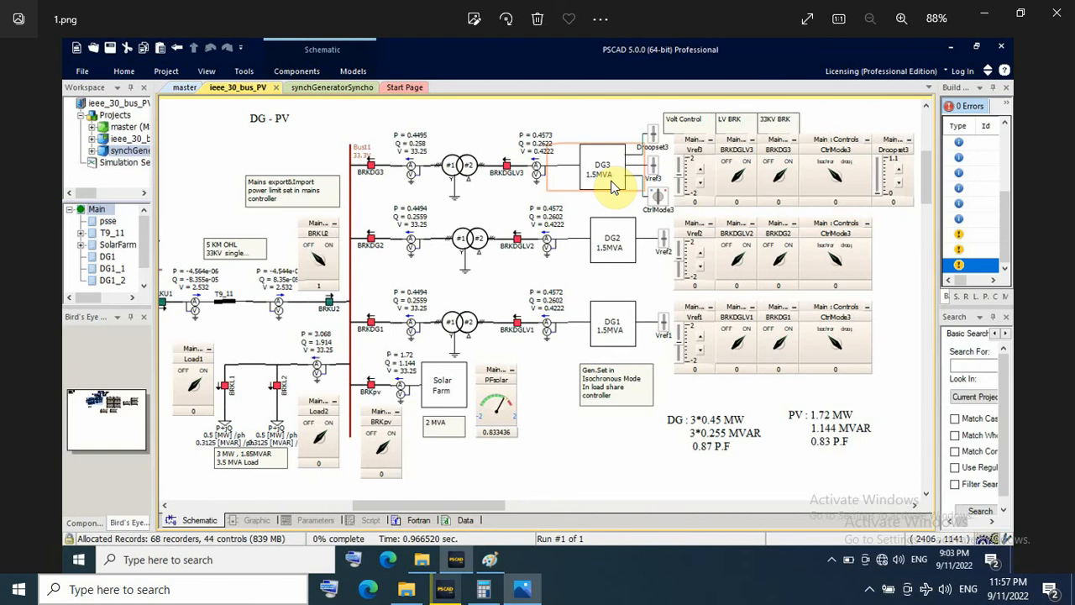
{"action": "mouse_move", "coordinate": [726, 408]}
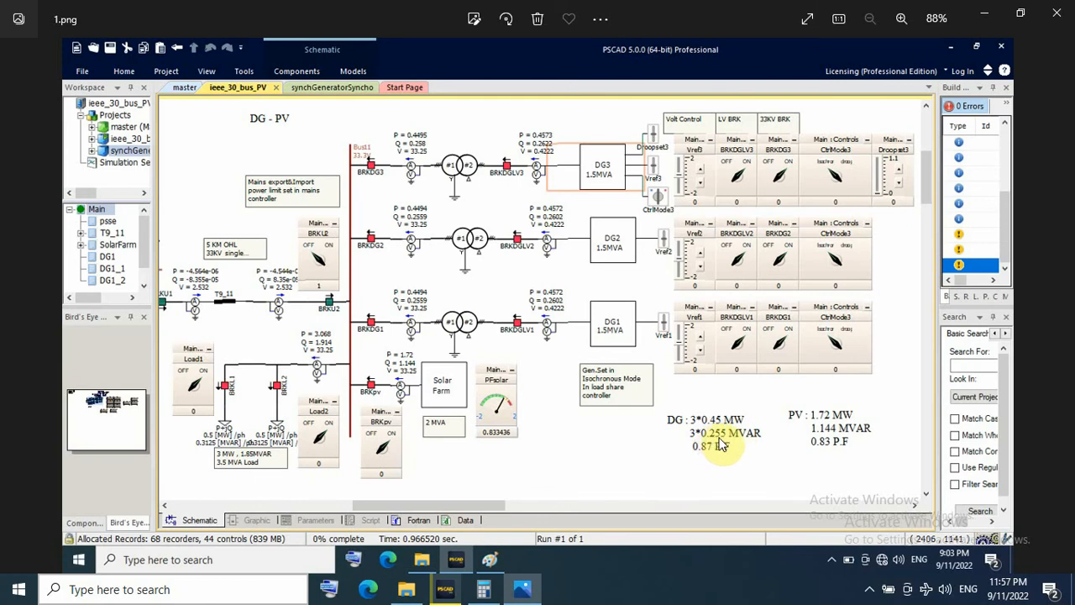
{"action": "mouse_move", "coordinate": [732, 444]}
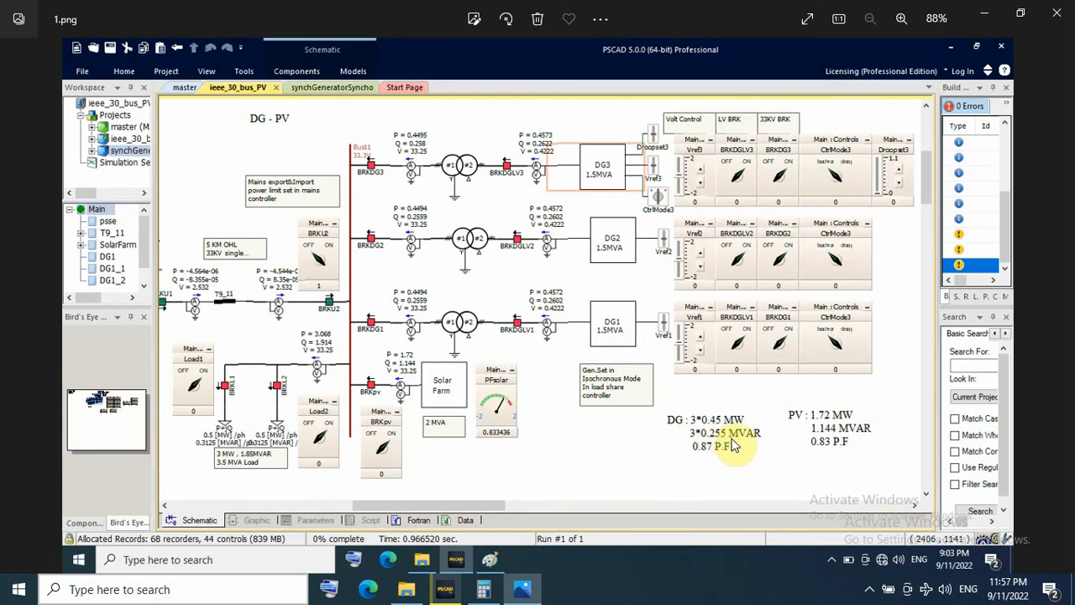
{"action": "mouse_move", "coordinate": [709, 454]}
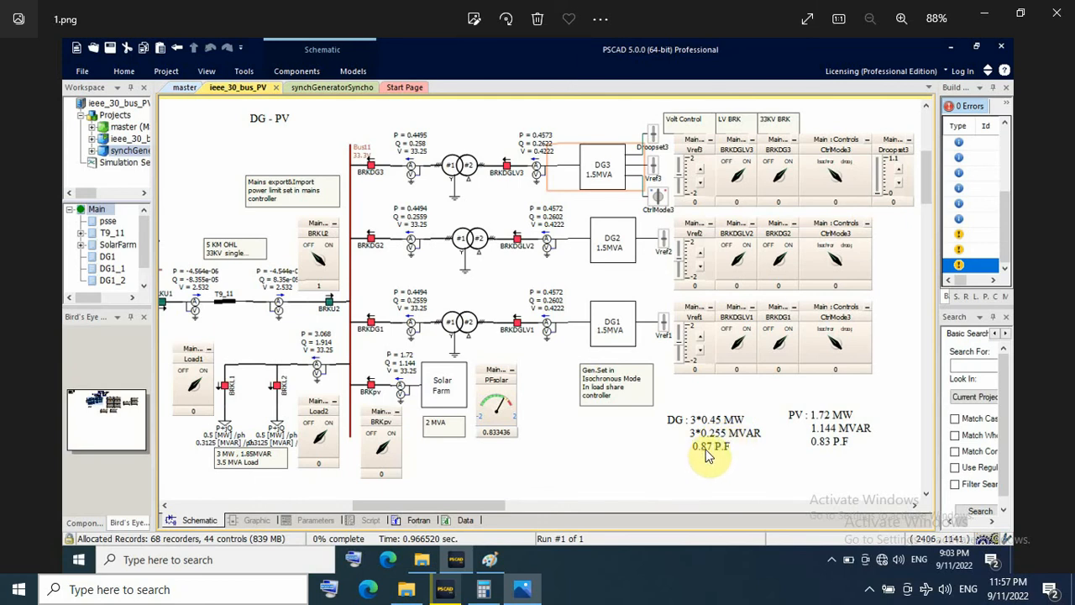
{"action": "mouse_move", "coordinate": [826, 440]}
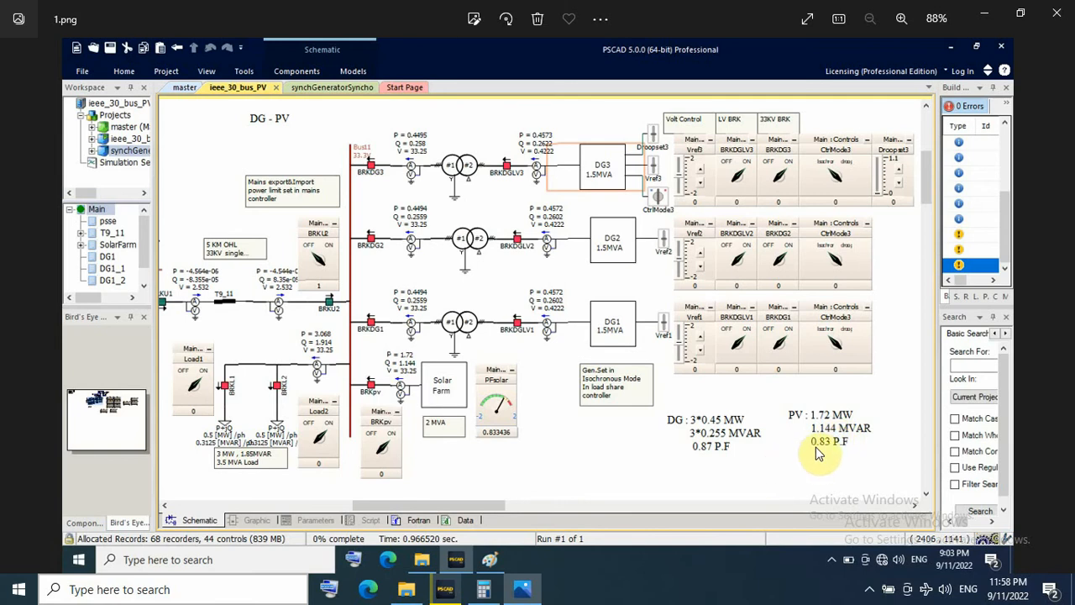
{"action": "mouse_move", "coordinate": [695, 383]}
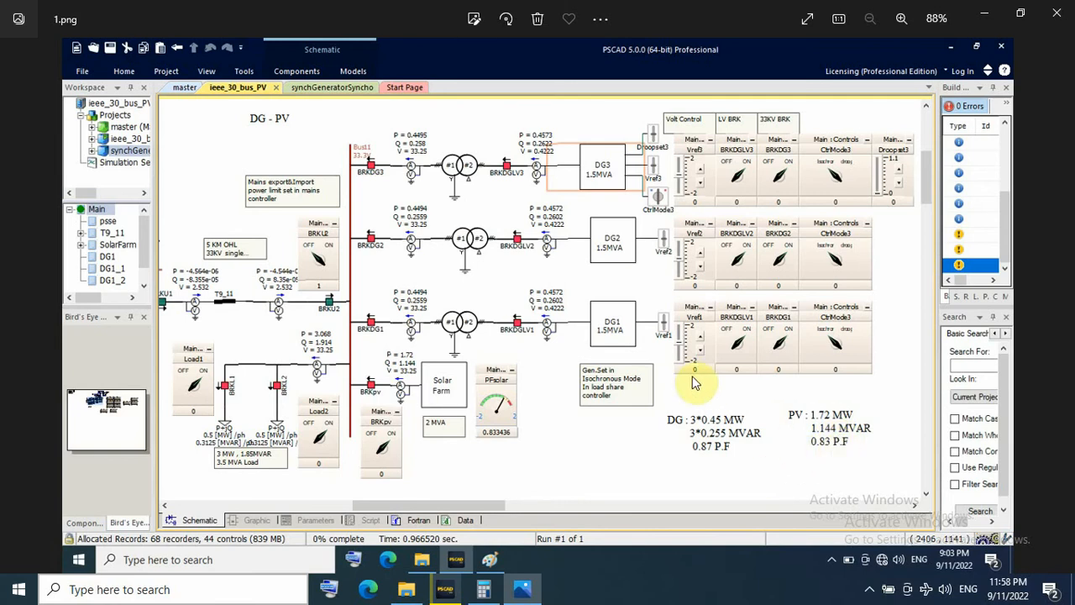
{"action": "mouse_move", "coordinate": [836, 430]}
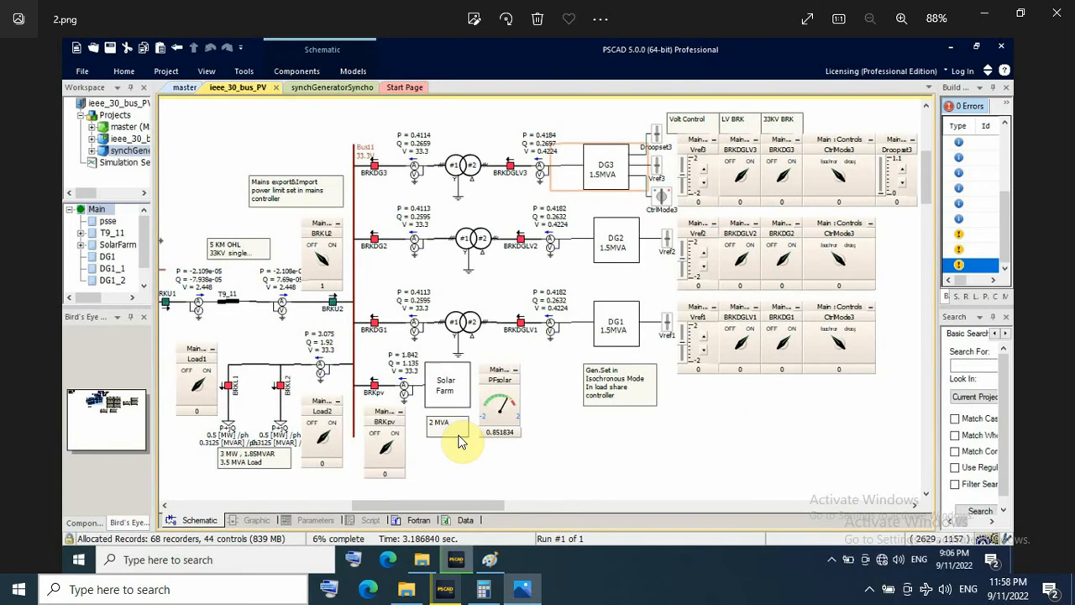
{"action": "mouse_move", "coordinate": [613, 445]}
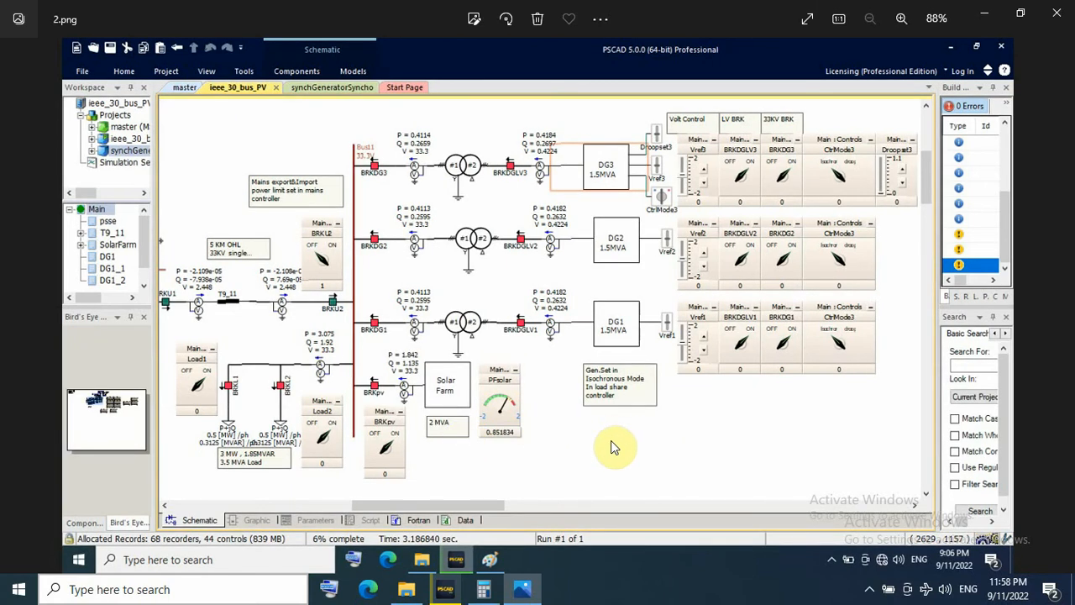
{"action": "mouse_move", "coordinate": [554, 450]}
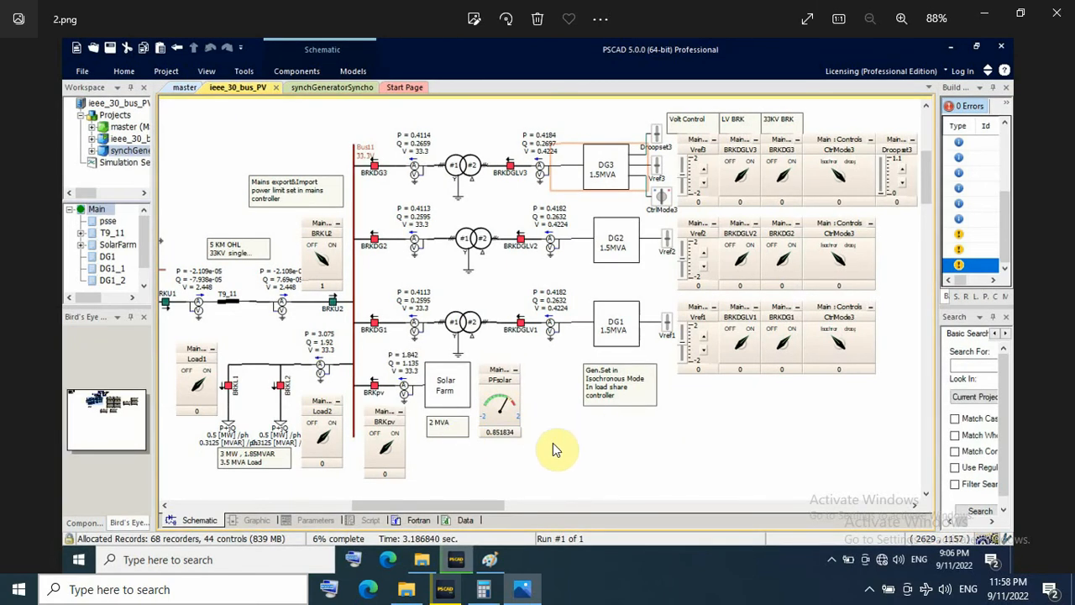
{"action": "mouse_move", "coordinate": [411, 366]}
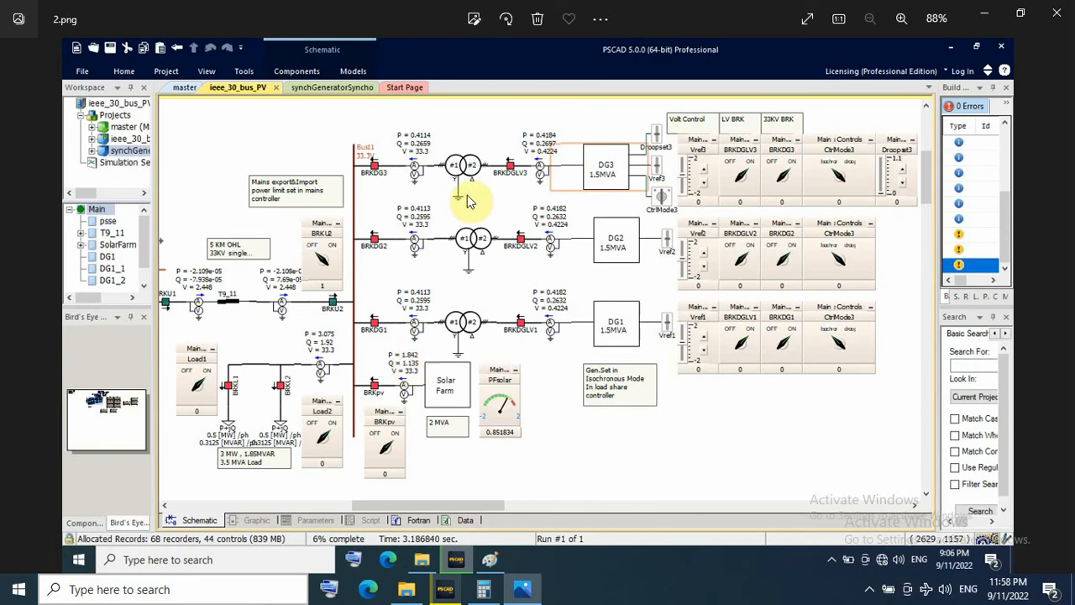
{"action": "mouse_move", "coordinate": [615, 201]}
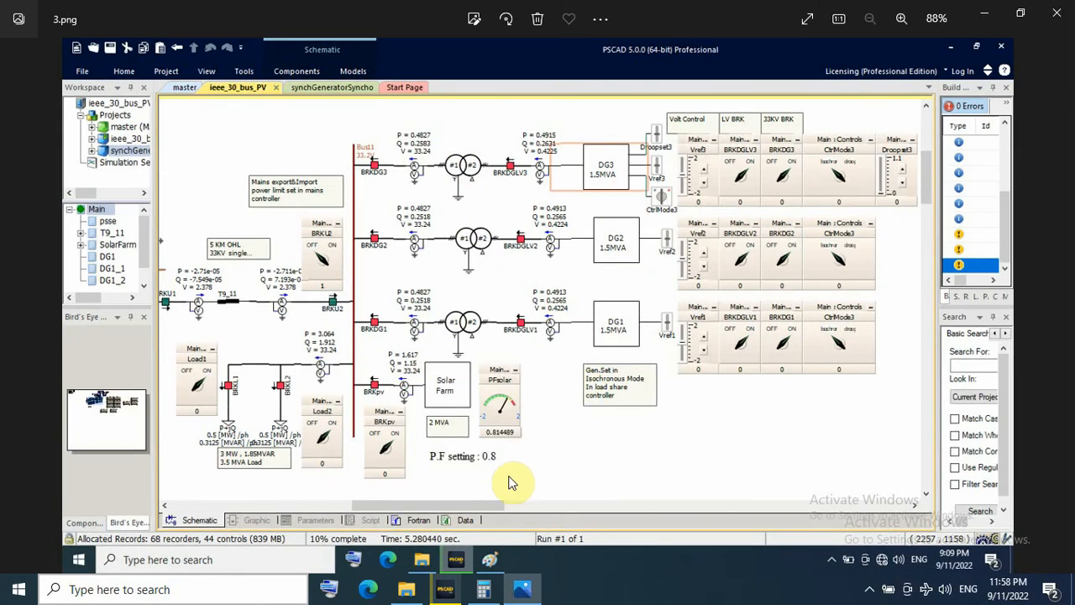
{"action": "mouse_move", "coordinate": [424, 383]}
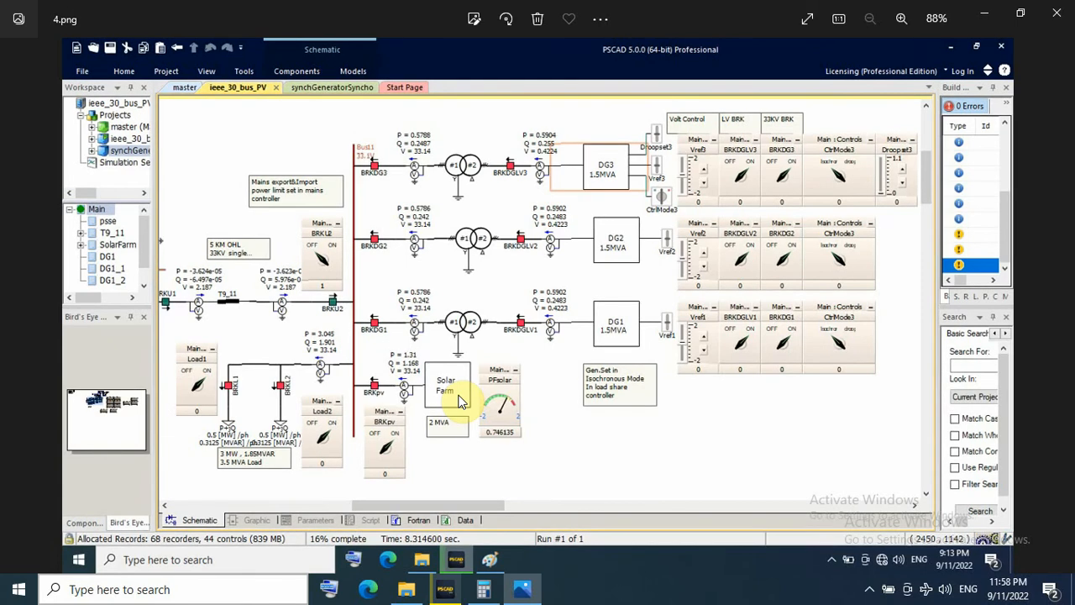
{"action": "mouse_move", "coordinate": [416, 151]}
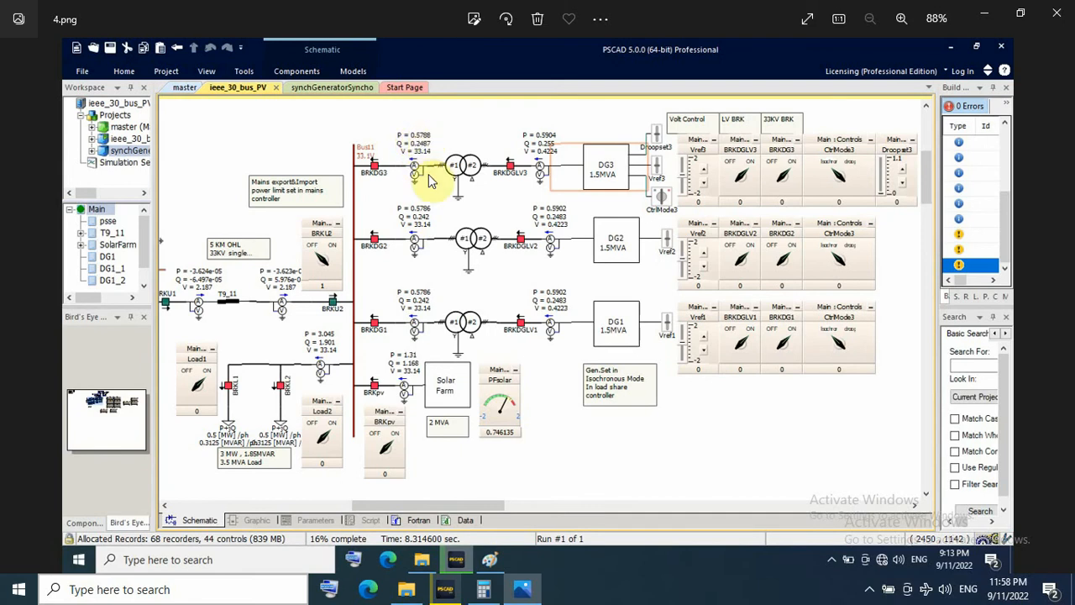
{"action": "mouse_move", "coordinate": [558, 121]}
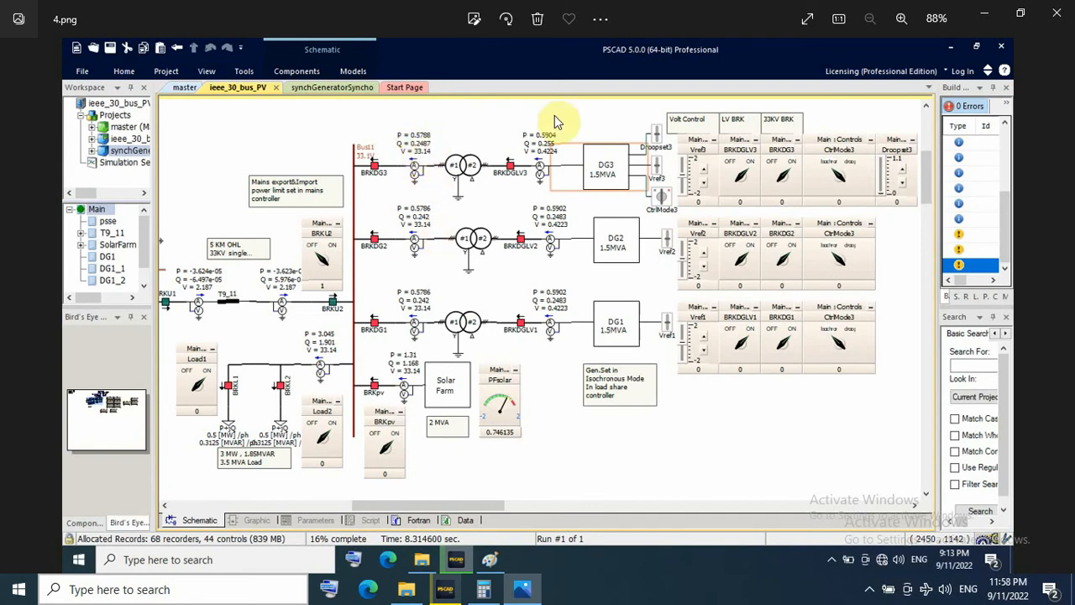
{"action": "mouse_move", "coordinate": [563, 491]}
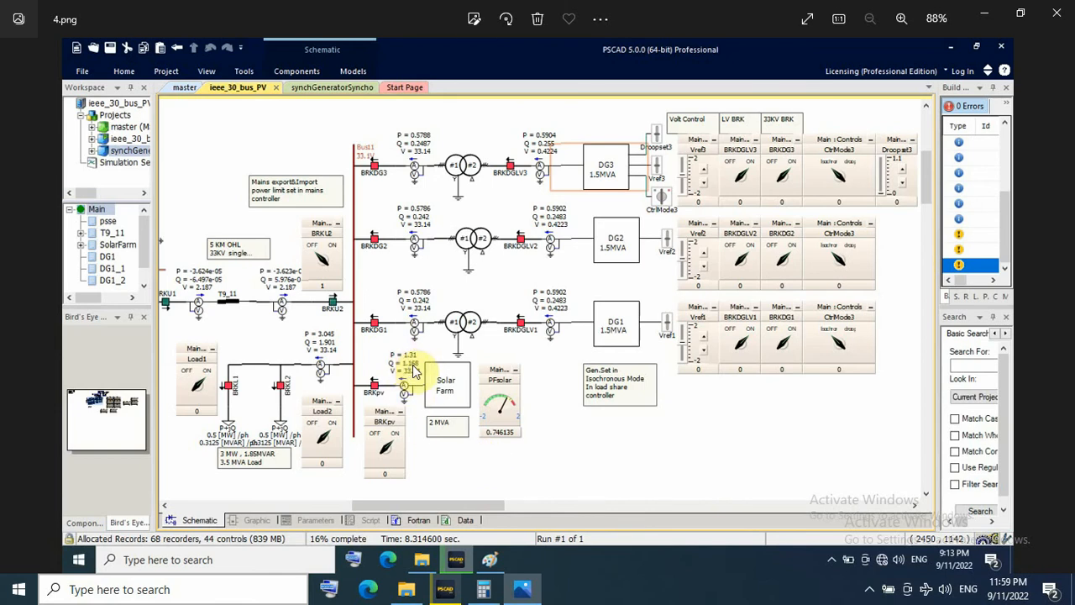
{"action": "mouse_move", "coordinate": [504, 443]}
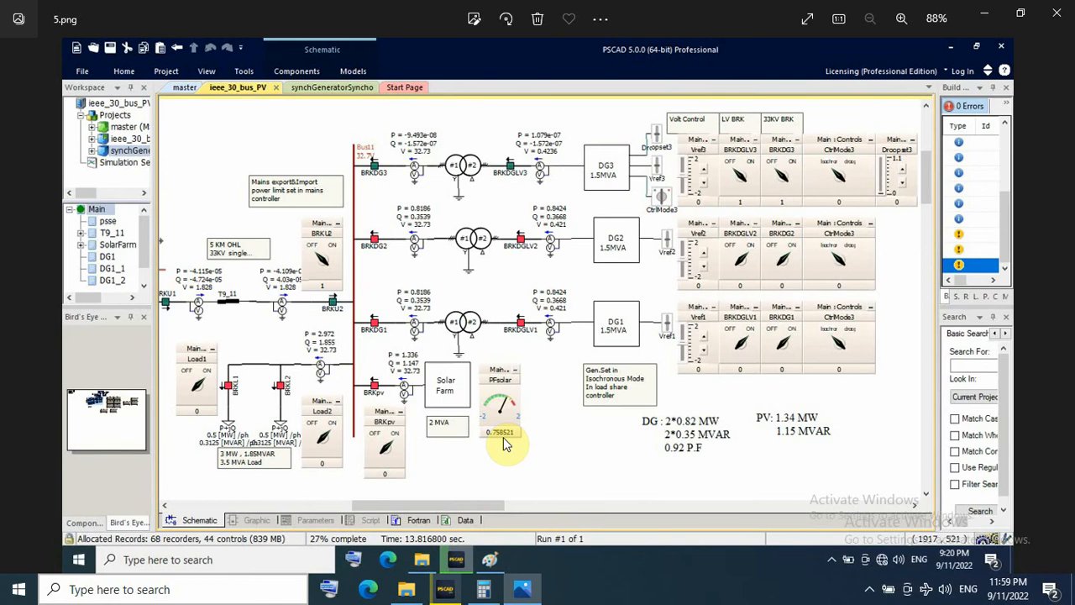
{"action": "mouse_move", "coordinate": [500, 176]}
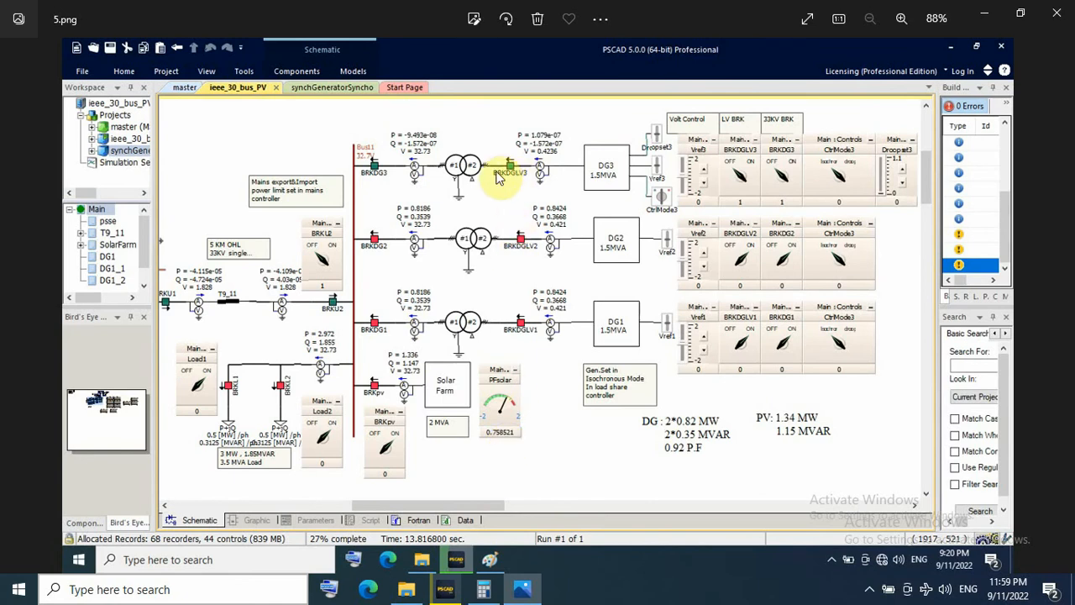
{"action": "mouse_move", "coordinate": [655, 181]}
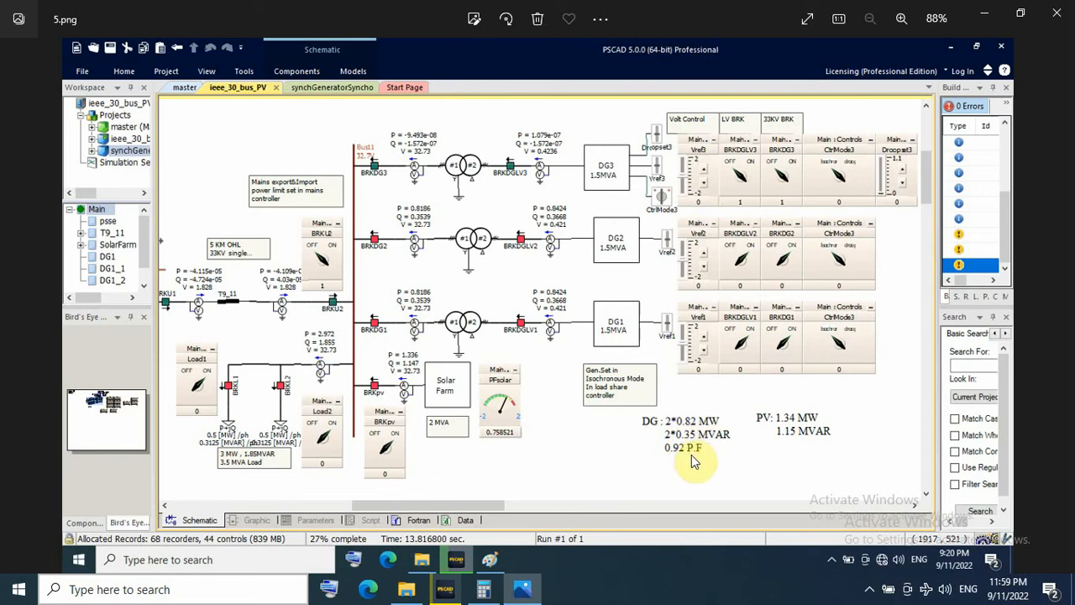
{"action": "mouse_move", "coordinate": [781, 428]}
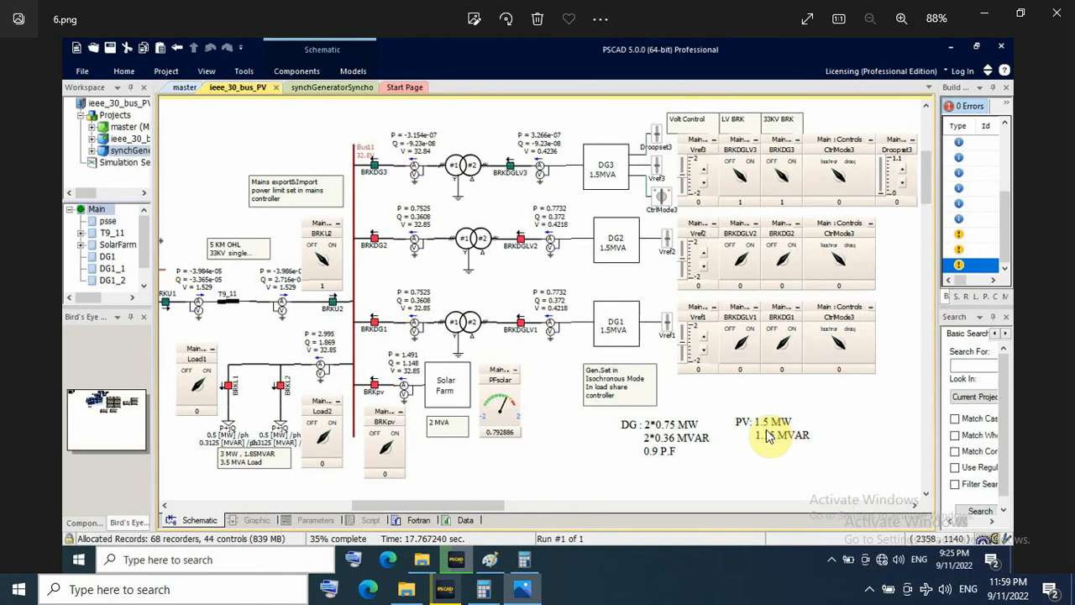
{"action": "mouse_move", "coordinate": [766, 430]}
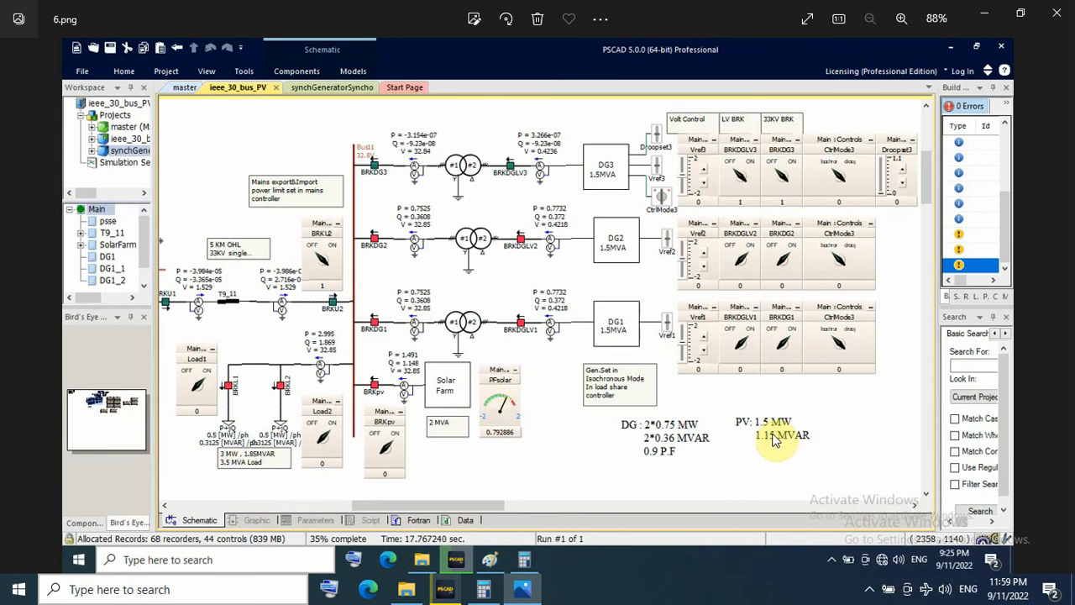
{"action": "mouse_move", "coordinate": [746, 433]}
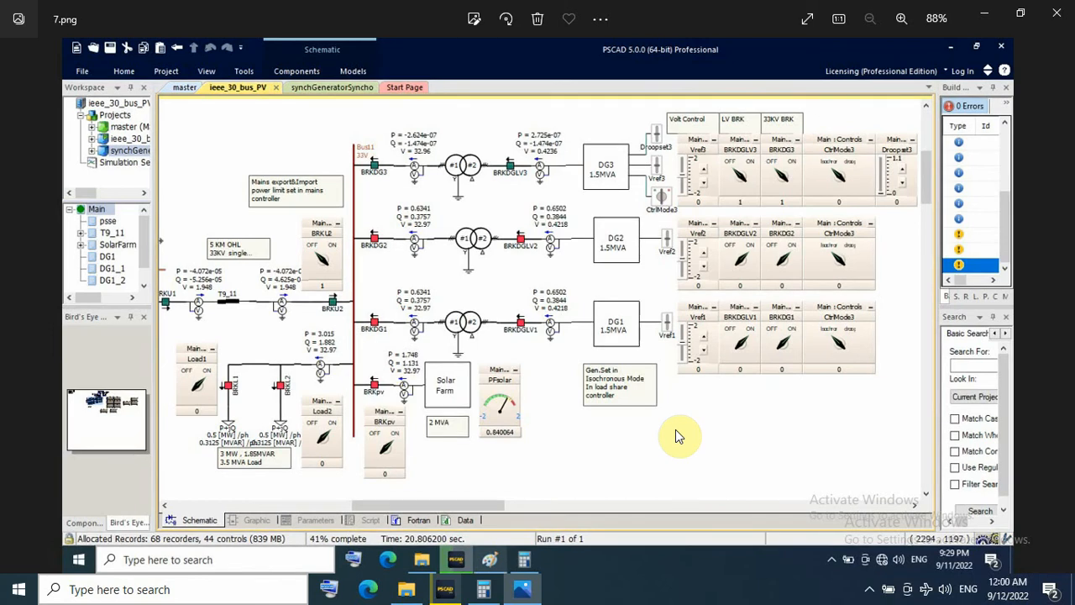
{"action": "mouse_move", "coordinate": [412, 363]}
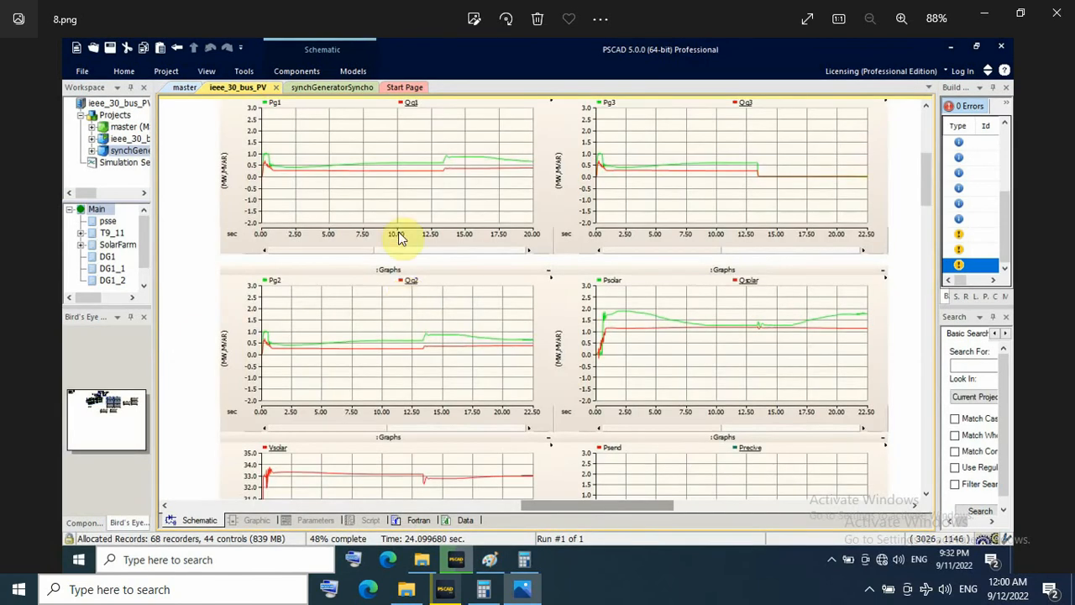
{"action": "mouse_move", "coordinate": [267, 169]}
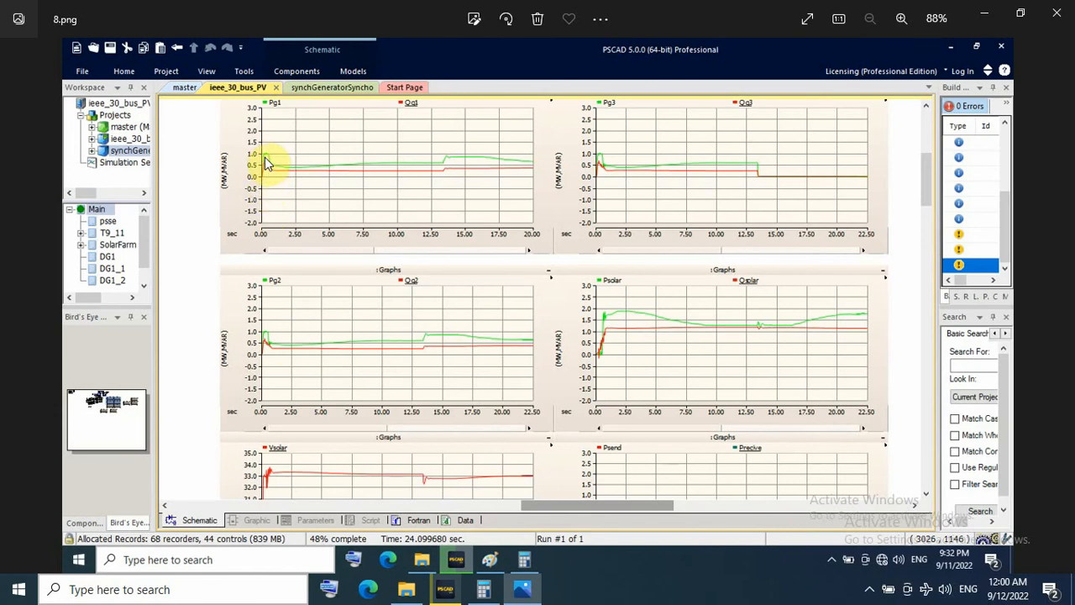
{"action": "mouse_move", "coordinate": [255, 352]}
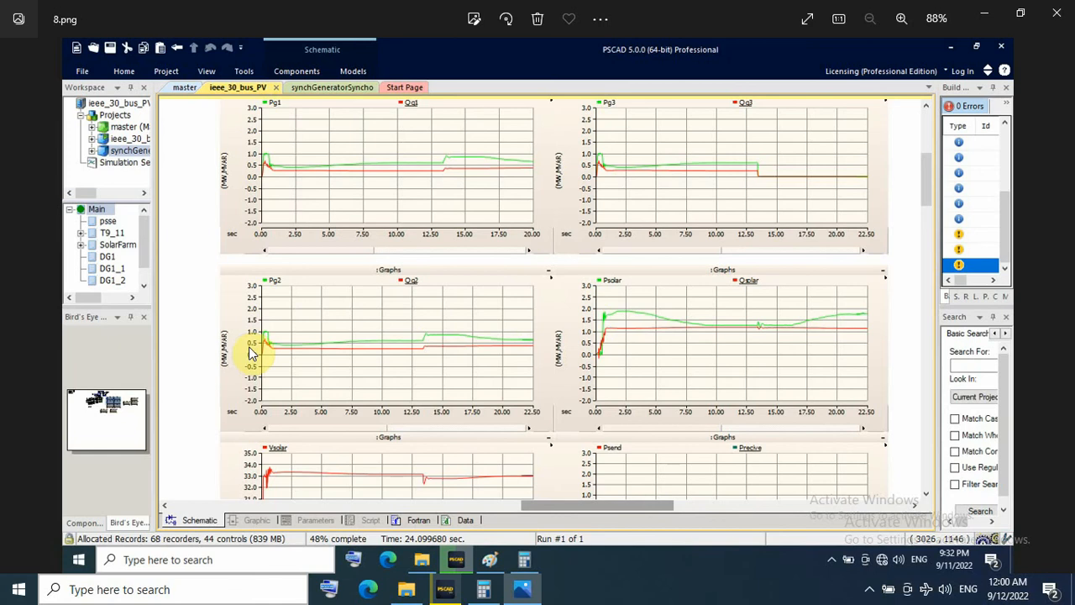
{"action": "mouse_move", "coordinate": [613, 351]}
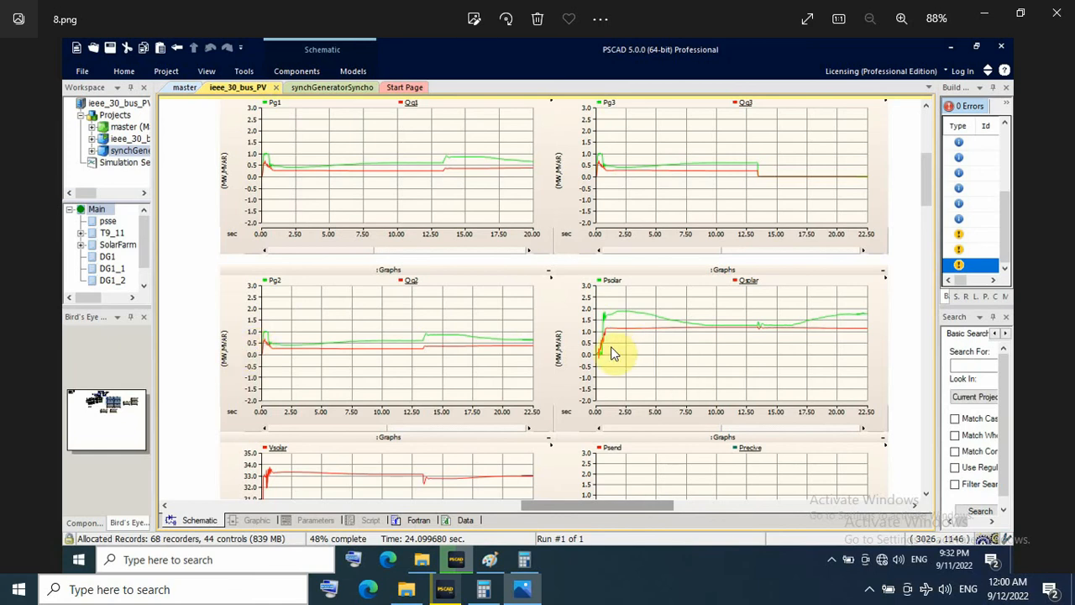
{"action": "mouse_move", "coordinate": [601, 348]}
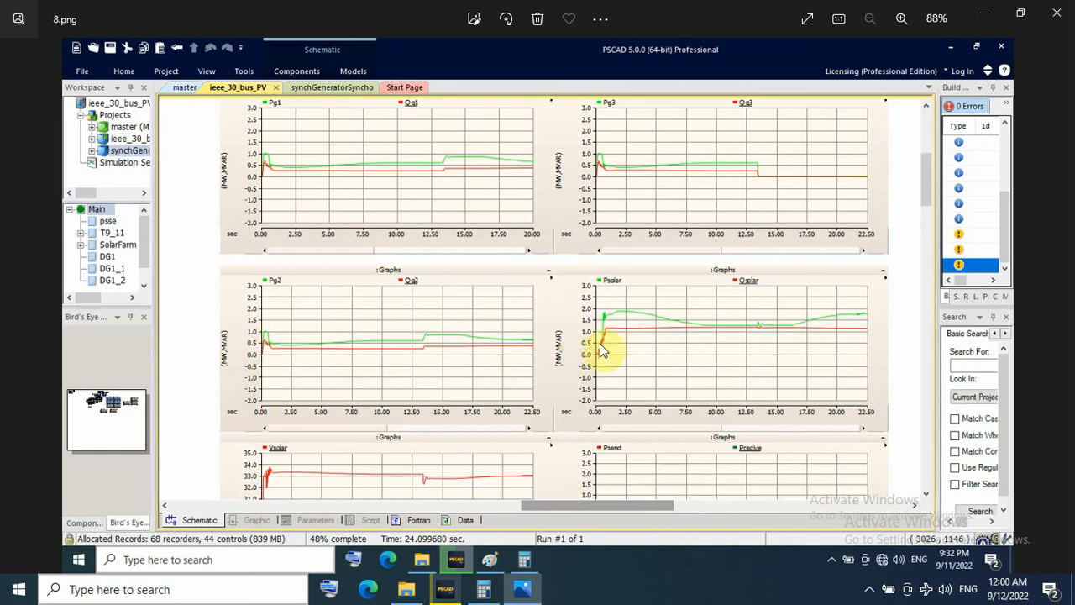
{"action": "mouse_move", "coordinate": [625, 316]}
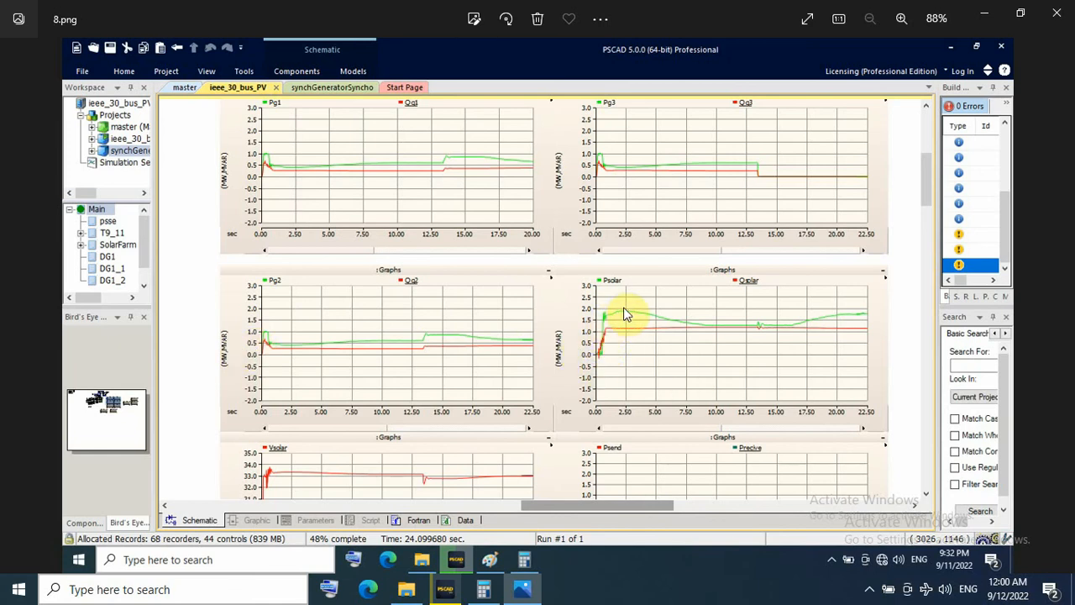
{"action": "mouse_move", "coordinate": [363, 235]}
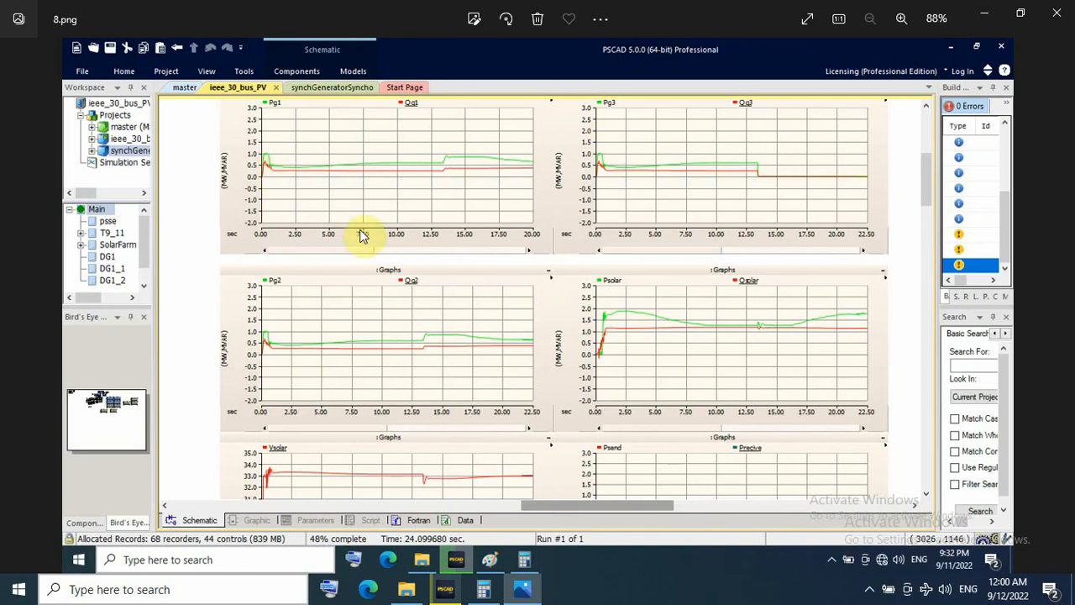
{"action": "mouse_move", "coordinate": [286, 173]}
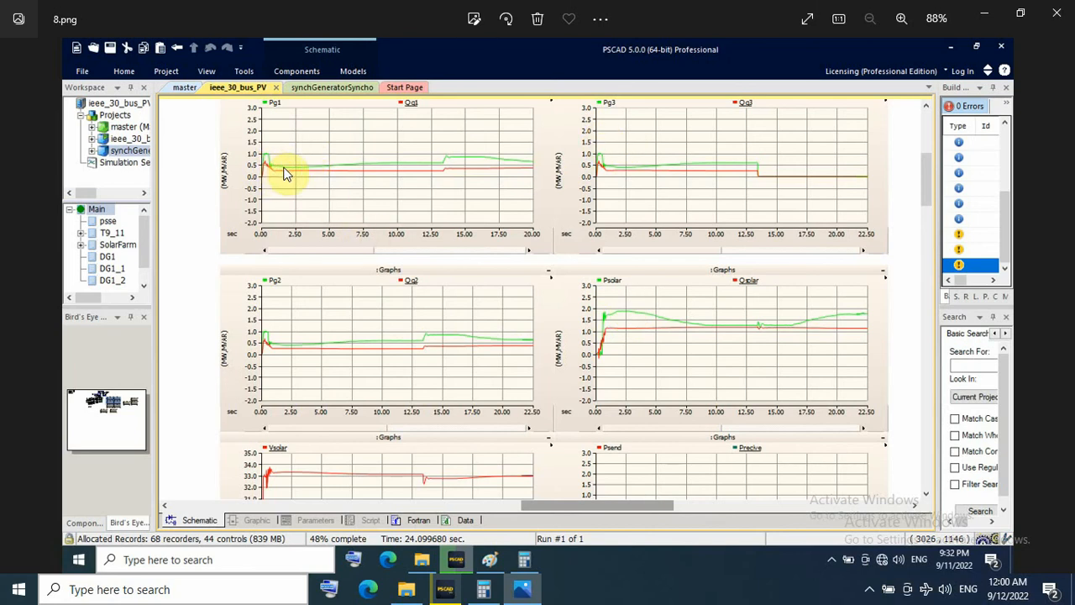
{"action": "mouse_move", "coordinate": [309, 177]}
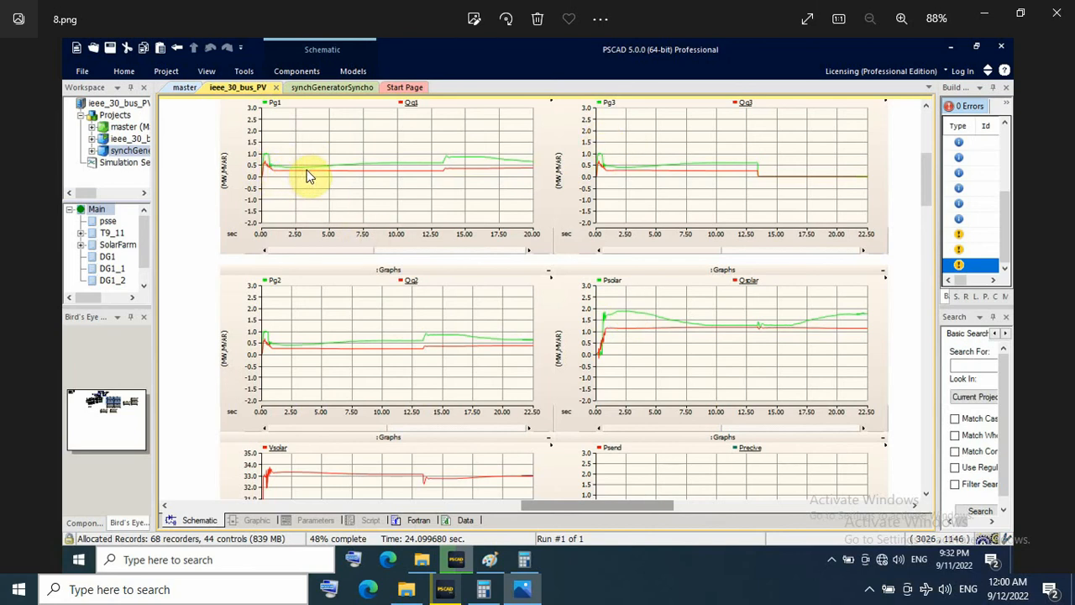
{"action": "mouse_move", "coordinate": [267, 160]}
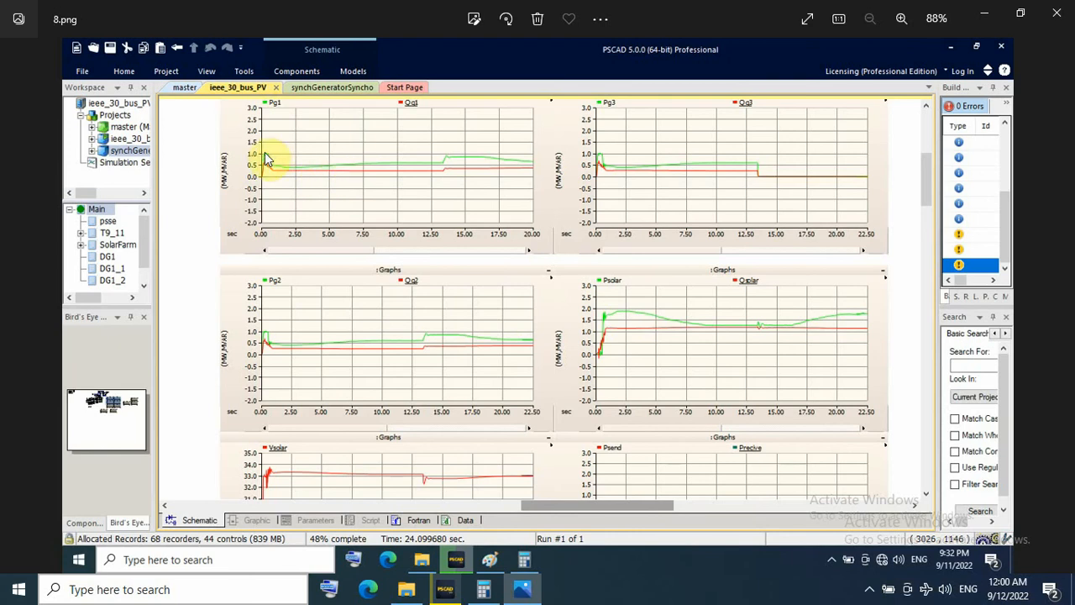
{"action": "mouse_move", "coordinate": [737, 183]}
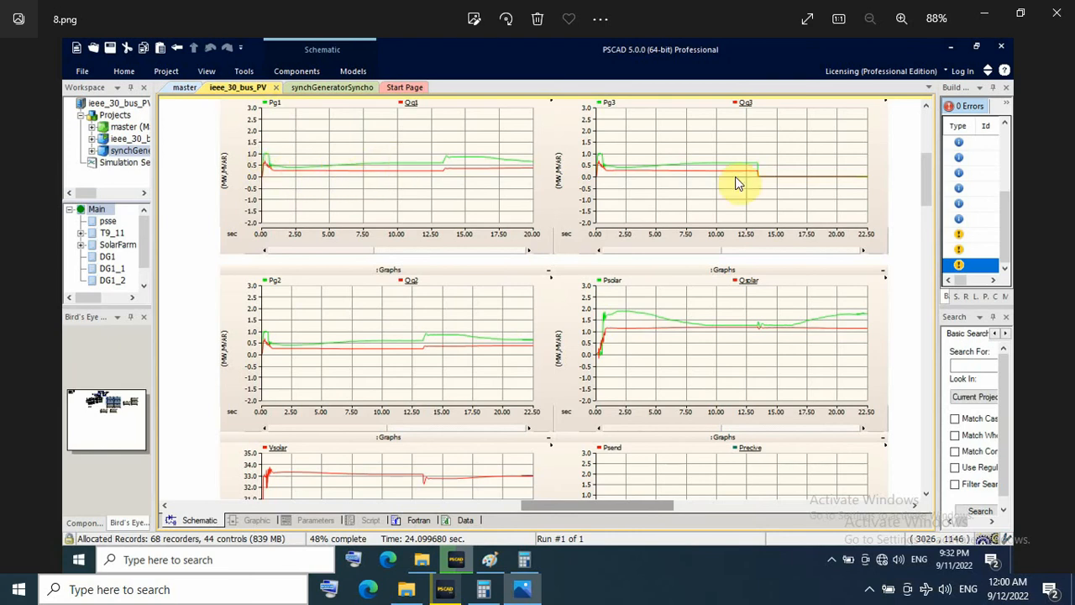
{"action": "mouse_move", "coordinate": [678, 356]}
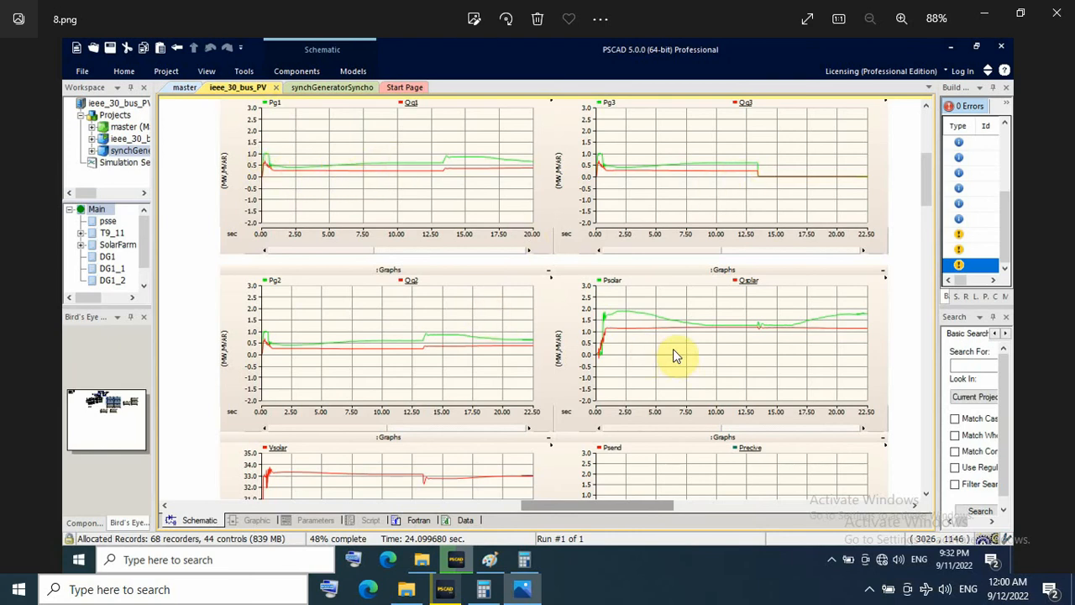
{"action": "mouse_move", "coordinate": [709, 329]}
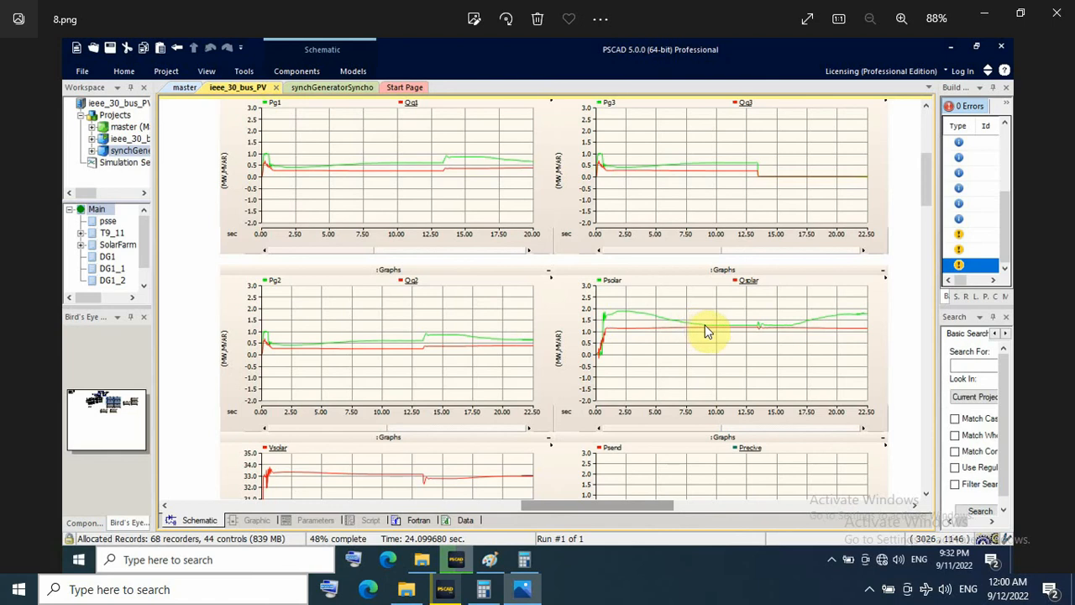
{"action": "mouse_move", "coordinate": [646, 314]}
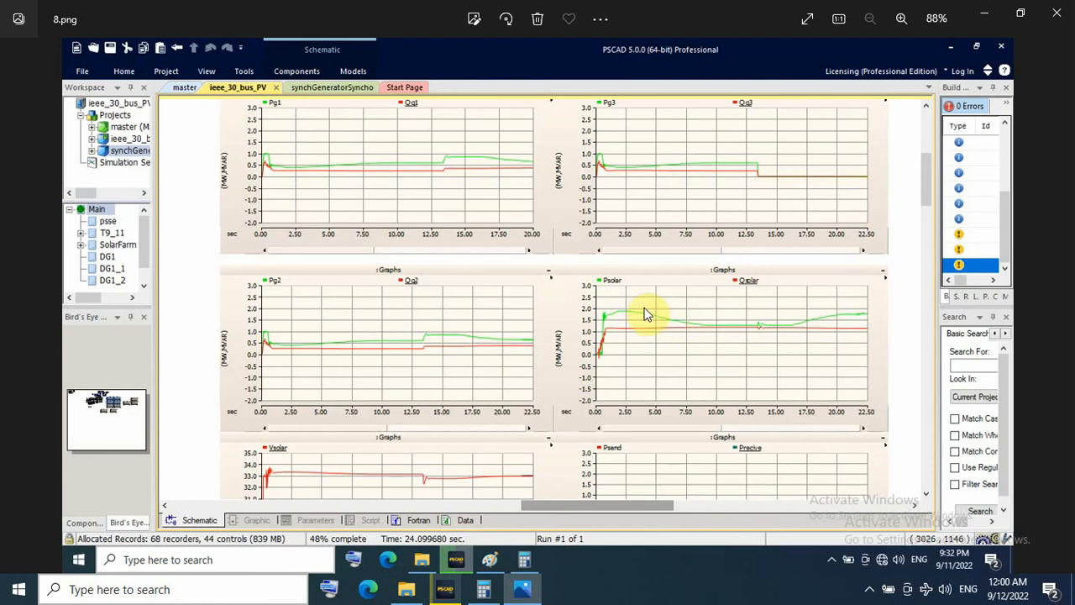
{"action": "mouse_move", "coordinate": [704, 332]}
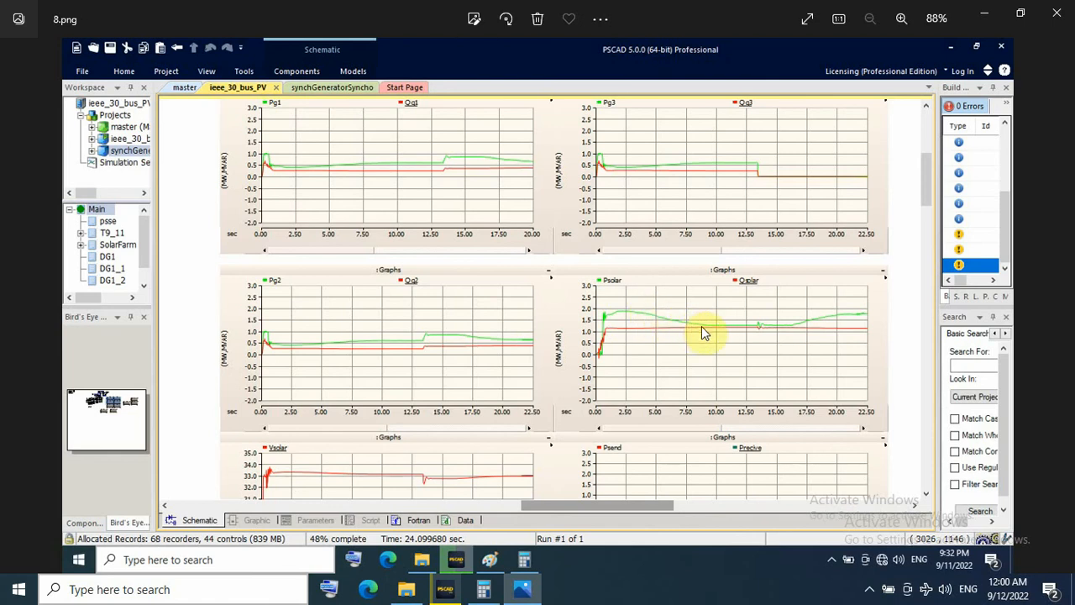
{"action": "mouse_move", "coordinate": [686, 175]}
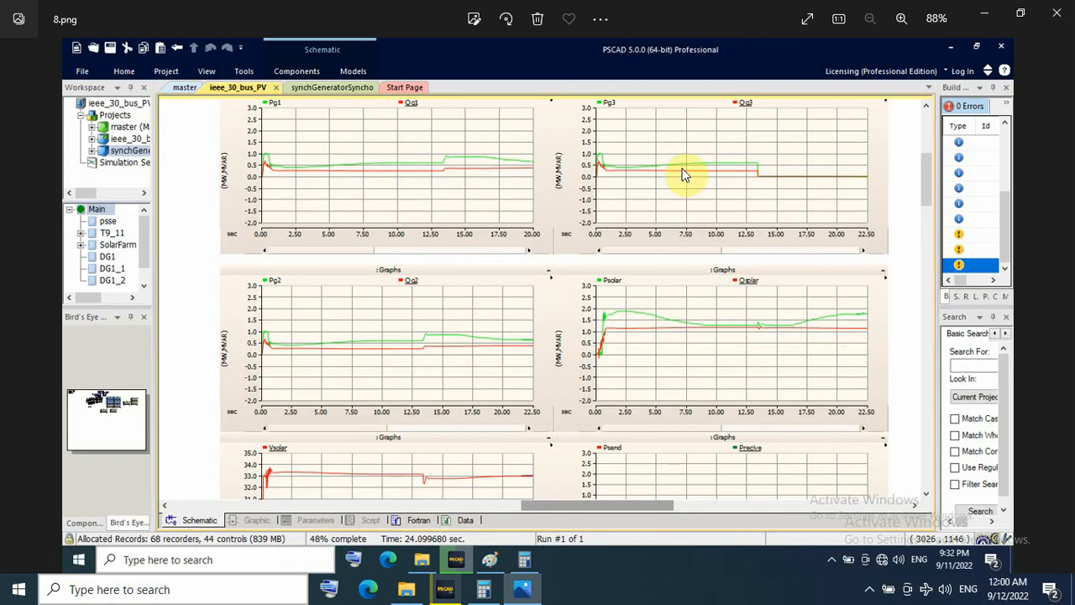
{"action": "mouse_move", "coordinate": [743, 167]}
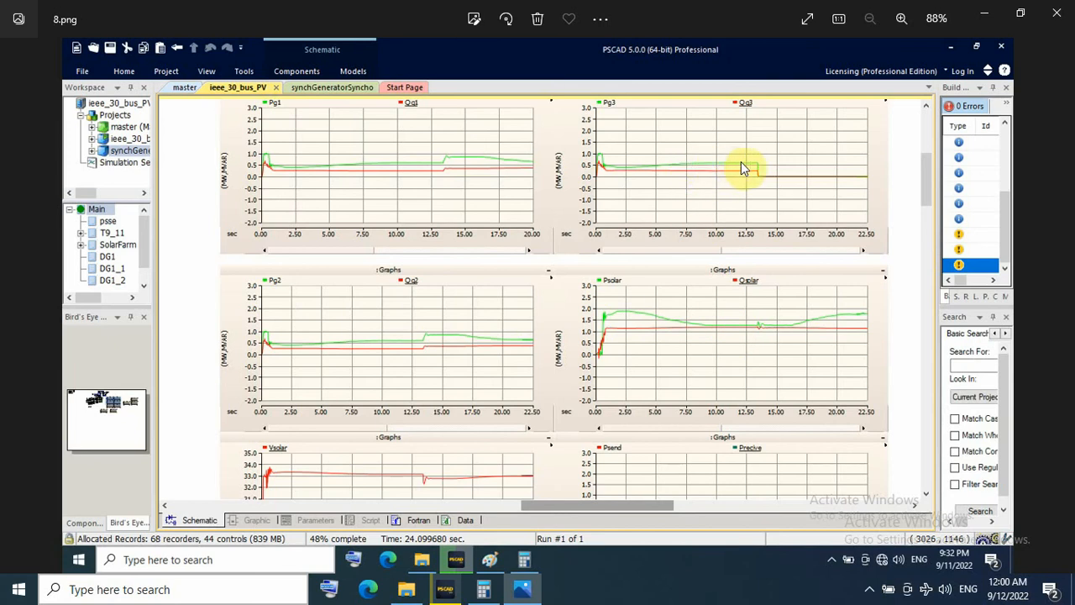
{"action": "mouse_move", "coordinate": [759, 178]}
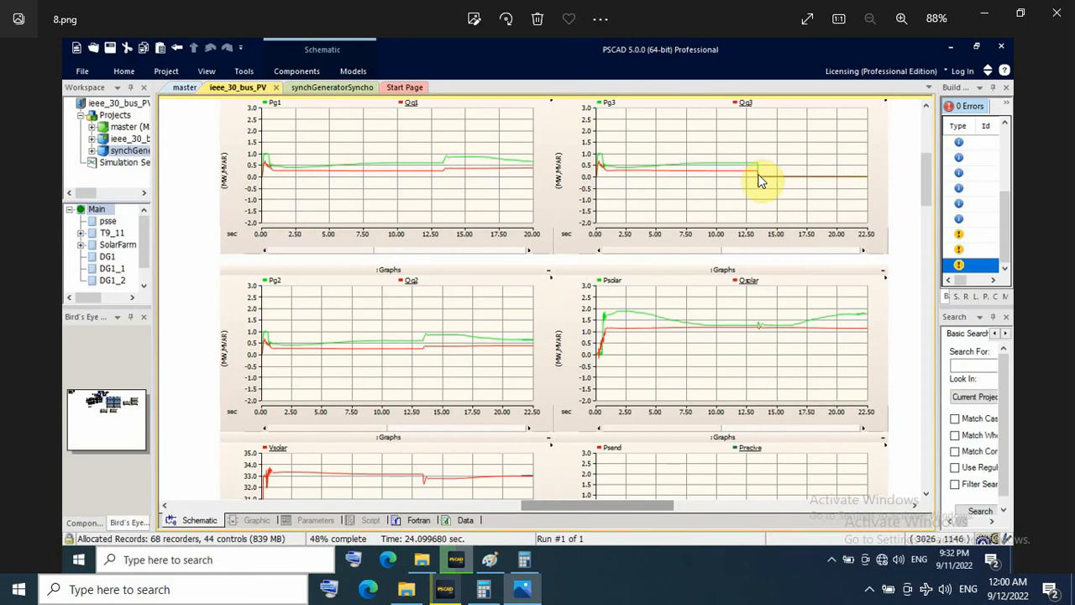
{"action": "mouse_move", "coordinate": [563, 309]}
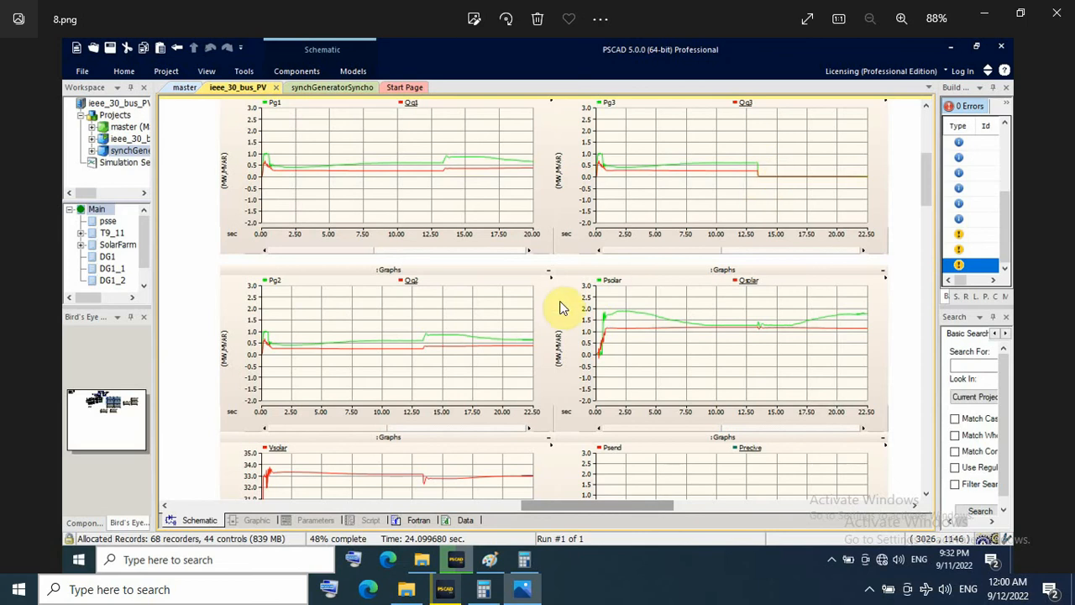
{"action": "mouse_move", "coordinate": [453, 166]}
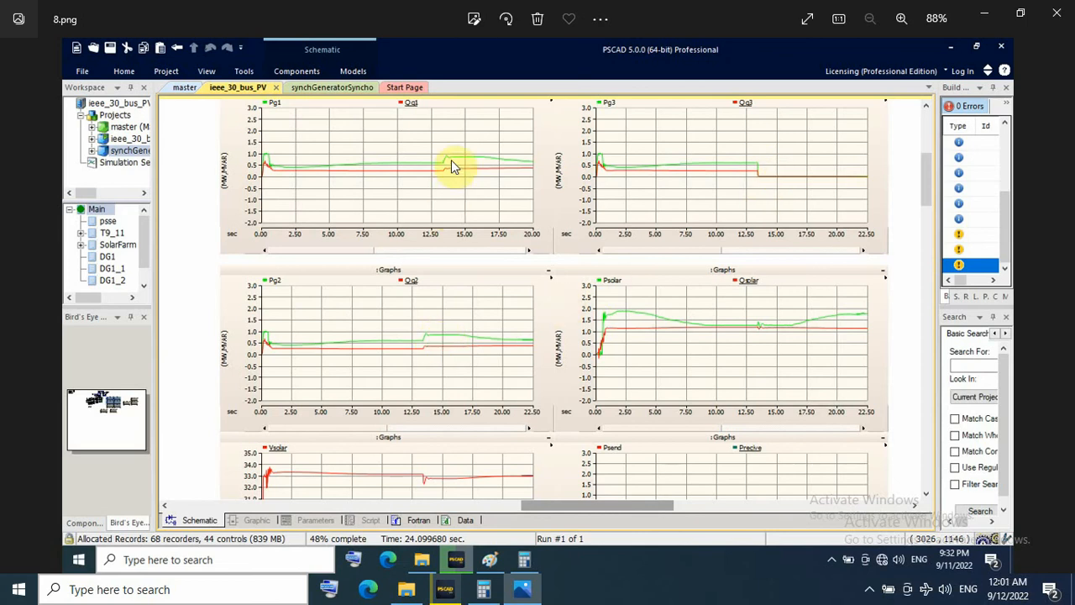
{"action": "mouse_move", "coordinate": [702, 302]}
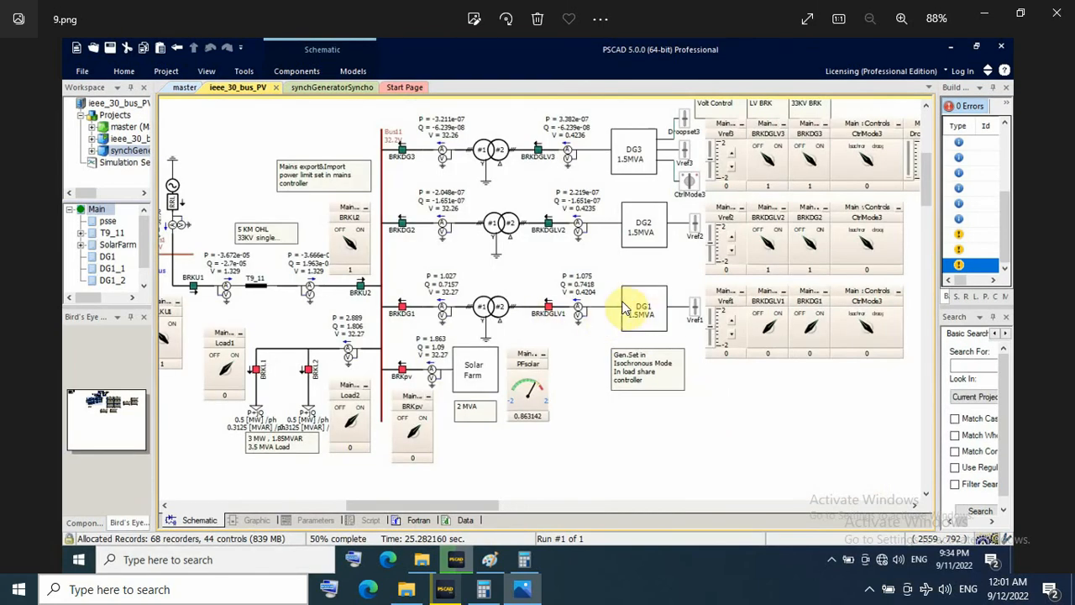
{"action": "mouse_move", "coordinate": [450, 437]}
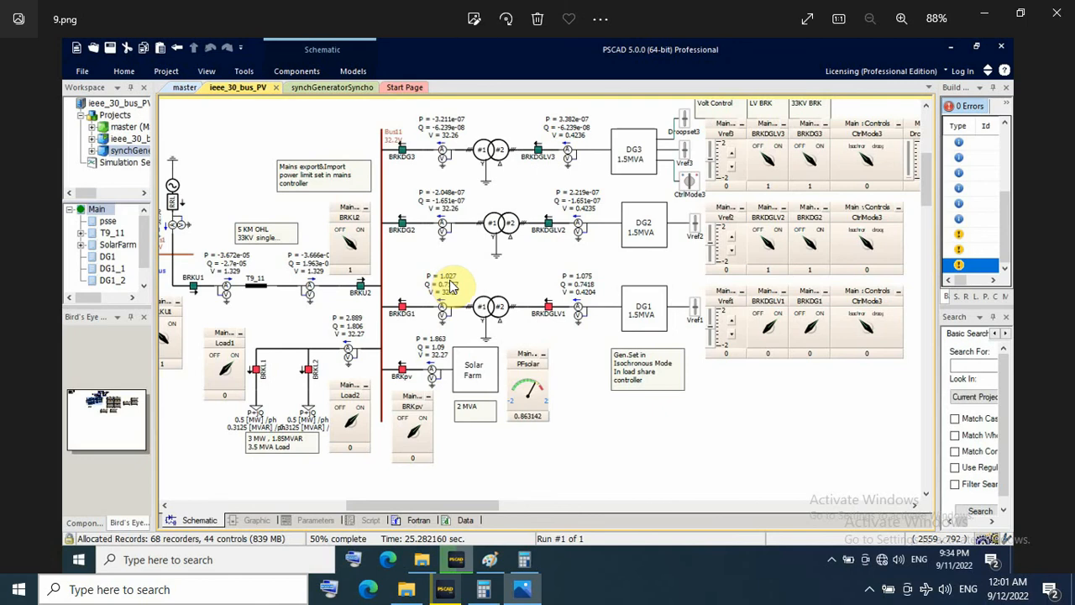
{"action": "mouse_move", "coordinate": [437, 396]}
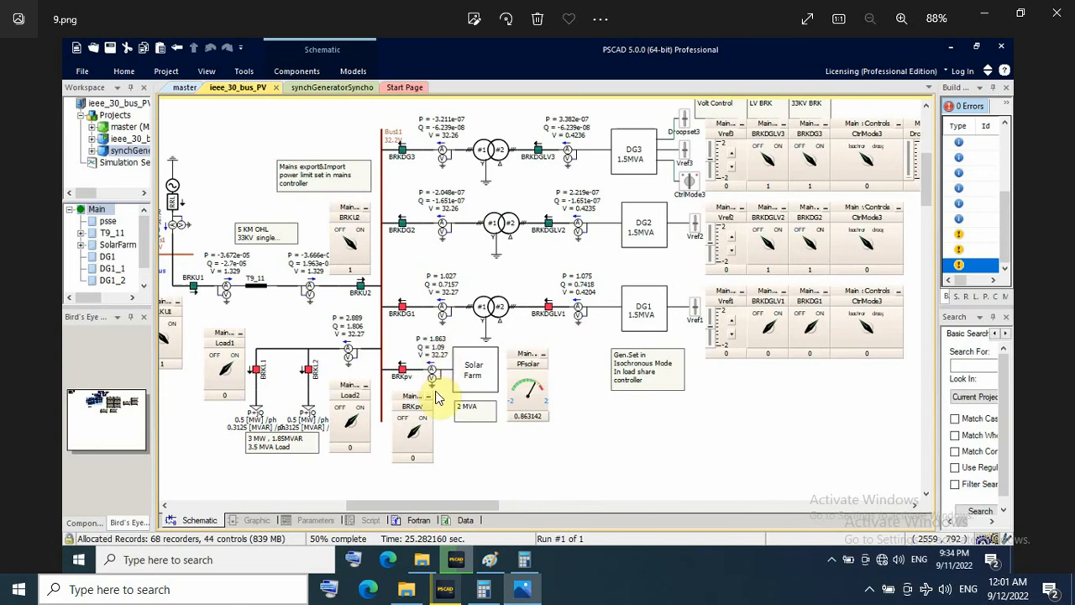
{"action": "mouse_move", "coordinate": [467, 372]}
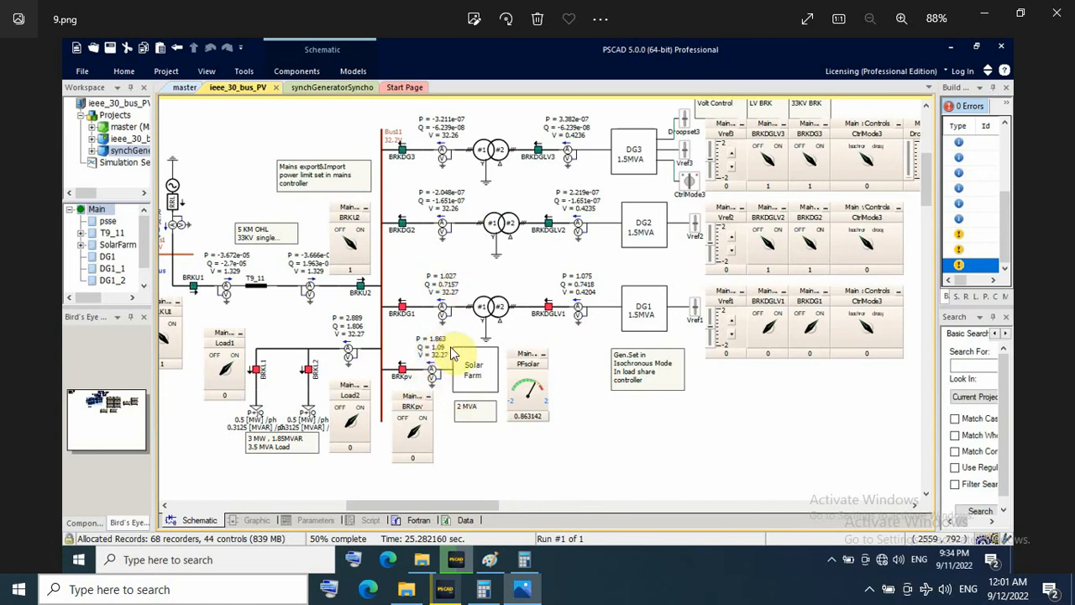
{"action": "mouse_move", "coordinate": [495, 440]}
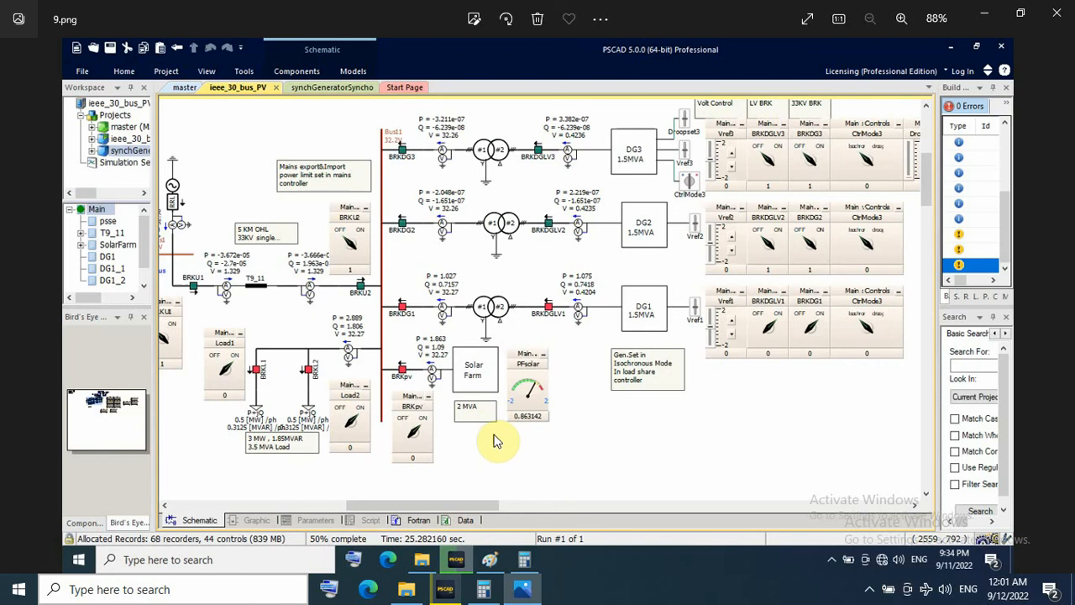
{"action": "mouse_move", "coordinate": [563, 416]}
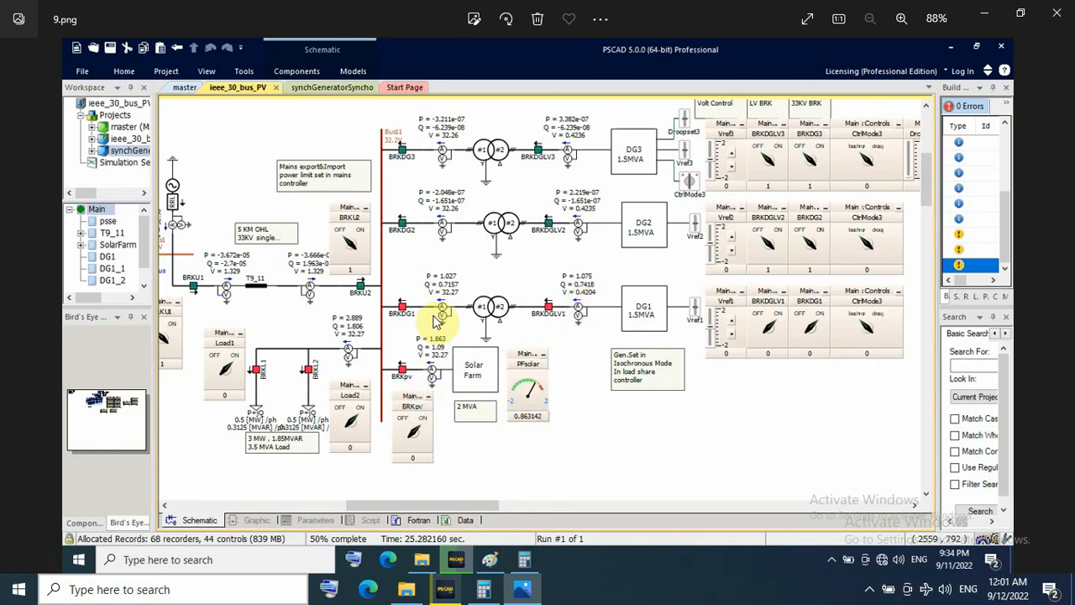
{"action": "mouse_move", "coordinate": [529, 345]}
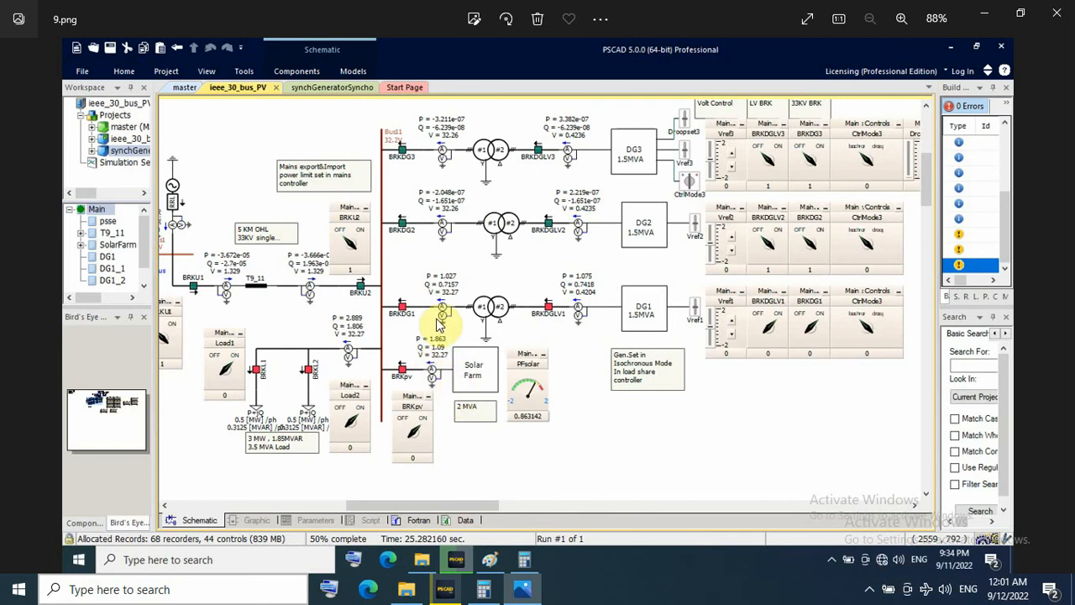
{"action": "mouse_move", "coordinate": [591, 335]}
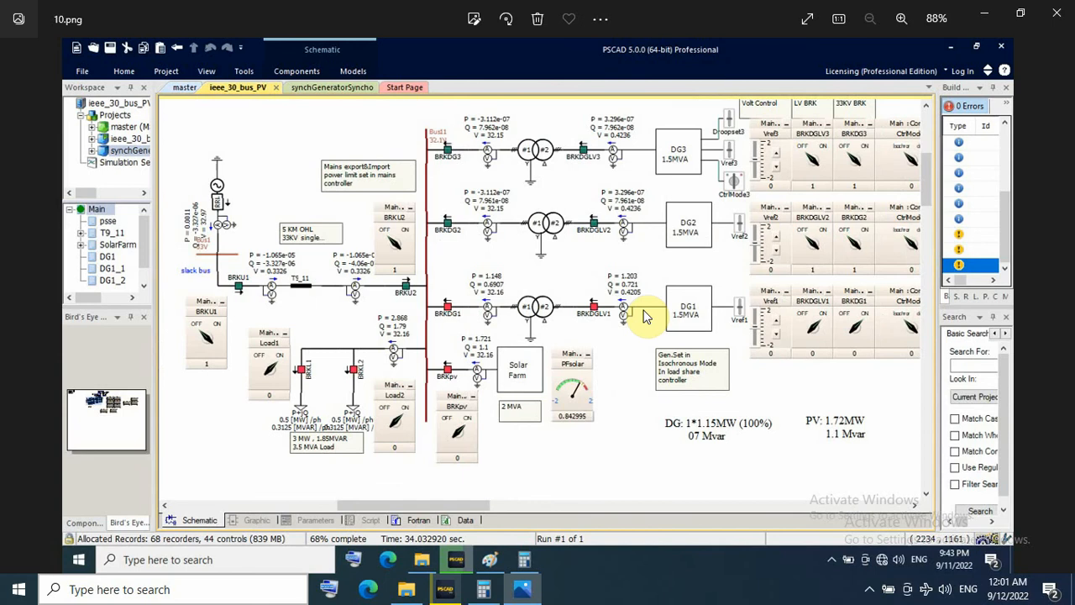
{"action": "mouse_move", "coordinate": [474, 345]}
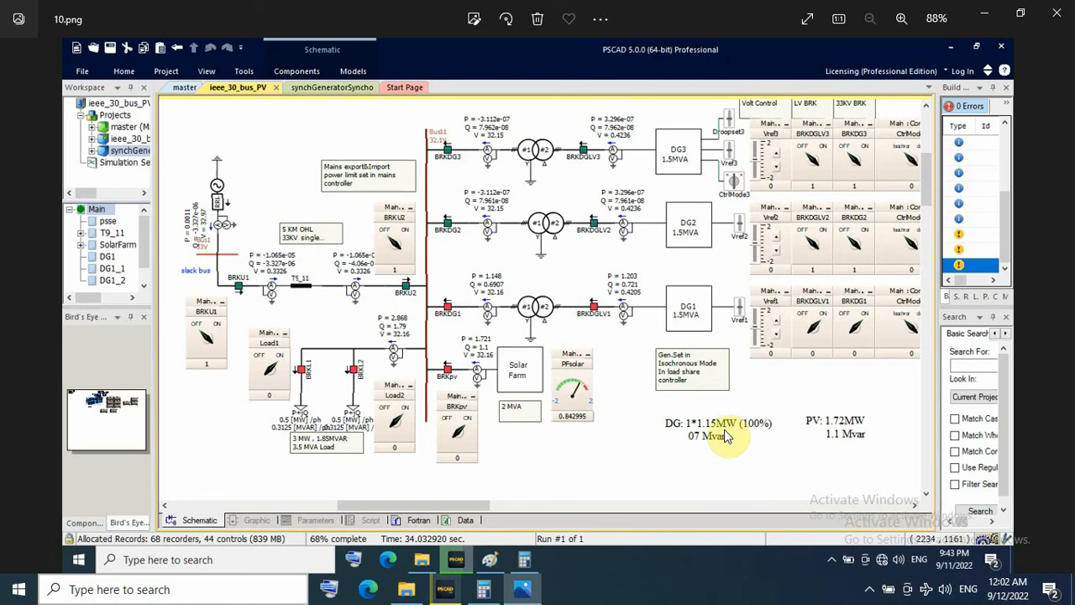
{"action": "mouse_move", "coordinate": [743, 433]}
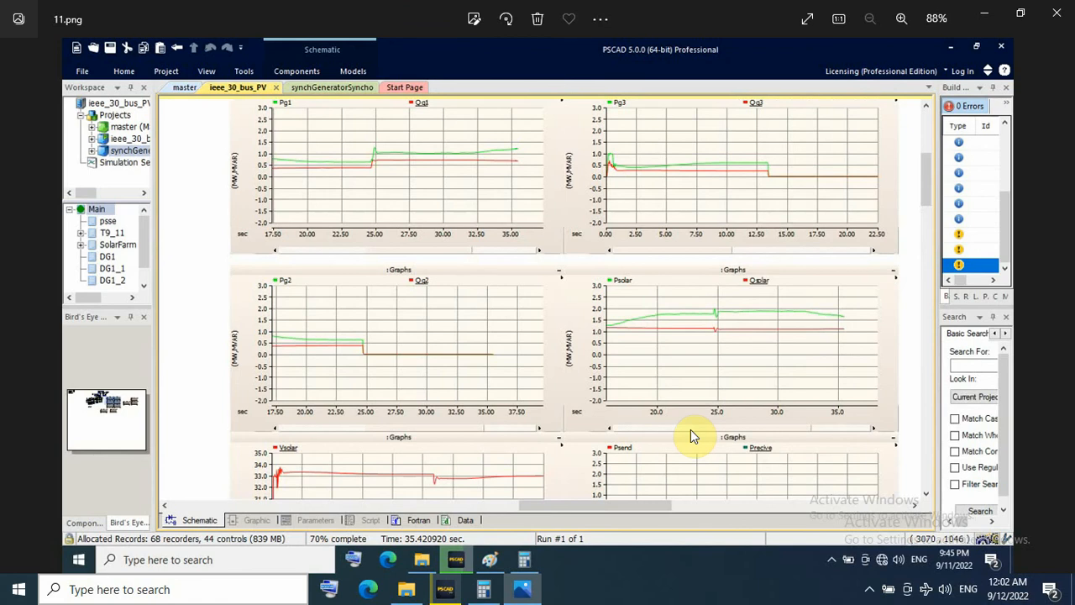
{"action": "mouse_move", "coordinate": [544, 359]}
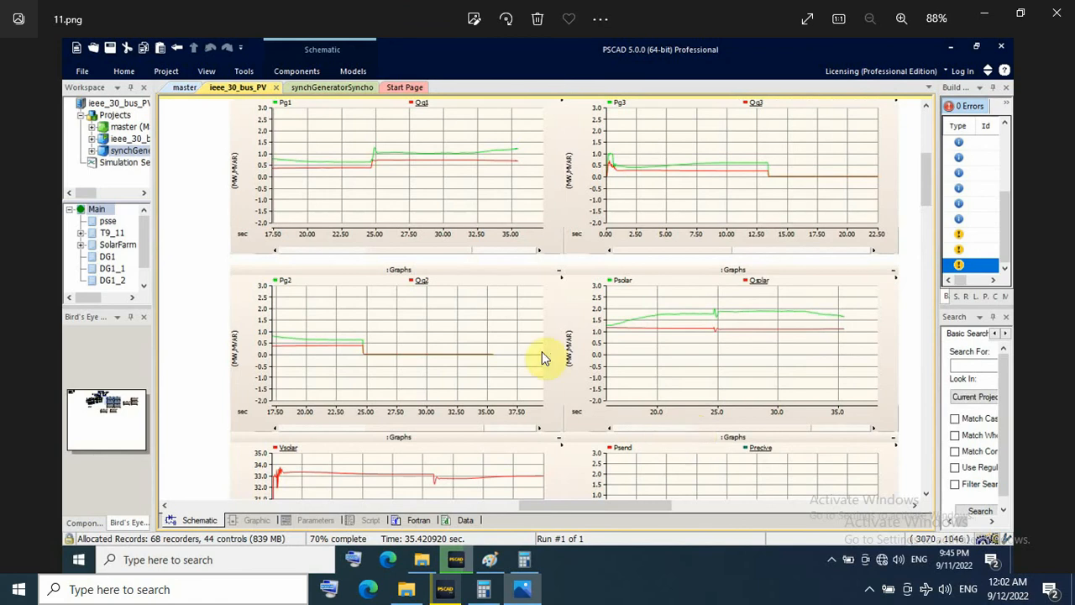
{"action": "mouse_move", "coordinate": [524, 155]}
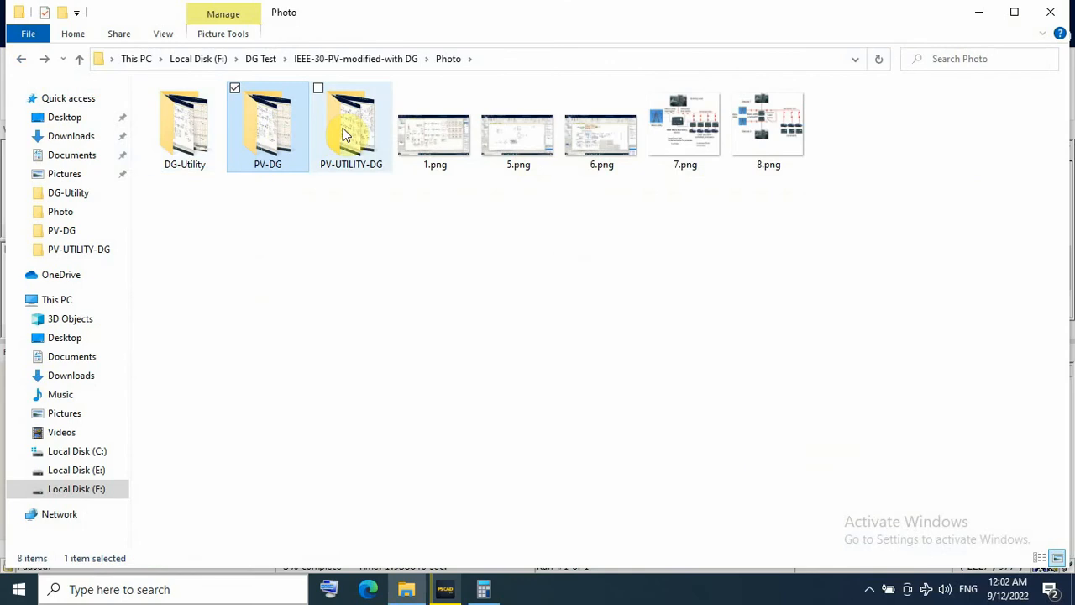
- Enter the PV-UTILITY-DG folder and view its first screenshot, 1.png, in Photos
{"action": "double_click", "coordinate": [350, 126]}
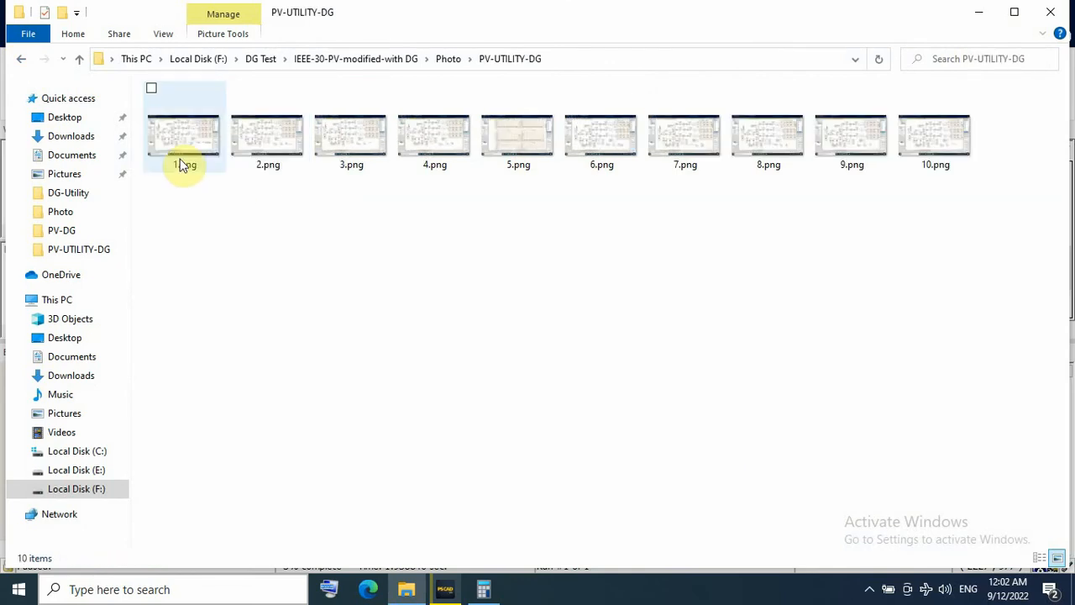
{"action": "left_click", "coordinate": [185, 135]}
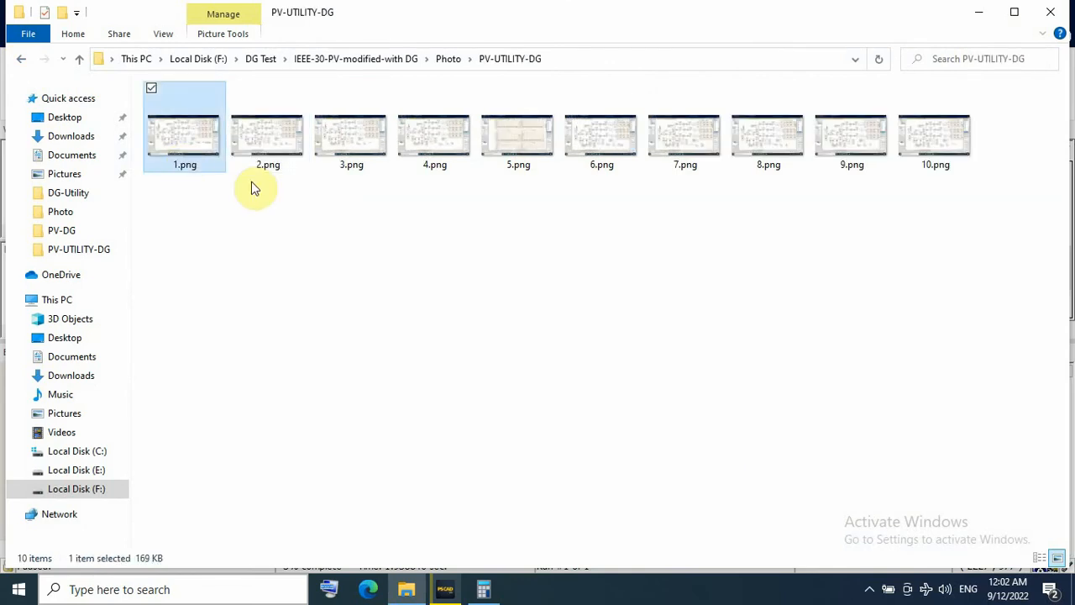
{"action": "double_click", "coordinate": [185, 135]}
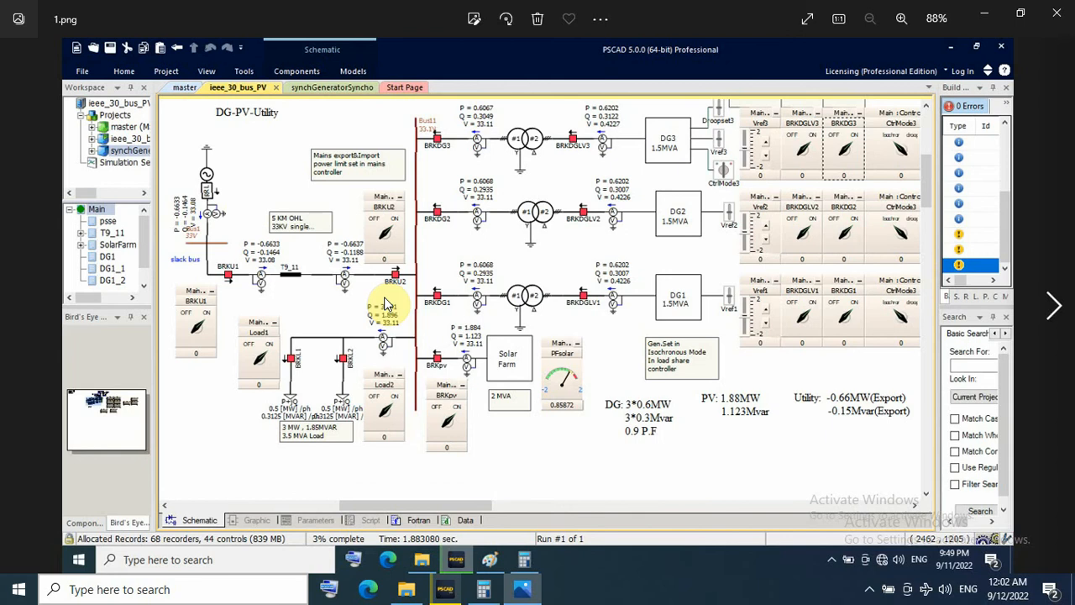
{"action": "mouse_move", "coordinate": [625, 362]}
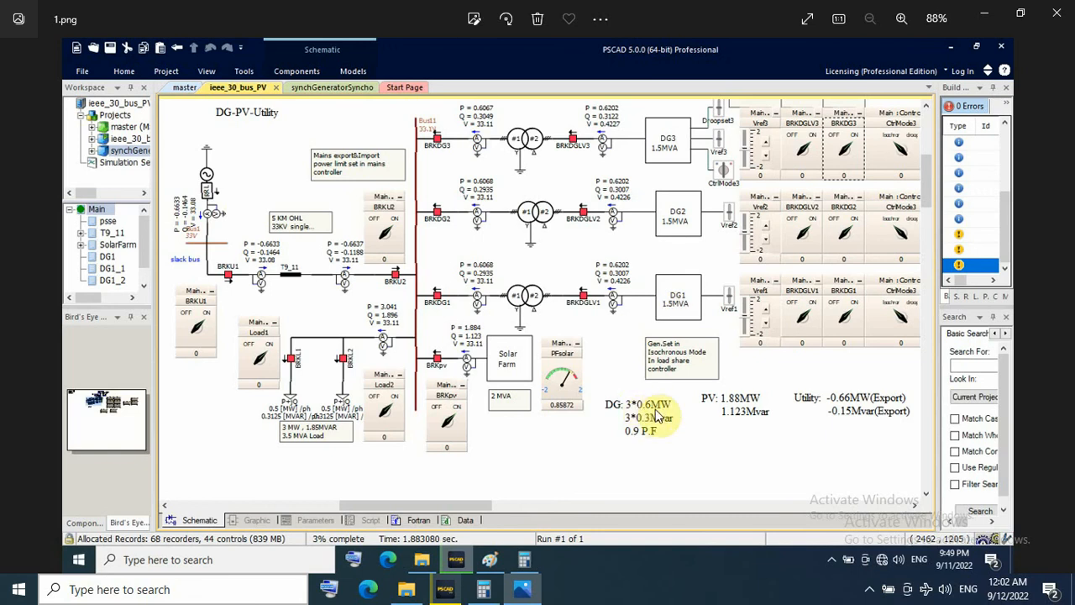
{"action": "mouse_move", "coordinate": [759, 443]}
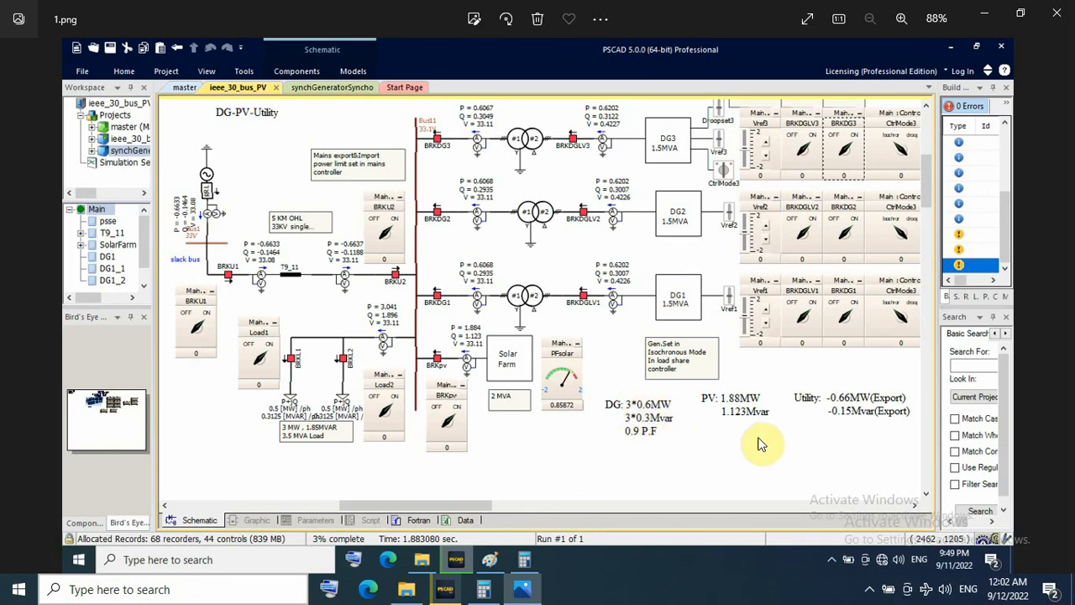
{"action": "mouse_move", "coordinate": [720, 405]}
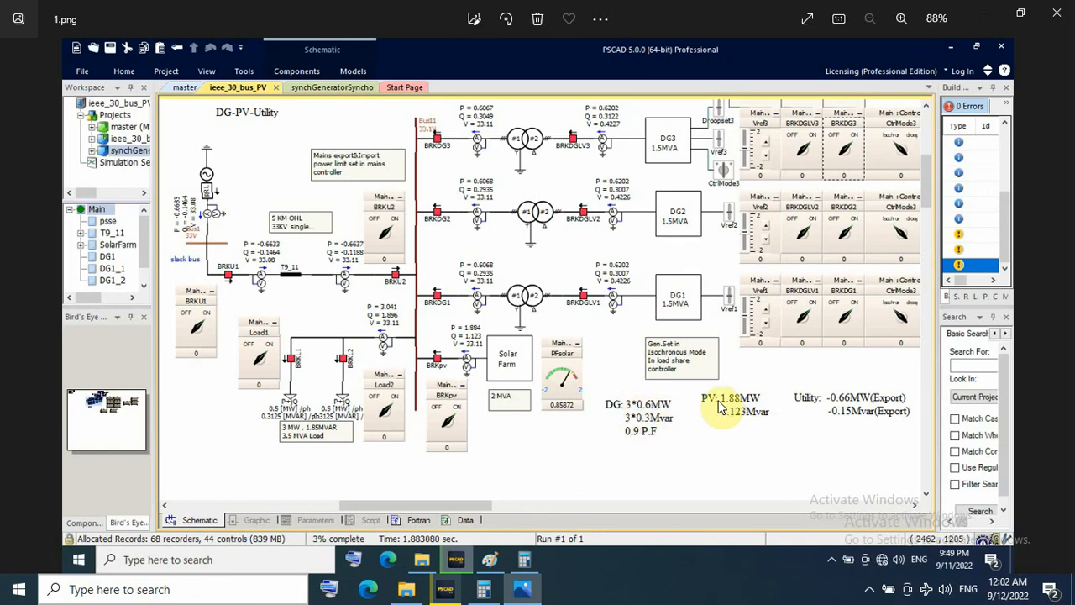
{"action": "mouse_move", "coordinate": [739, 420]}
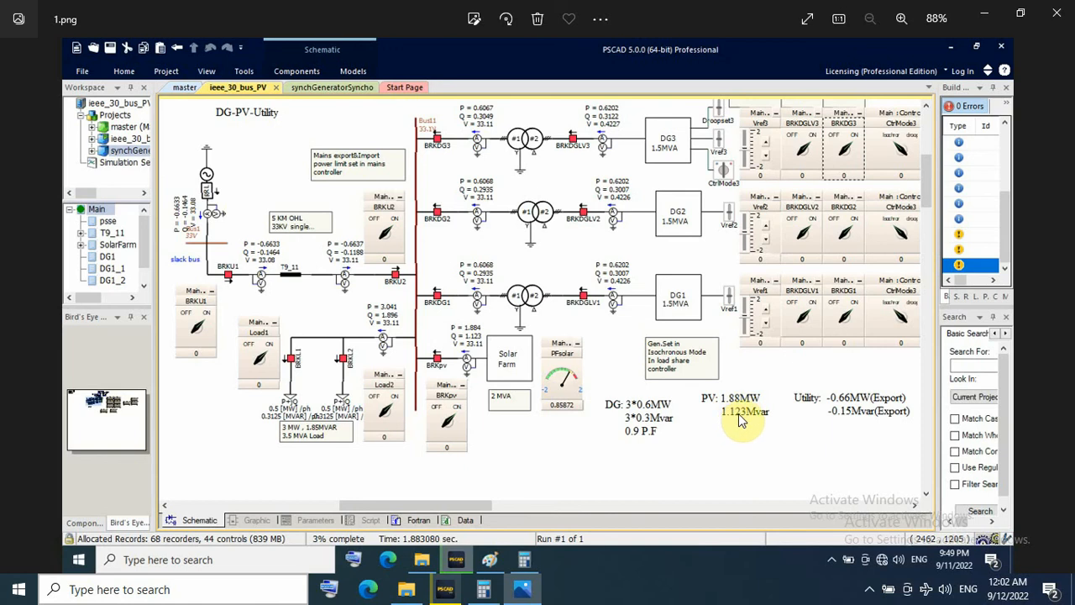
{"action": "mouse_move", "coordinate": [843, 411]}
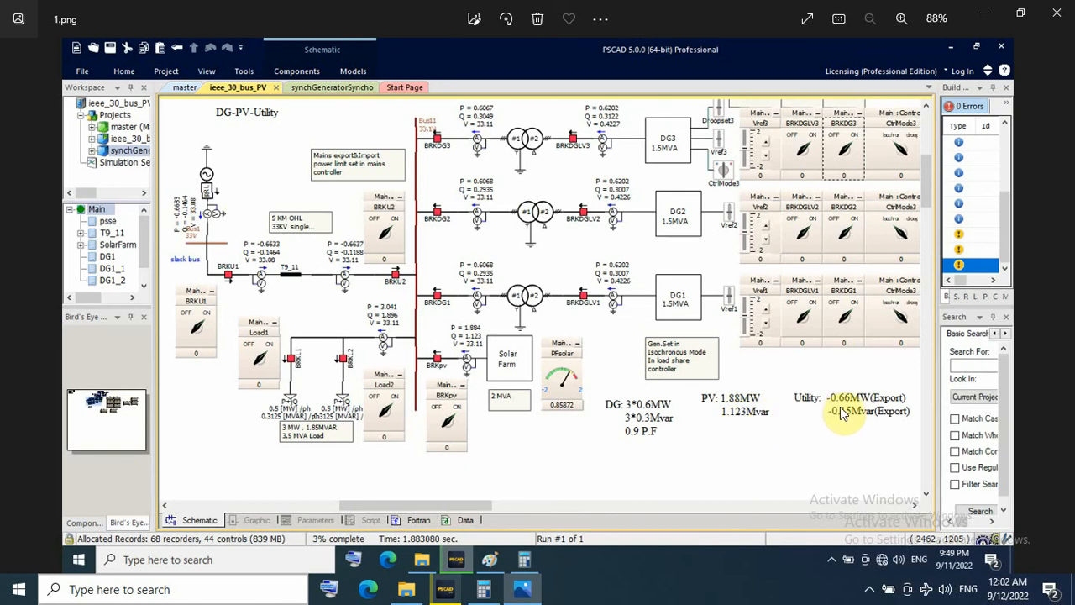
{"action": "mouse_move", "coordinate": [843, 411]}
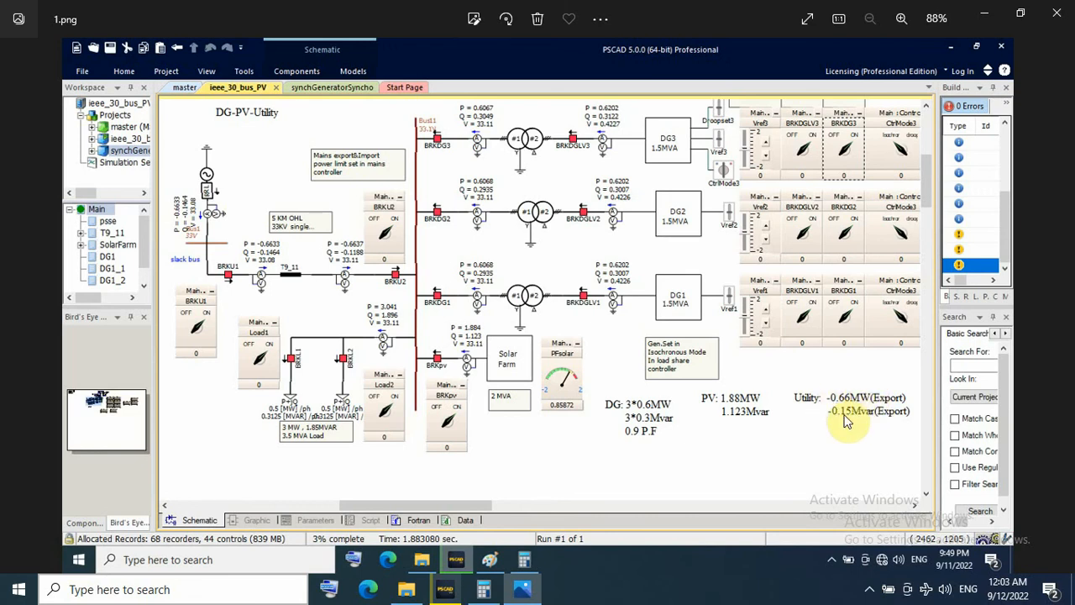
{"action": "mouse_move", "coordinate": [856, 423]}
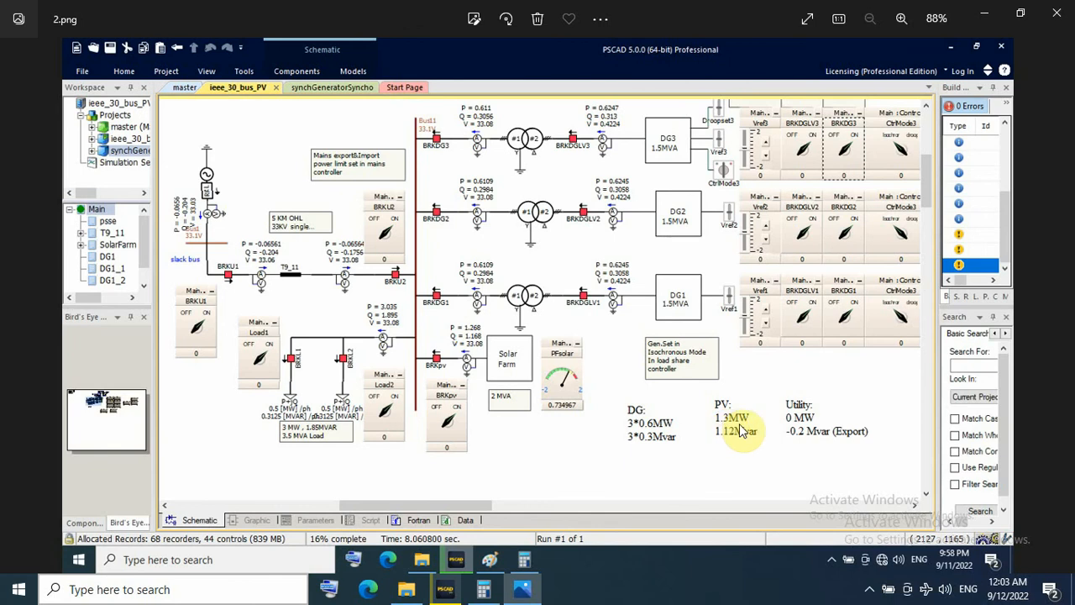
{"action": "mouse_move", "coordinate": [783, 435]}
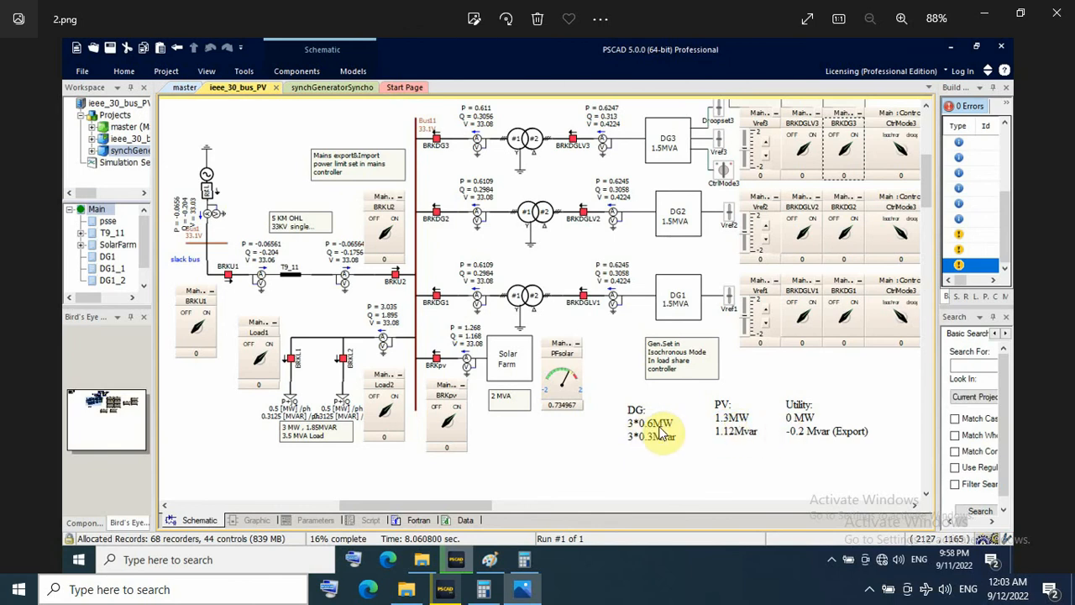
{"action": "mouse_move", "coordinate": [806, 420]}
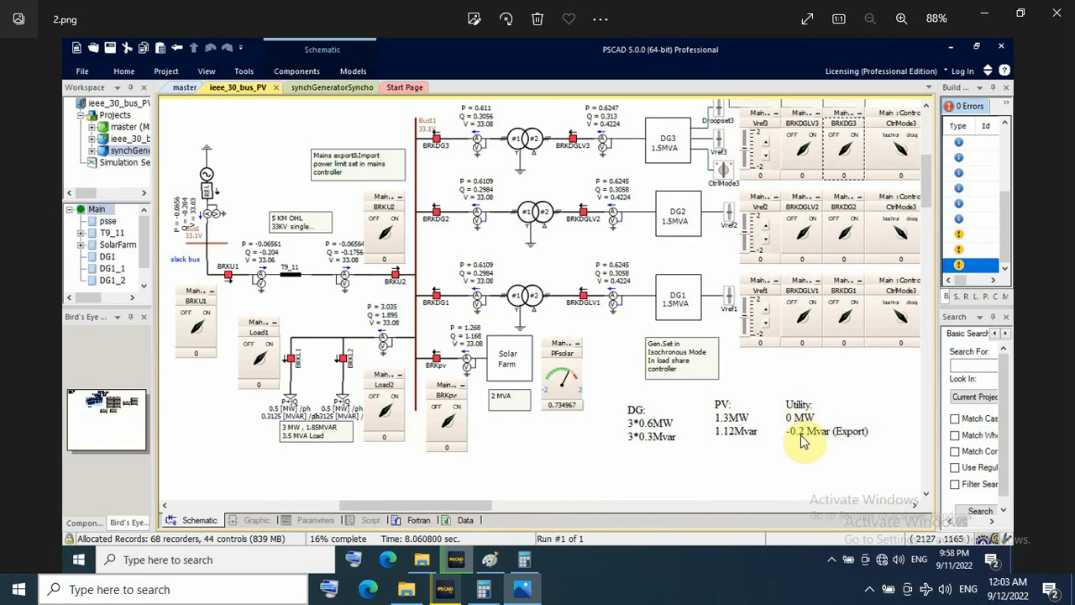
{"action": "mouse_move", "coordinate": [814, 443]}
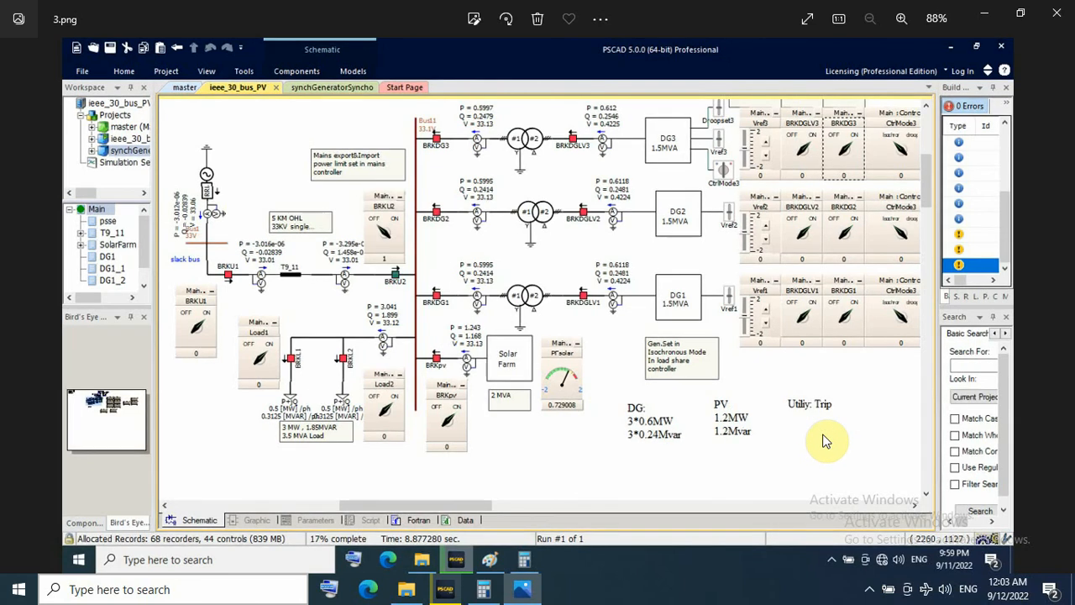
{"action": "mouse_move", "coordinate": [686, 353]}
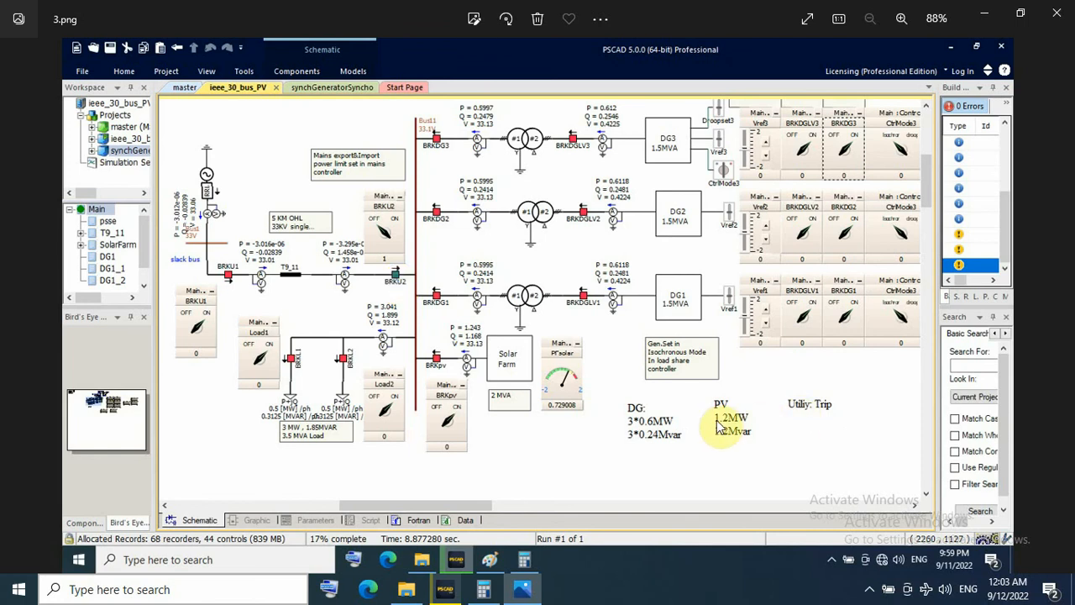
{"action": "mouse_move", "coordinate": [705, 387]}
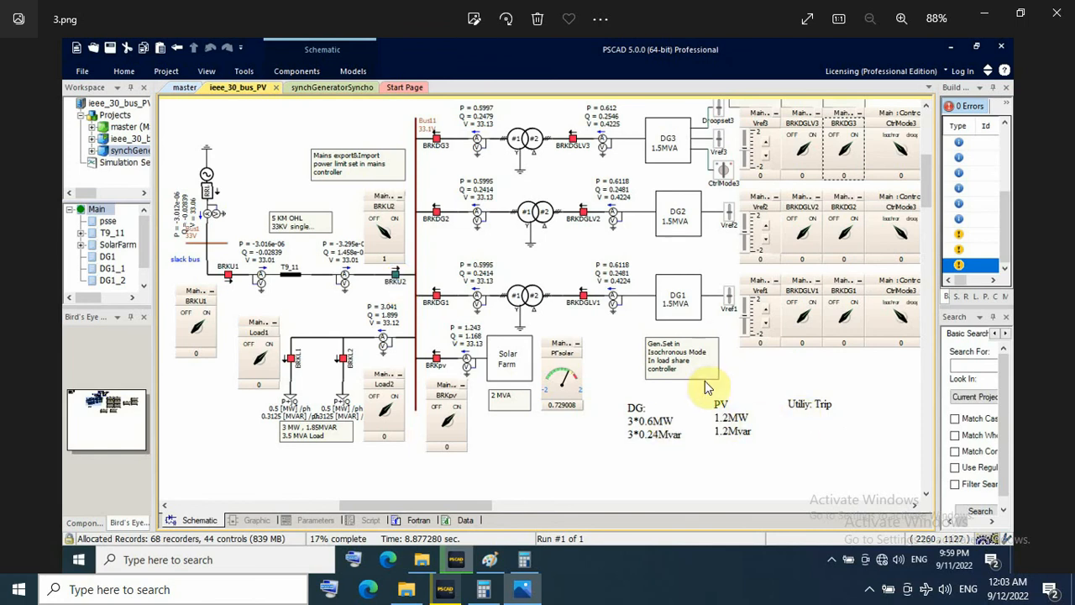
{"action": "mouse_move", "coordinate": [715, 429]}
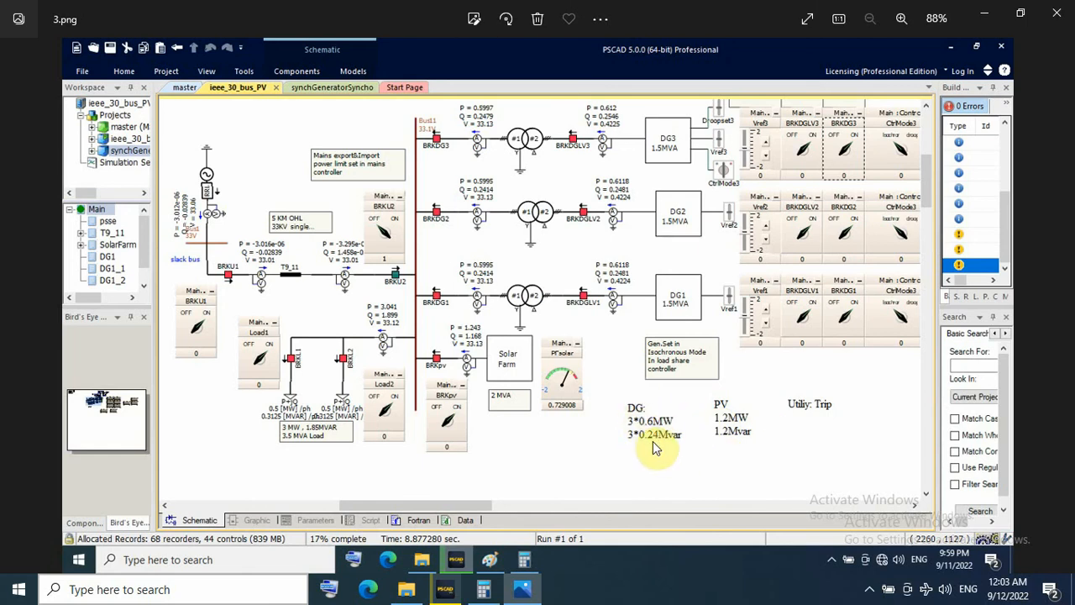
{"action": "mouse_move", "coordinate": [393, 256]}
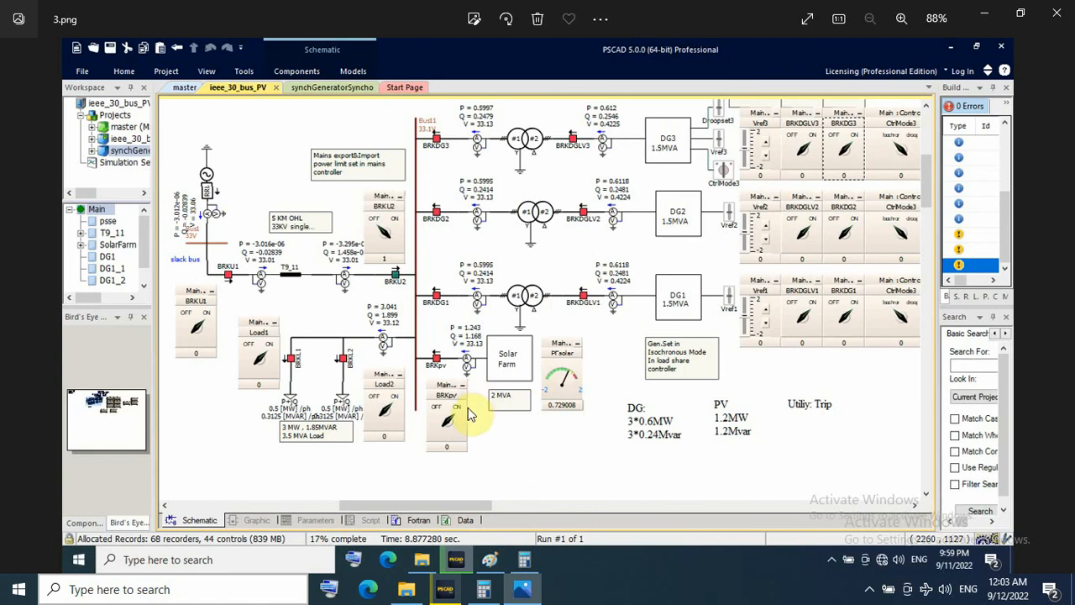
{"action": "mouse_move", "coordinate": [467, 440]}
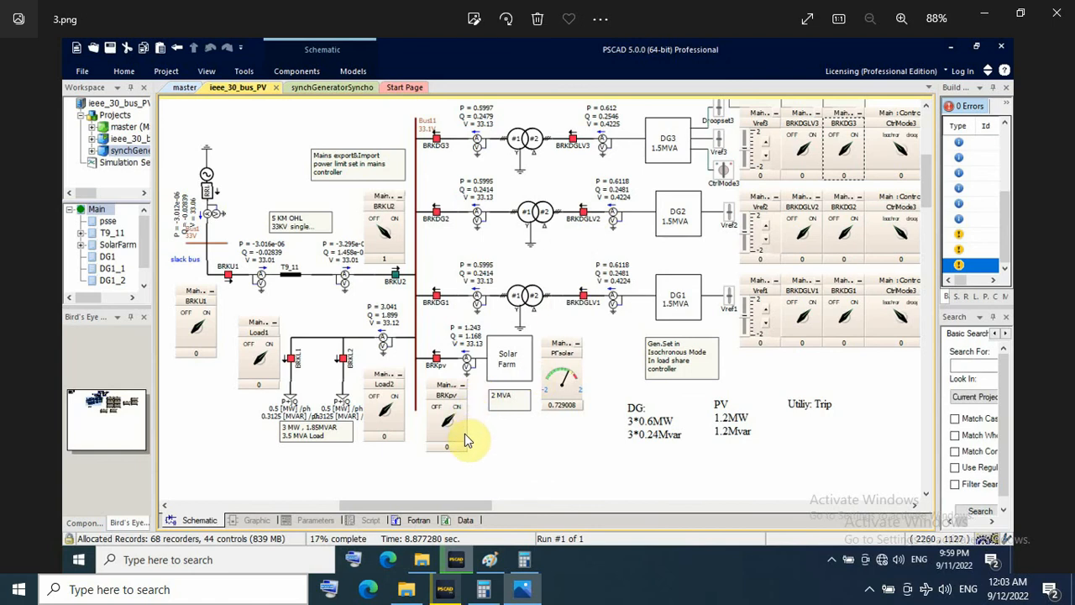
{"action": "mouse_move", "coordinate": [586, 277]}
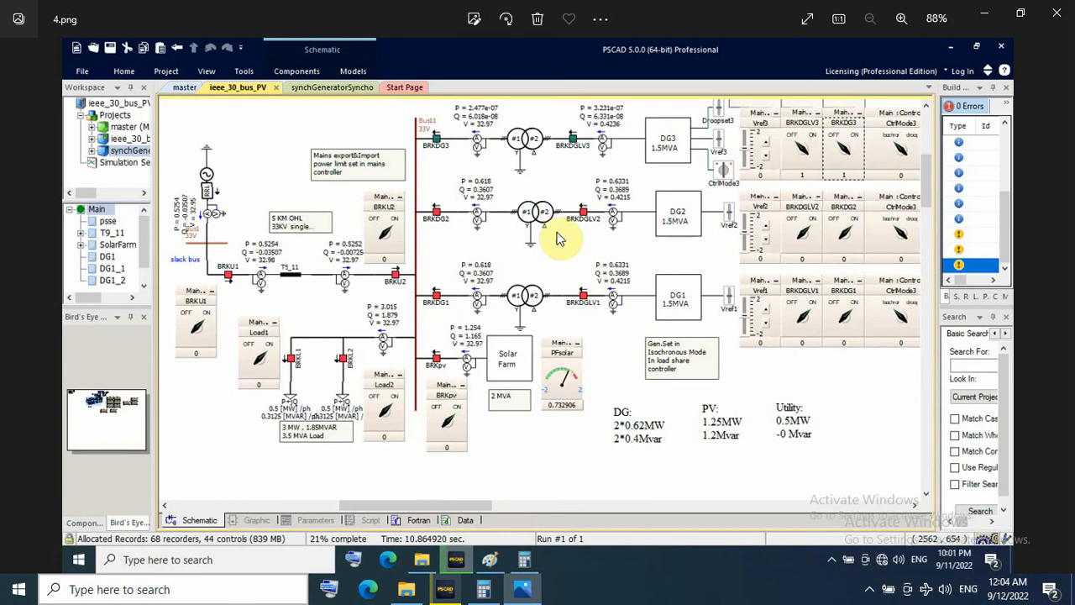
{"action": "mouse_move", "coordinate": [470, 299]}
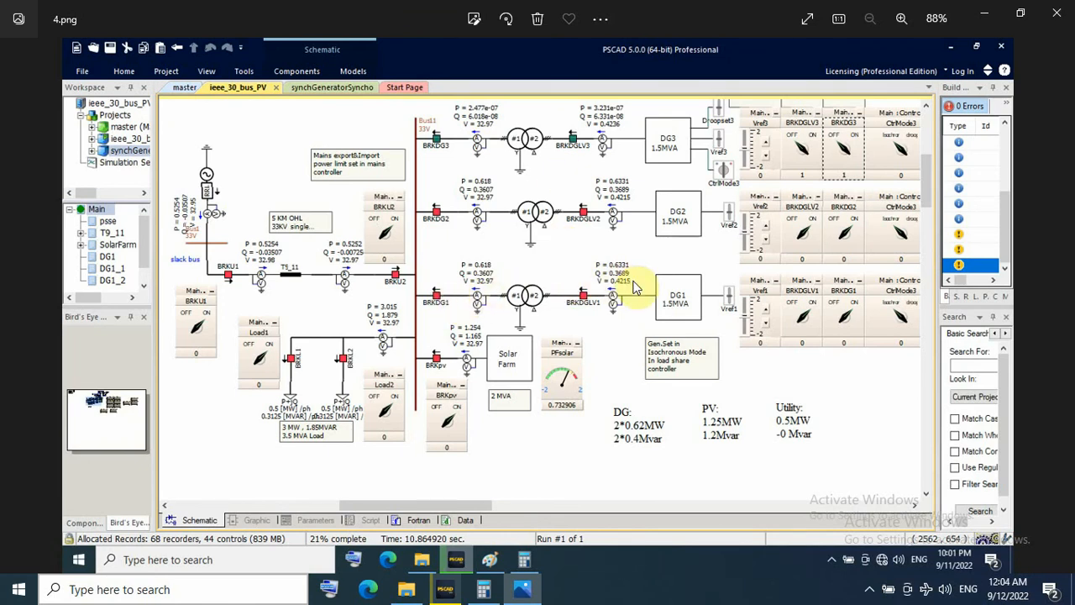
{"action": "mouse_move", "coordinate": [412, 289]}
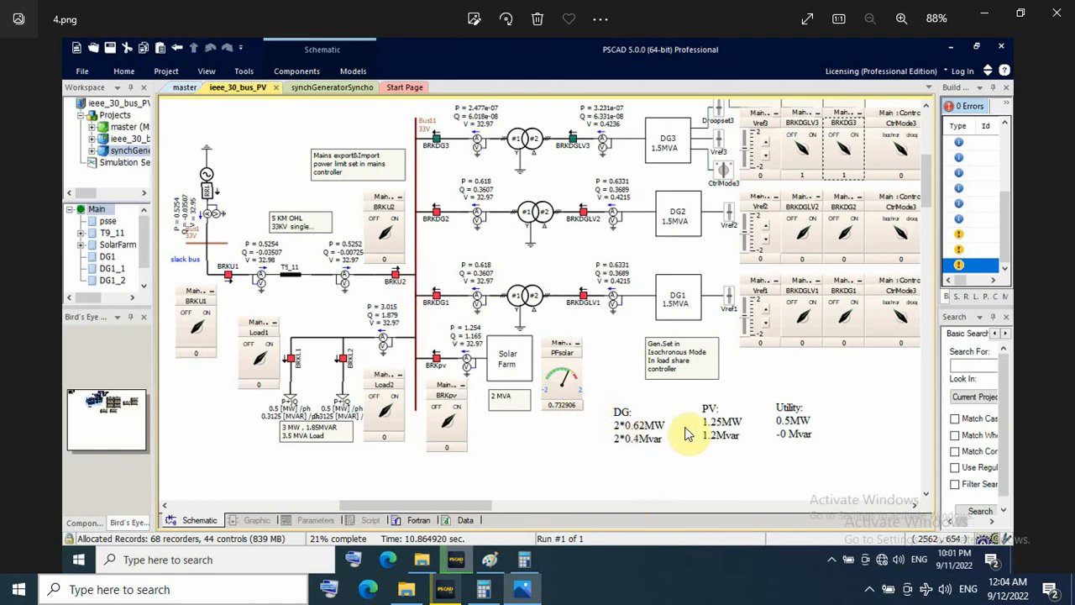
{"action": "mouse_move", "coordinate": [790, 423]}
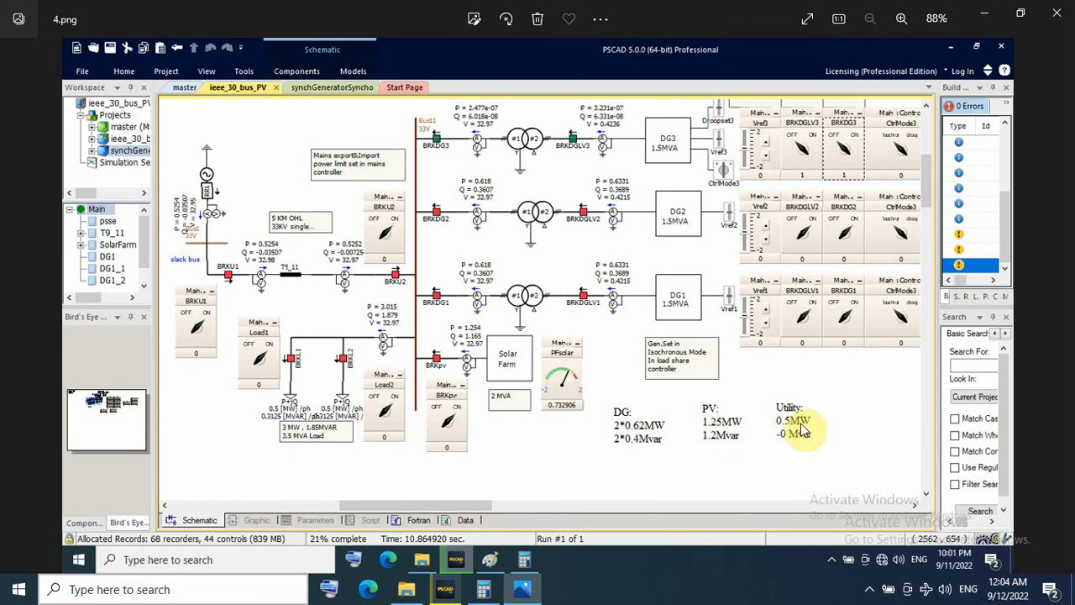
{"action": "mouse_move", "coordinate": [786, 433]}
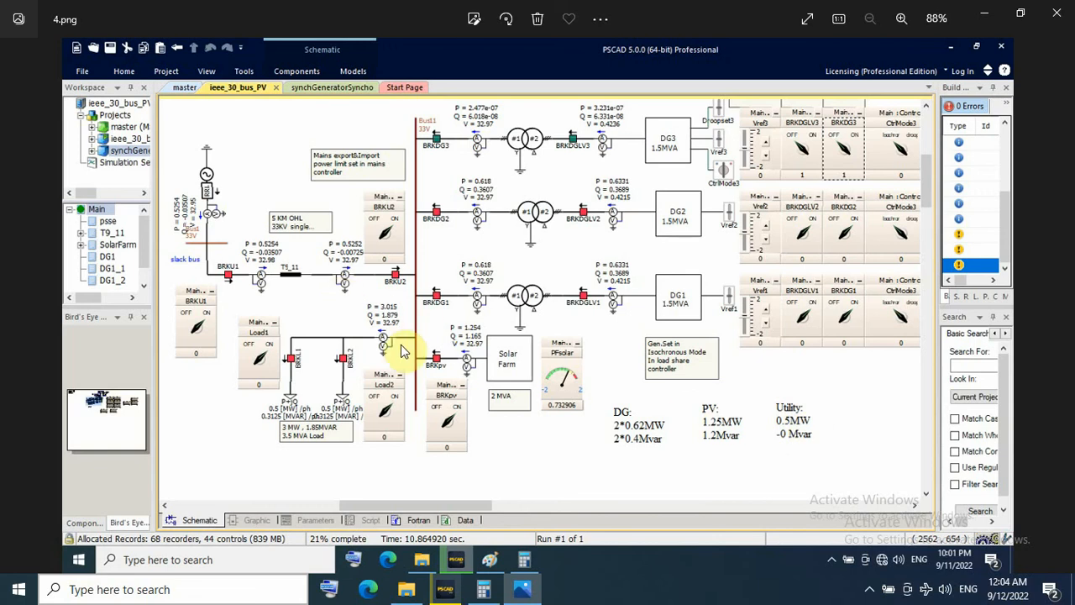
{"action": "mouse_move", "coordinate": [788, 443]}
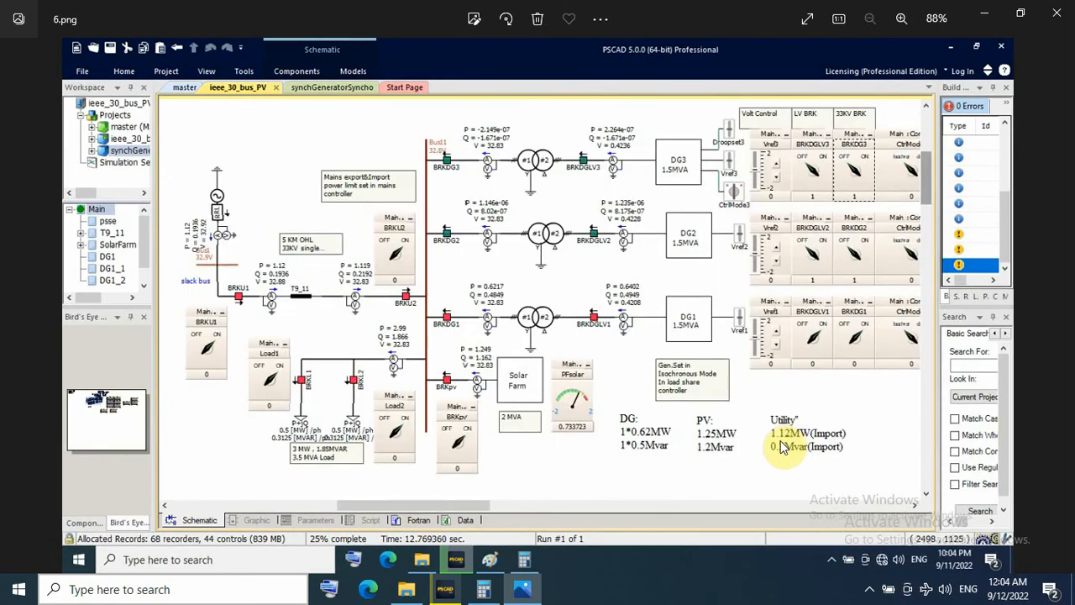
{"action": "mouse_move", "coordinate": [659, 460]}
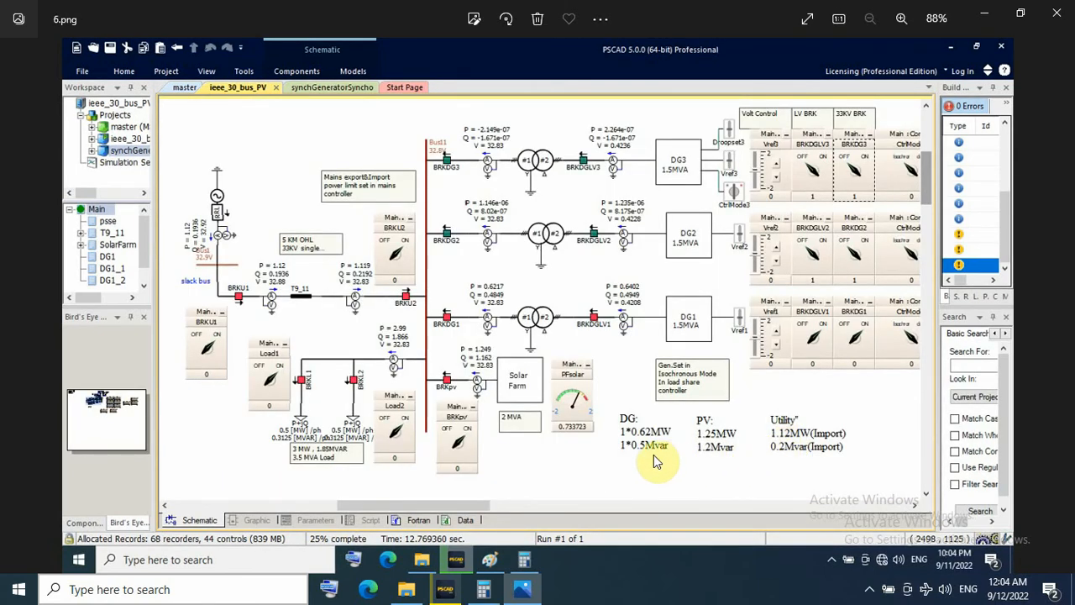
{"action": "mouse_move", "coordinate": [628, 403]}
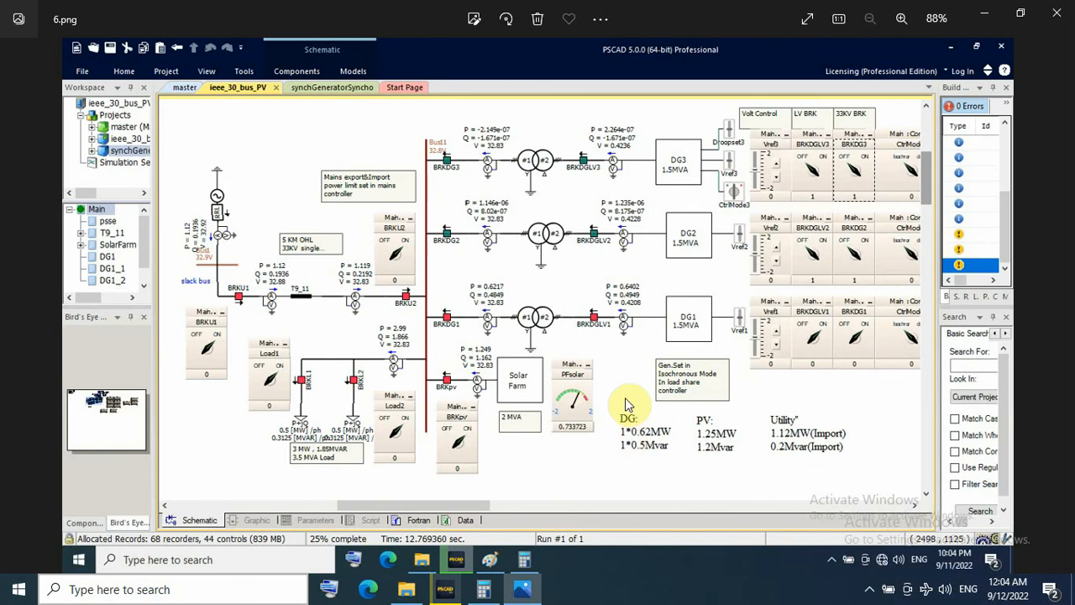
{"action": "mouse_move", "coordinate": [724, 446]}
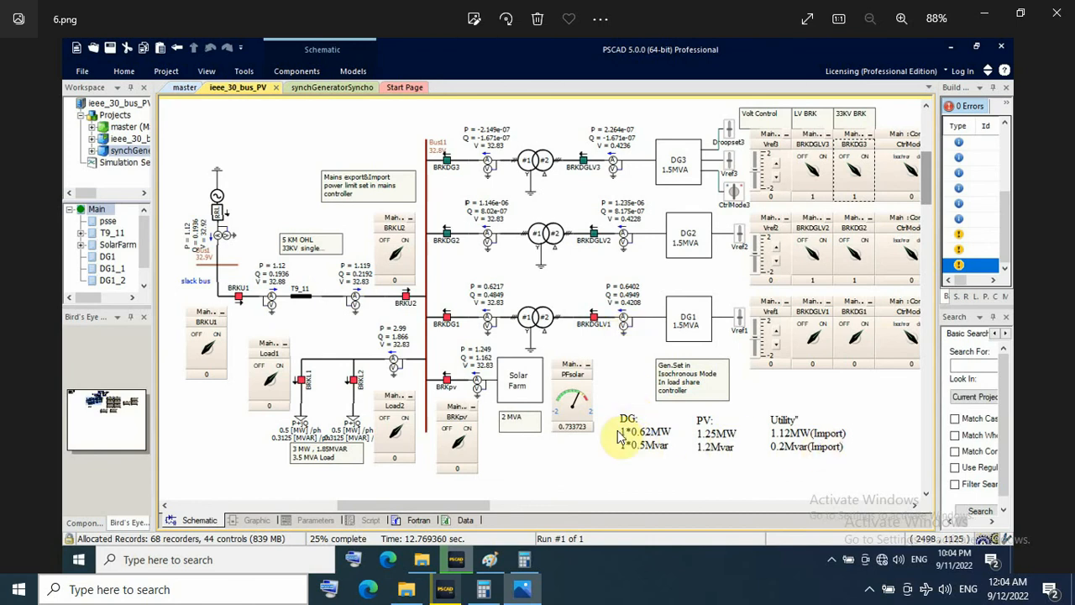
{"action": "mouse_move", "coordinate": [658, 440]}
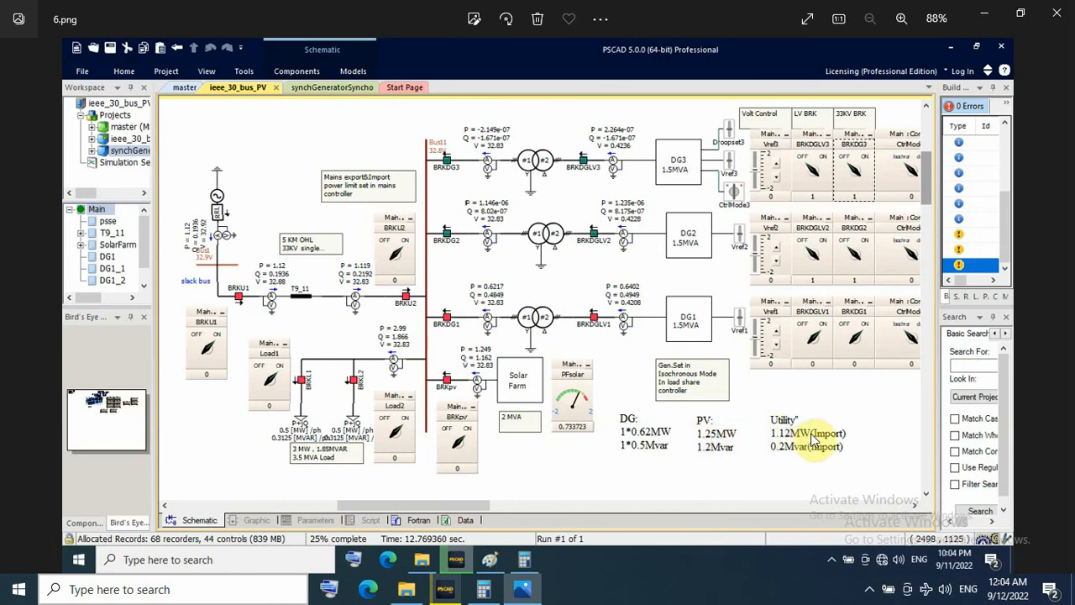
{"action": "mouse_move", "coordinate": [815, 454]}
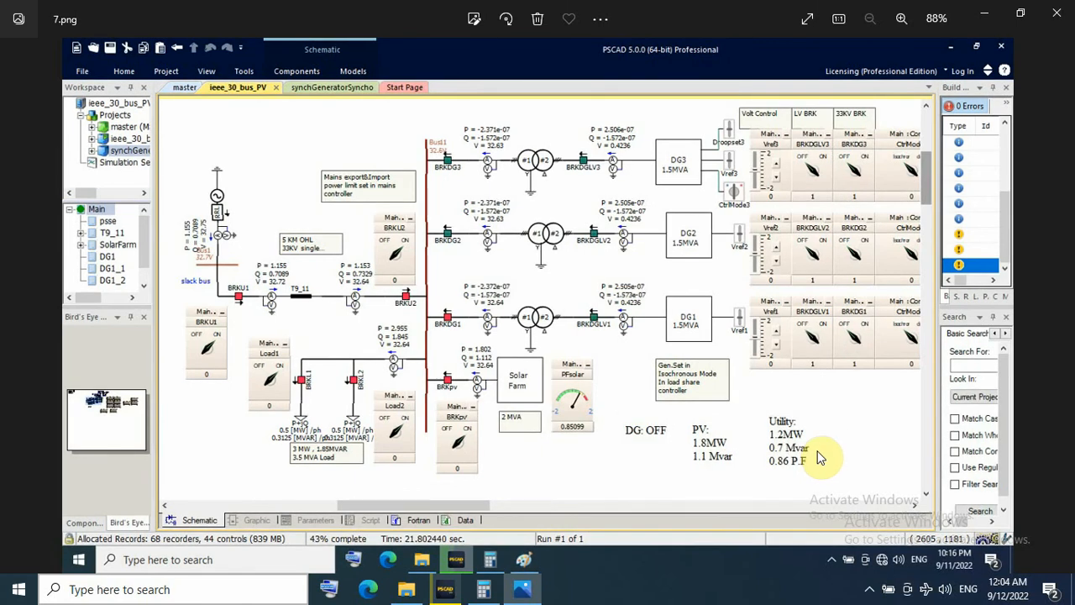
{"action": "mouse_move", "coordinate": [662, 346]}
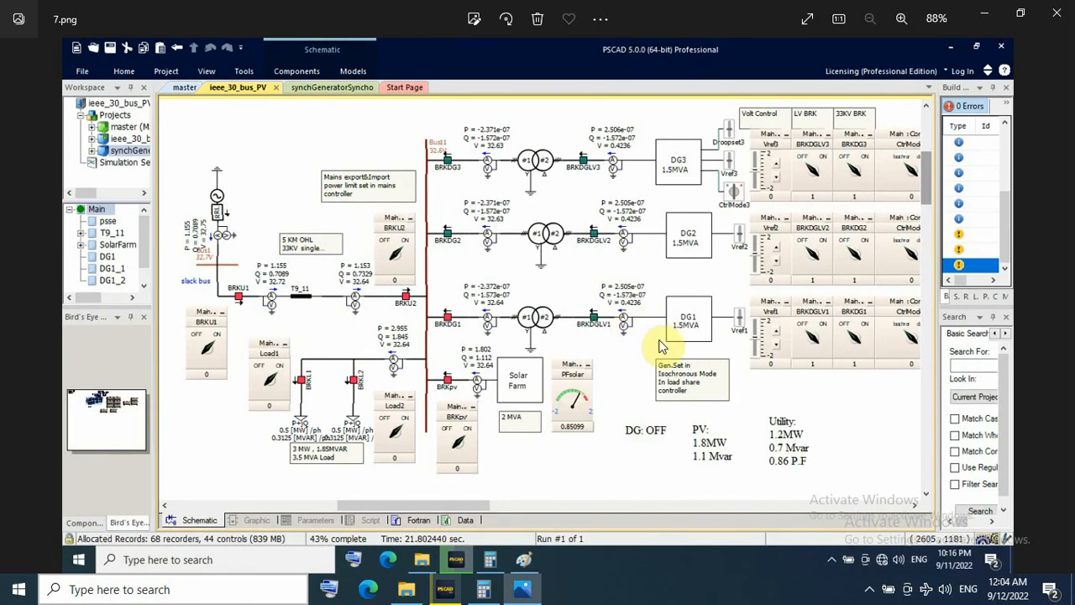
{"action": "mouse_move", "coordinate": [714, 450]}
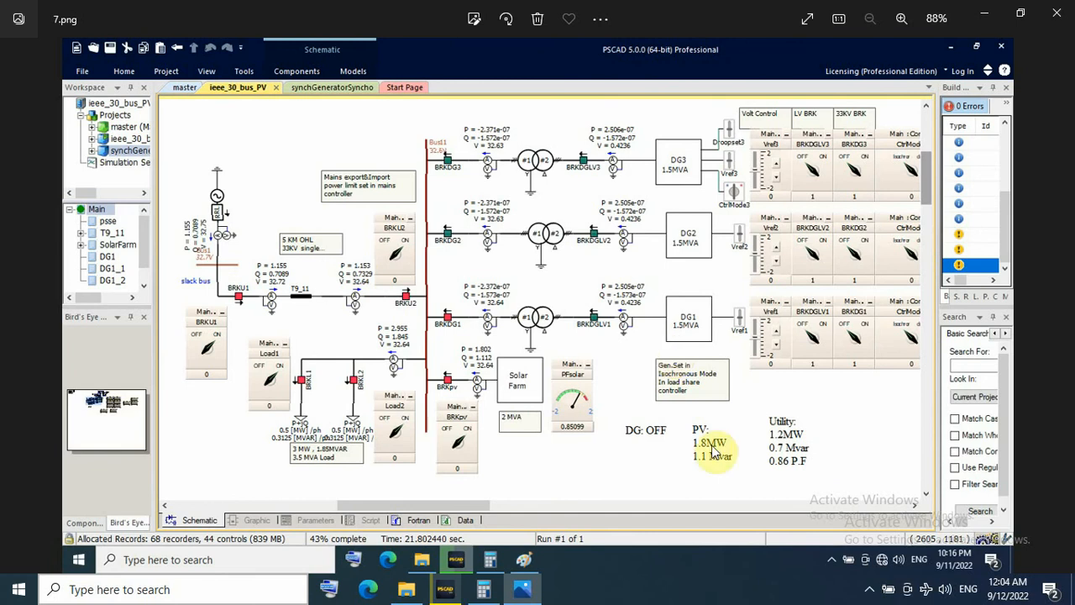
{"action": "mouse_move", "coordinate": [776, 443]}
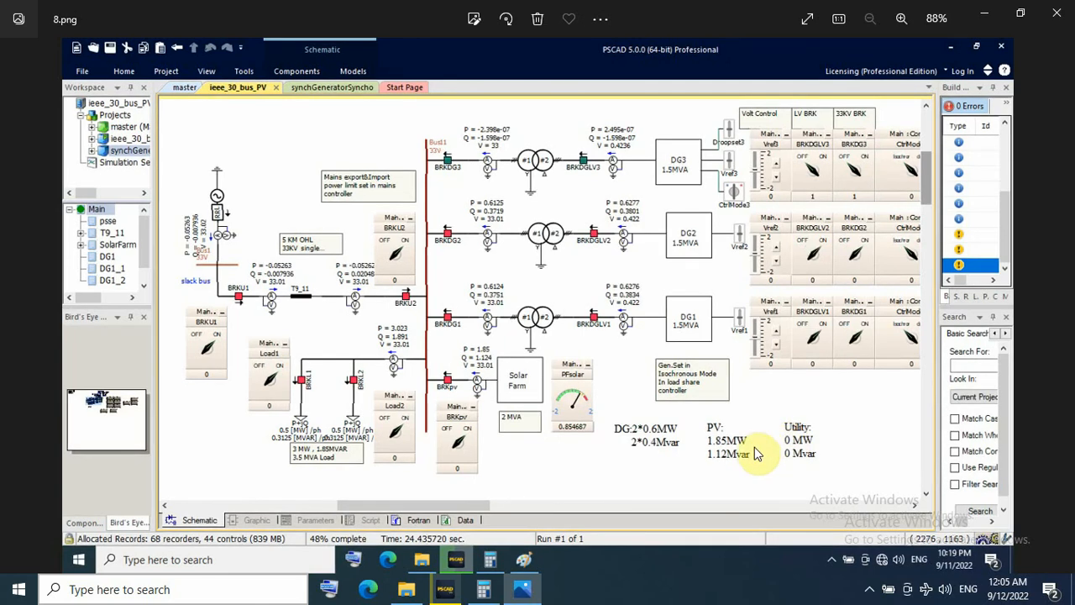
{"action": "mouse_move", "coordinate": [688, 479]}
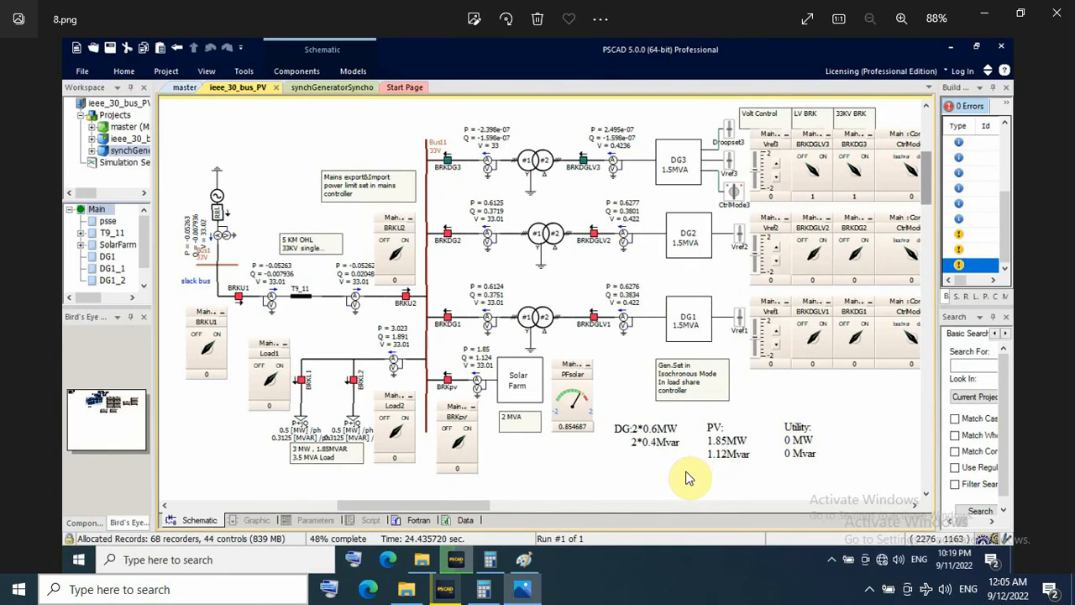
{"action": "mouse_move", "coordinate": [638, 447]}
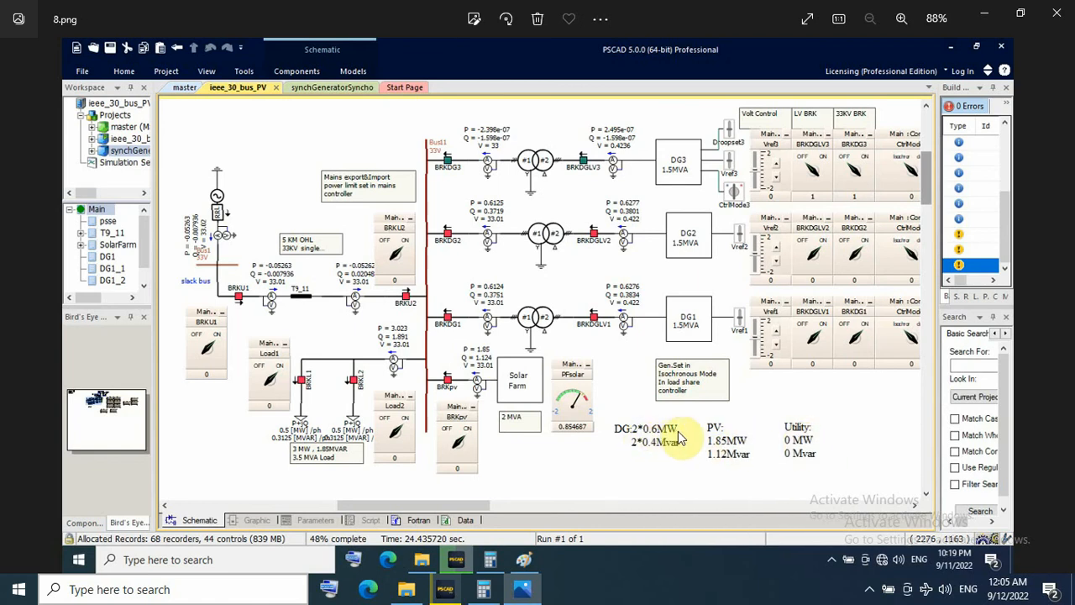
{"action": "mouse_move", "coordinate": [725, 450]}
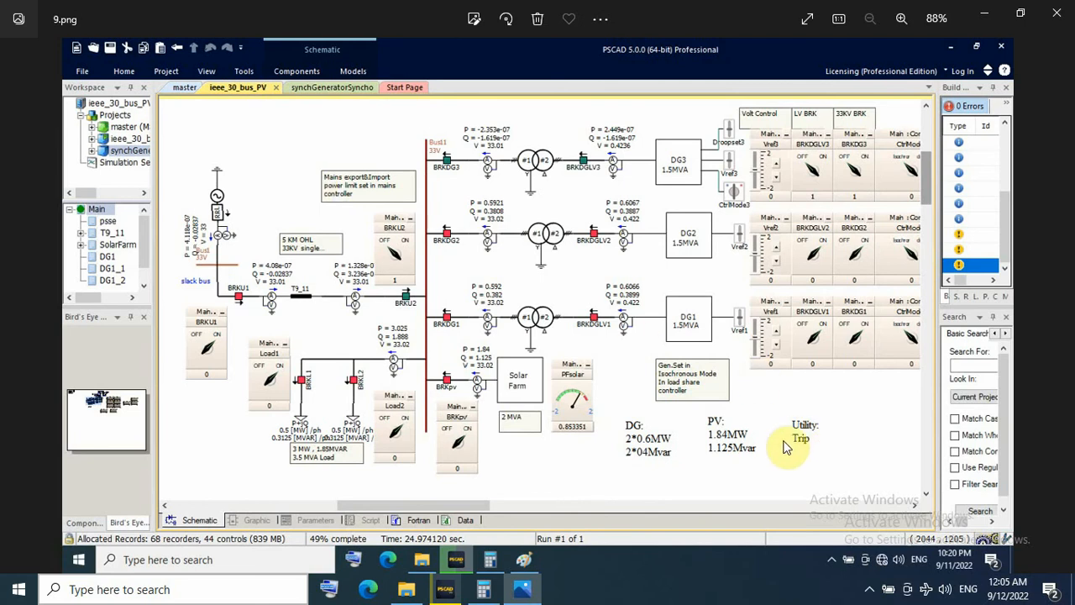
{"action": "mouse_move", "coordinate": [732, 445]}
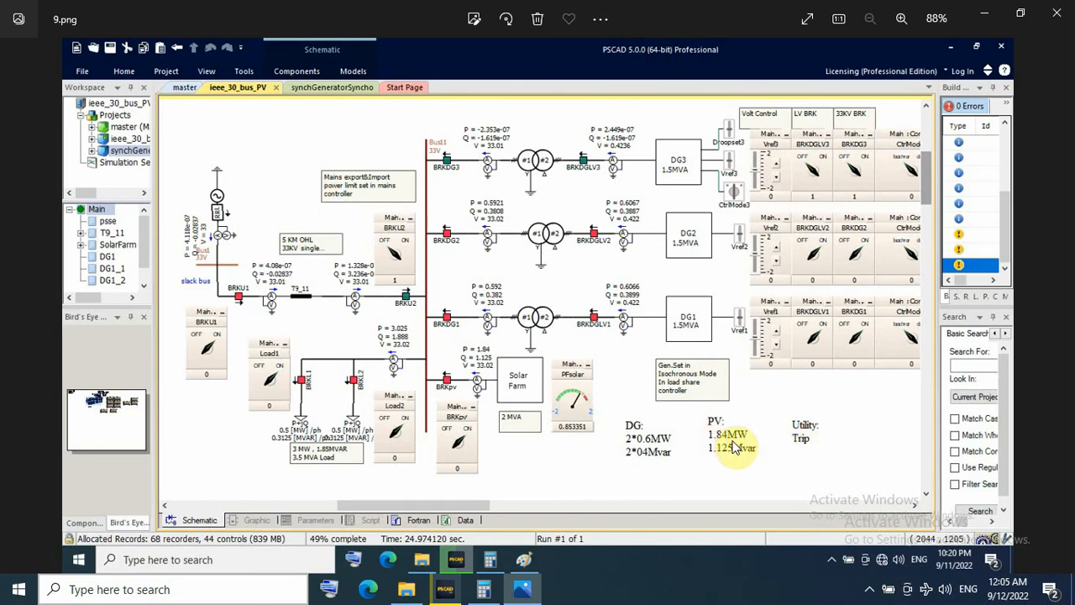
{"action": "mouse_move", "coordinate": [688, 480]}
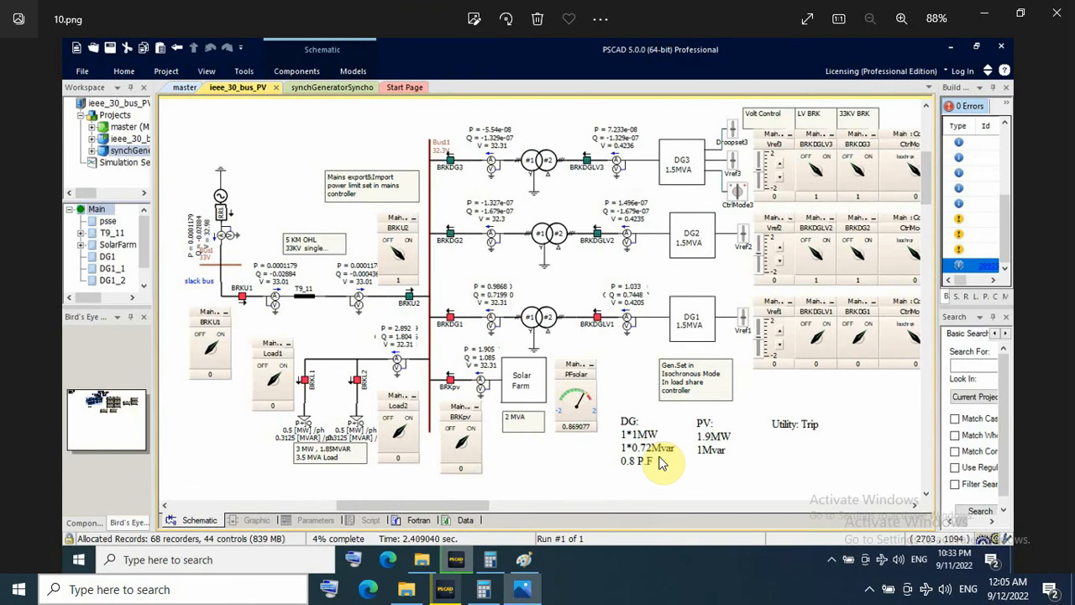
{"action": "mouse_move", "coordinate": [574, 333]}
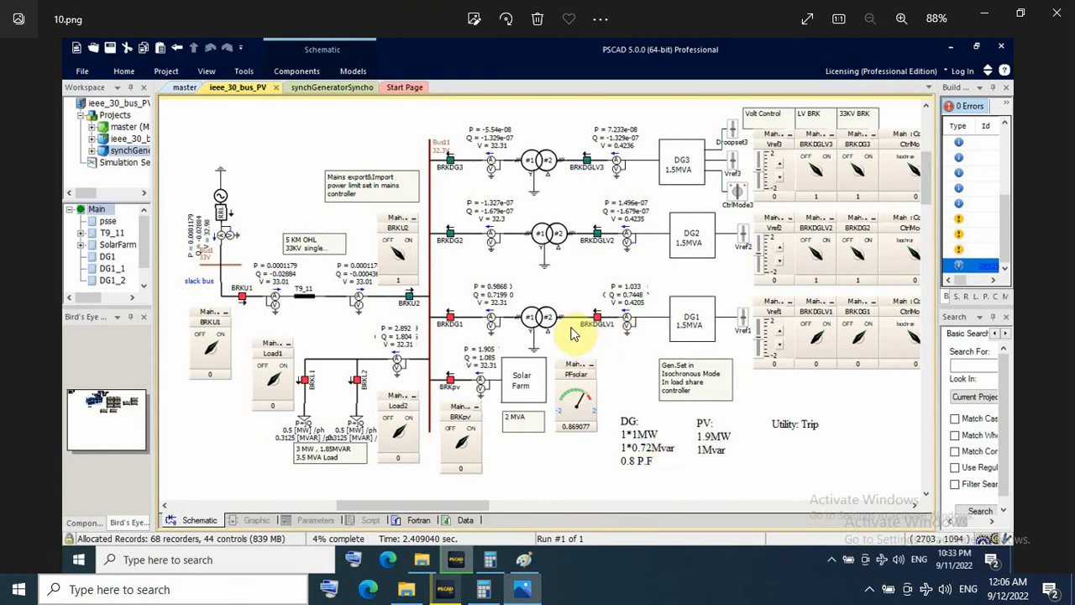
{"action": "mouse_move", "coordinate": [622, 336]}
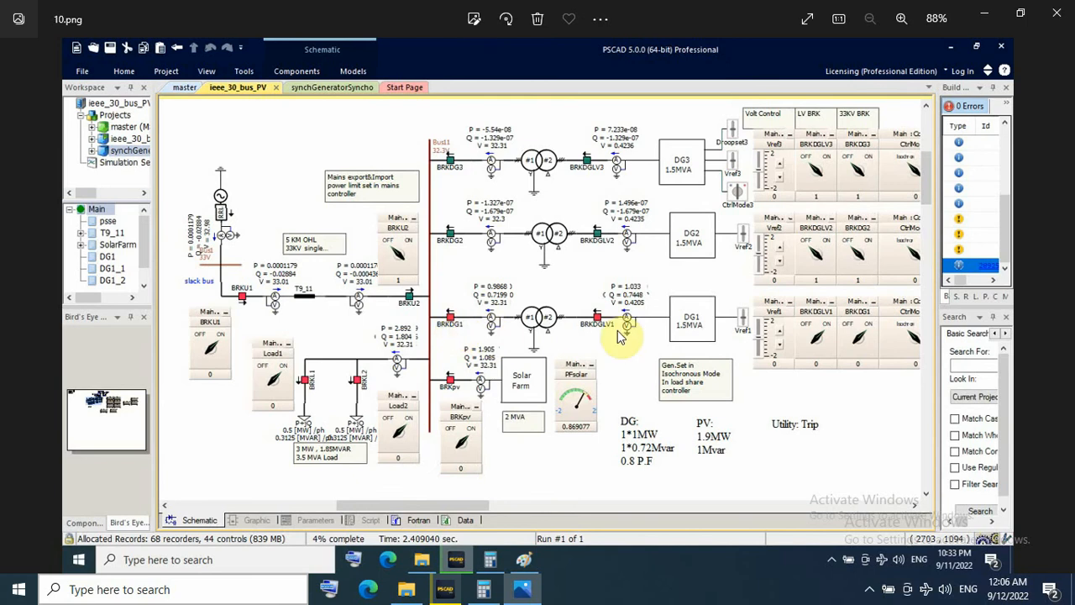
{"action": "mouse_move", "coordinate": [719, 445]}
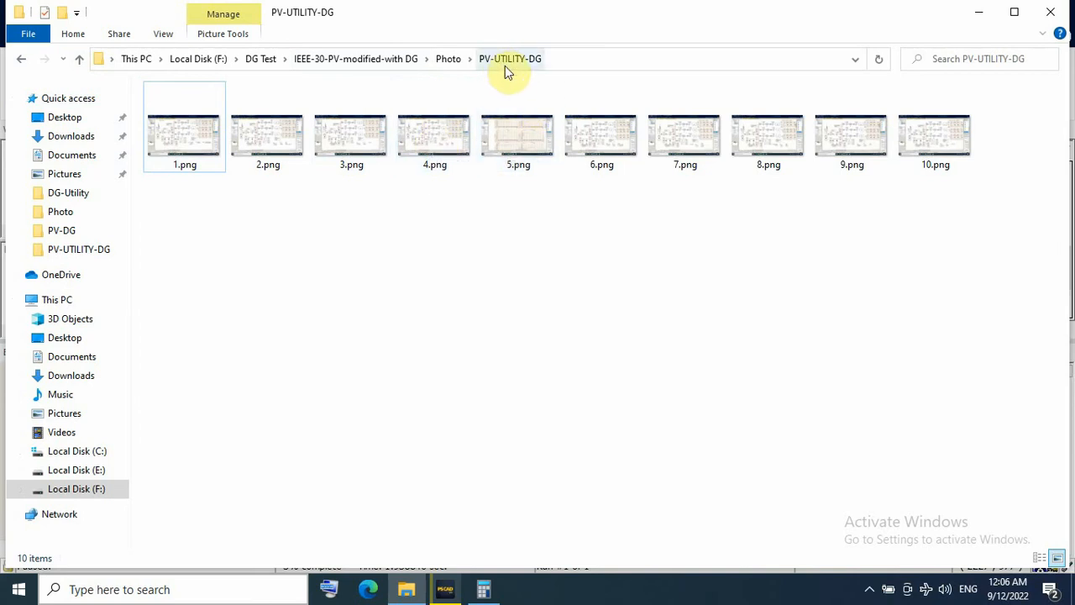
{"action": "mouse_move", "coordinate": [536, 70]}
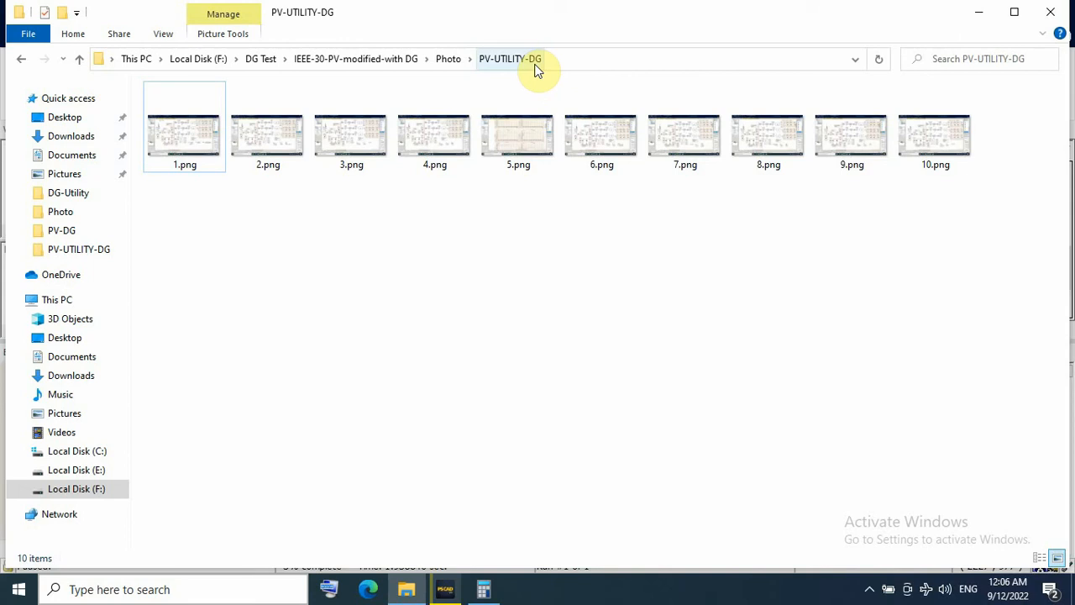
{"action": "mouse_move", "coordinate": [625, 375]}
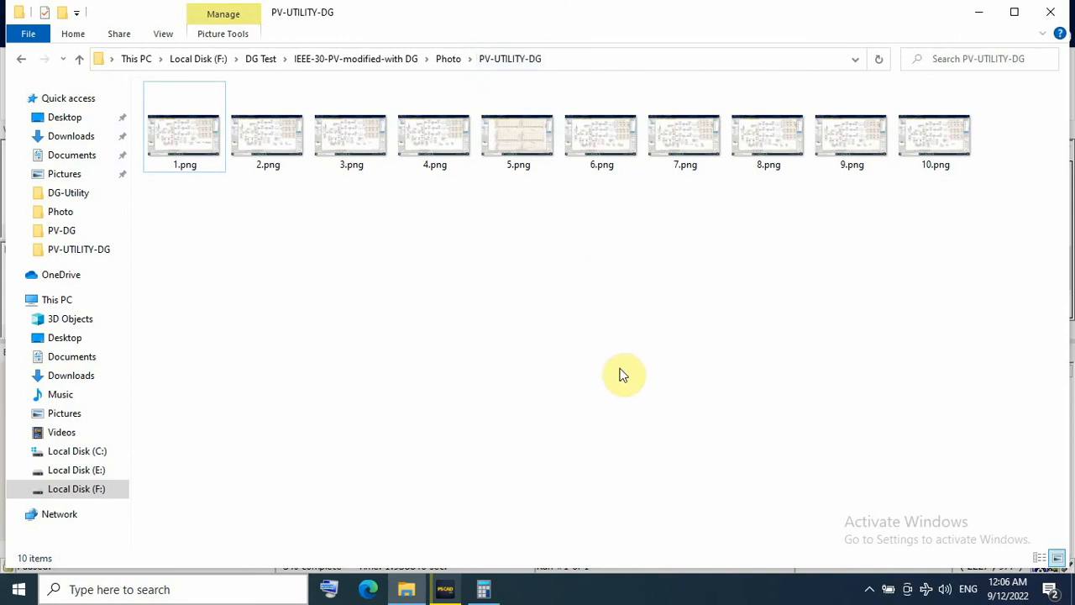
- Bring the paused PSCAD microgrid schematic with DG1–DG3 and solar farm back in front
{"action": "left_click", "coordinate": [443, 587]}
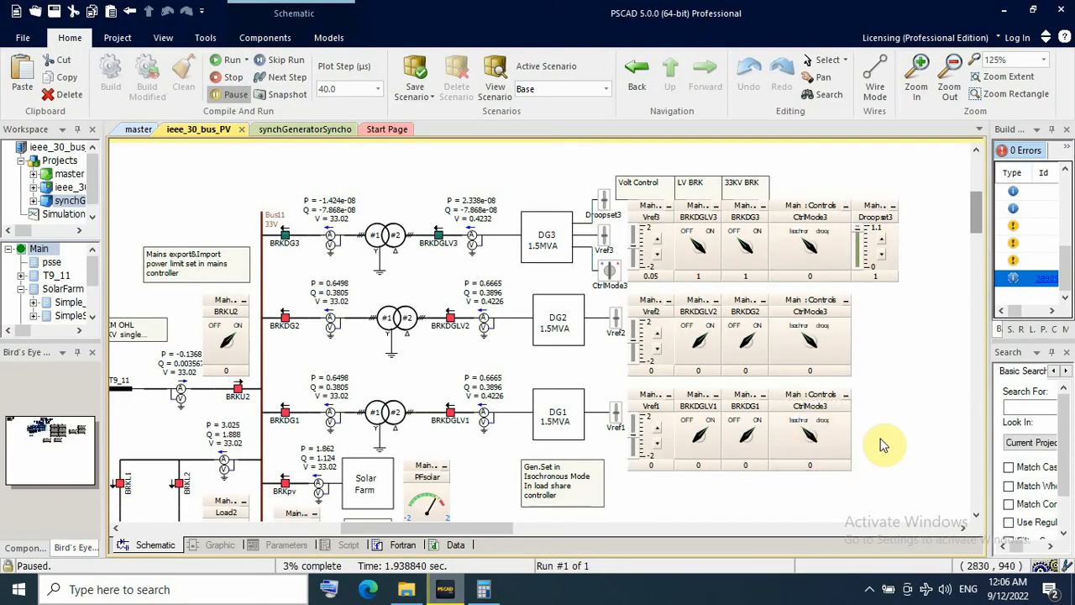